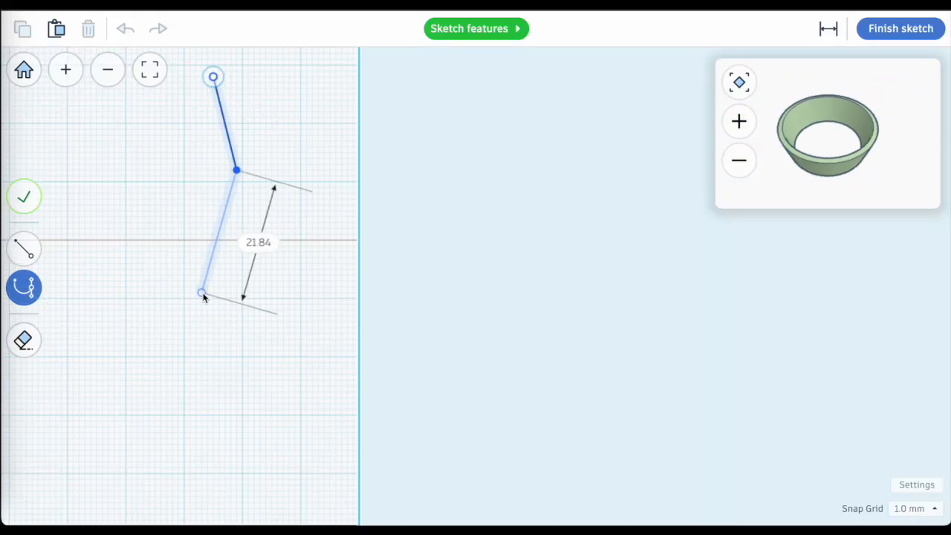
# Bend the spline into an S-shaped vase profile and finish the sketch.
pyautogui.moveTo(202, 292); pyautogui.dragTo(185, 363)
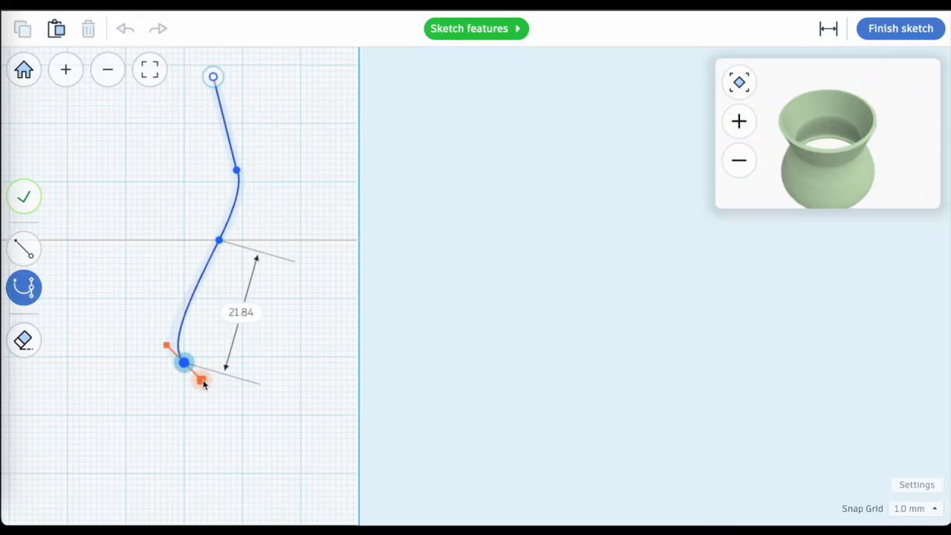
pyautogui.moveTo(186, 363); pyautogui.dragTo(360, 455)
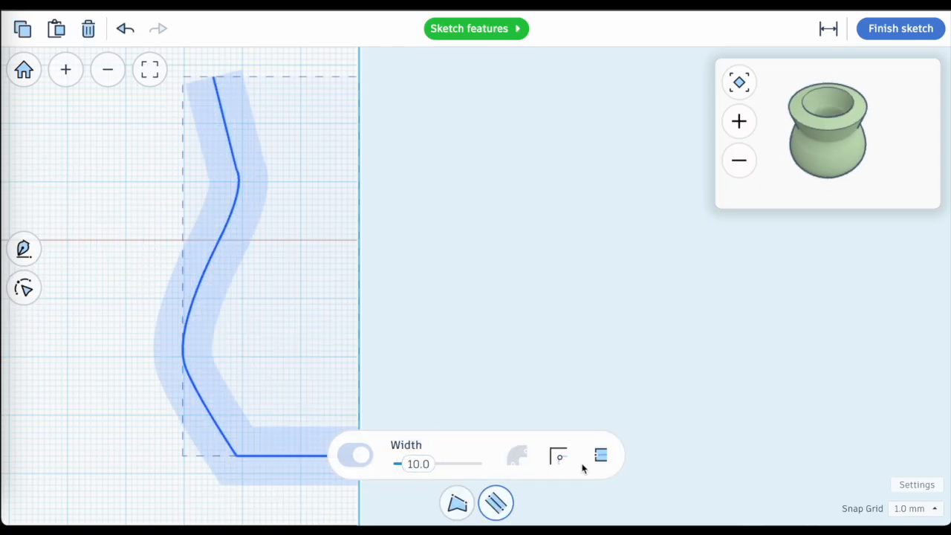
pyautogui.click(901, 28)
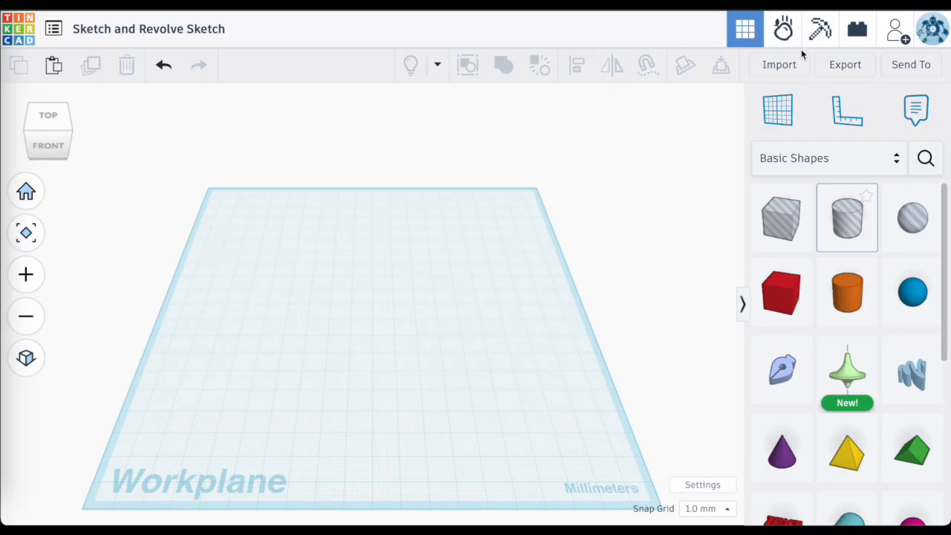
pyautogui.moveTo(906, 431)
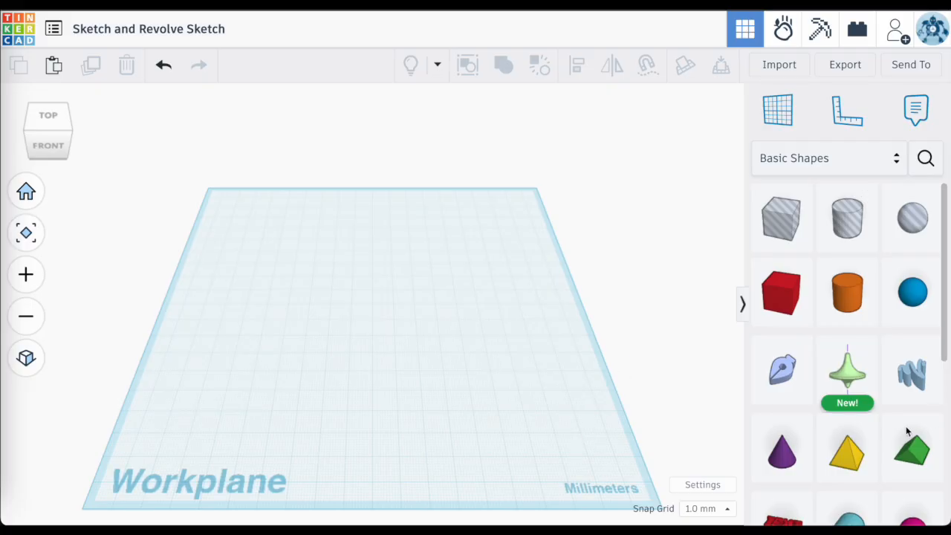
pyautogui.moveTo(848, 372)
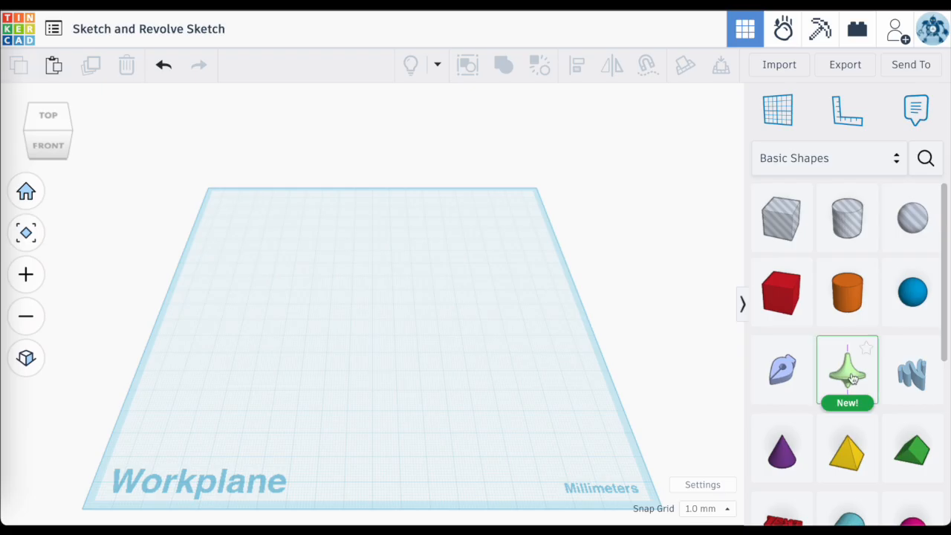
# Place a new Sketch and Revolve shape to open an empty sketch grid.
pyautogui.click(847, 369)
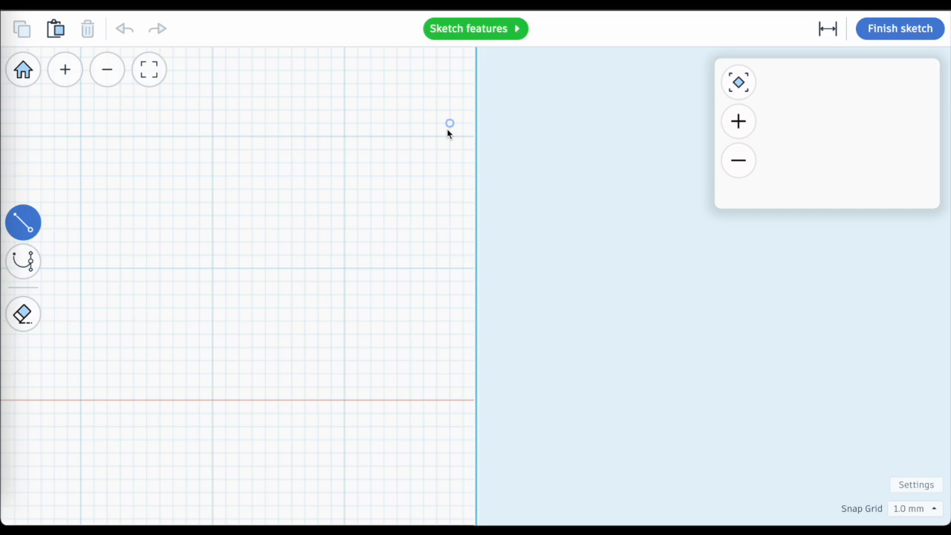
pyautogui.moveTo(462, 157)
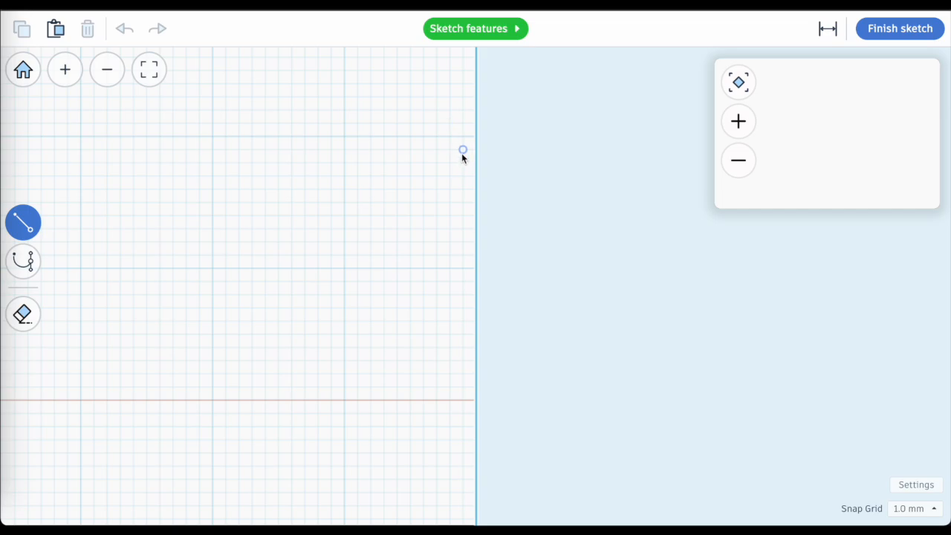
# Start the profile at the axis with a 26 mm top edge, 4 mm drop and the first notch diagonals.
pyautogui.click(464, 150)
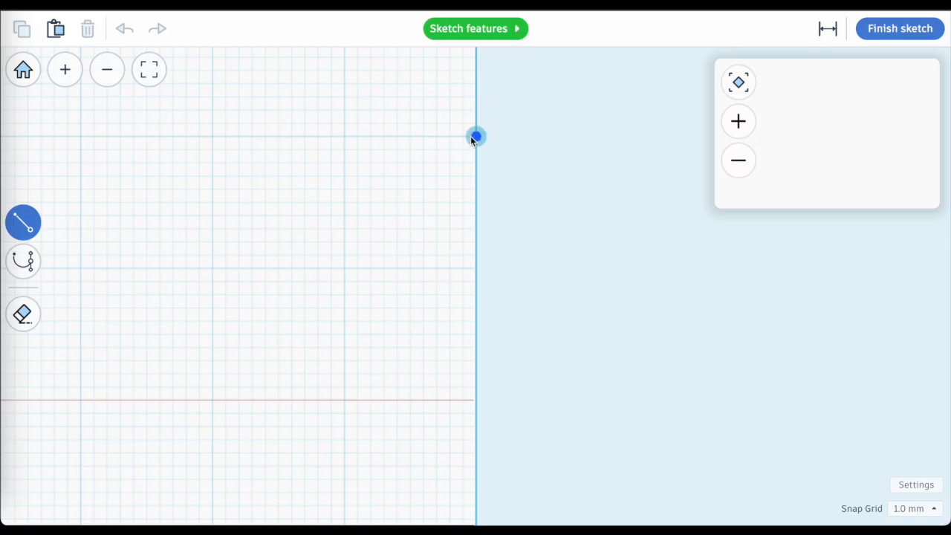
pyautogui.moveTo(476, 137); pyautogui.dragTo(134, 136)
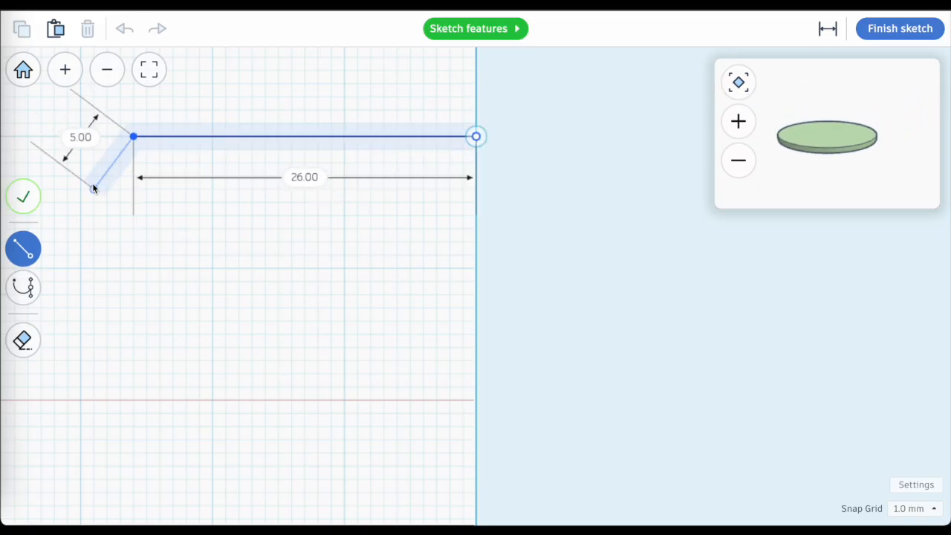
pyautogui.moveTo(92, 190); pyautogui.dragTo(132, 191)
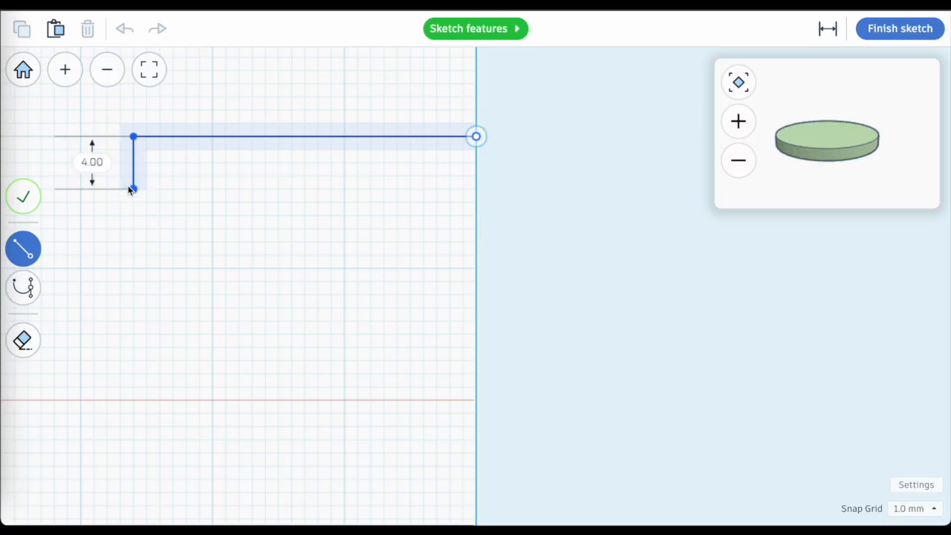
pyautogui.moveTo(132, 188); pyautogui.dragTo(213, 215)
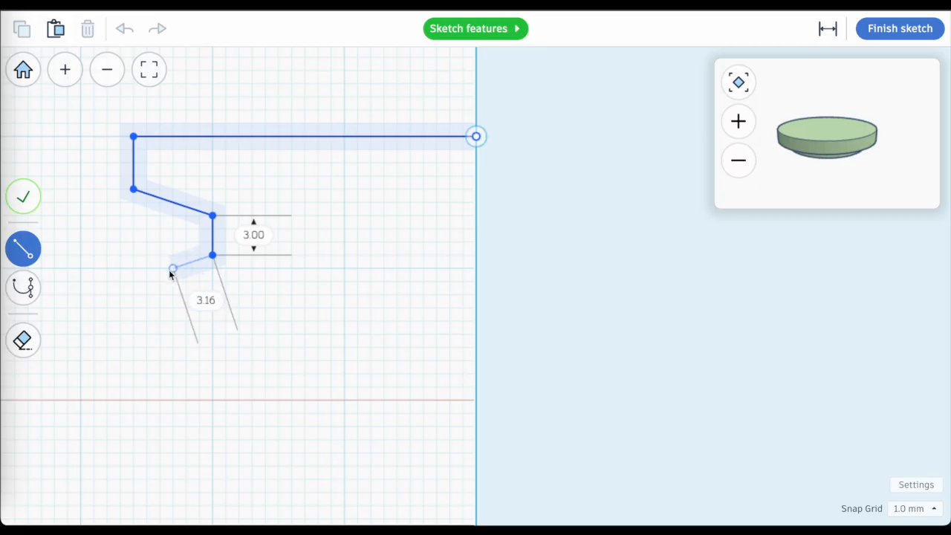
pyautogui.moveTo(172, 268); pyautogui.dragTo(161, 296)
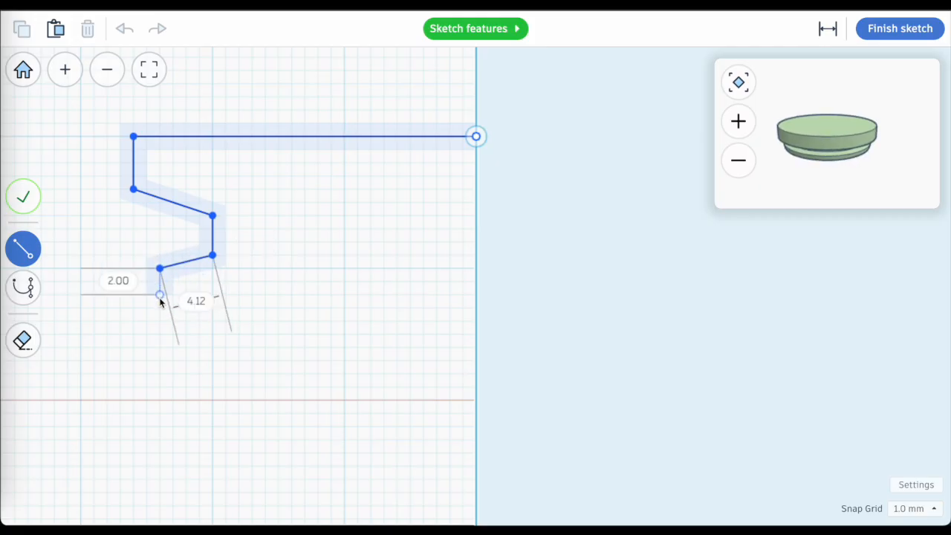
# Add the 2 mm step, second notch and outer edge, then close the zigzag profile.
pyautogui.moveTo(161, 294); pyautogui.dragTo(214, 308)
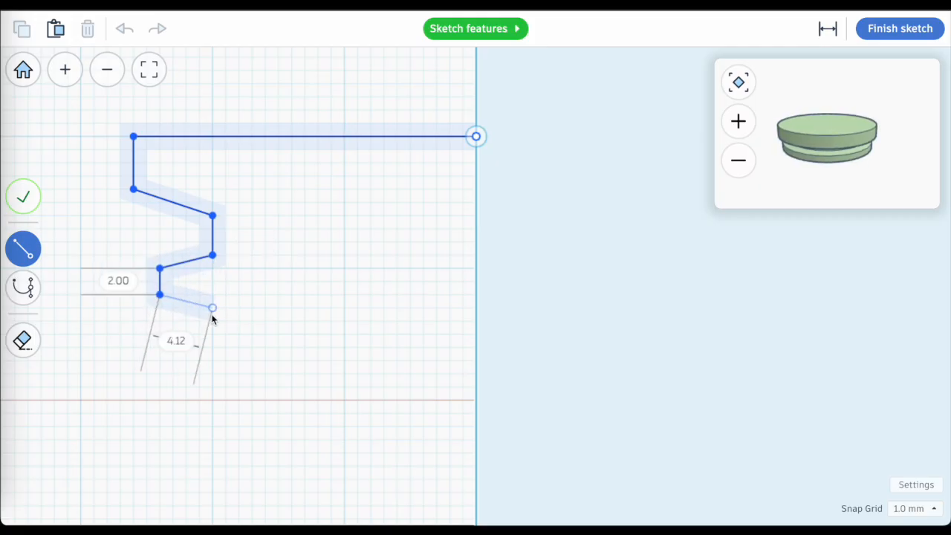
pyautogui.moveTo(214, 308); pyautogui.dragTo(199, 361)
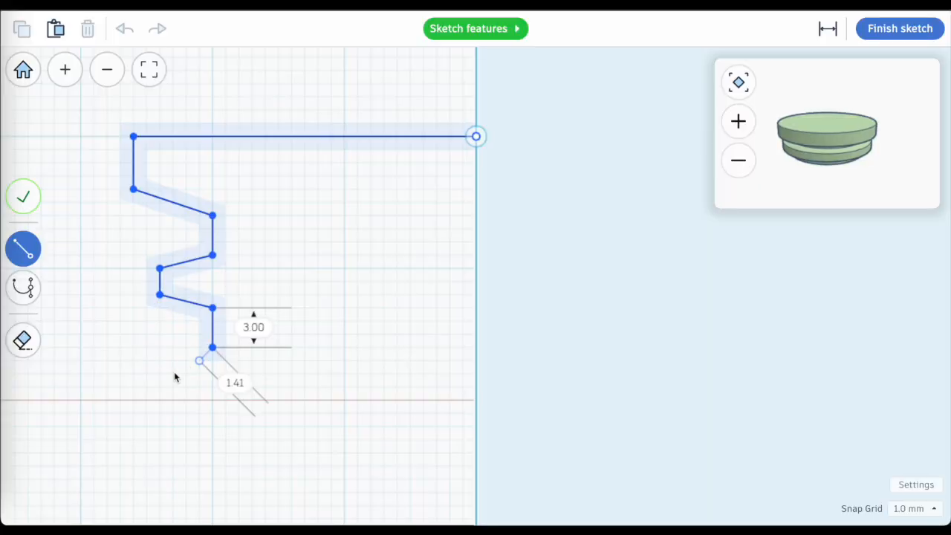
pyautogui.moveTo(199, 361); pyautogui.dragTo(134, 374)
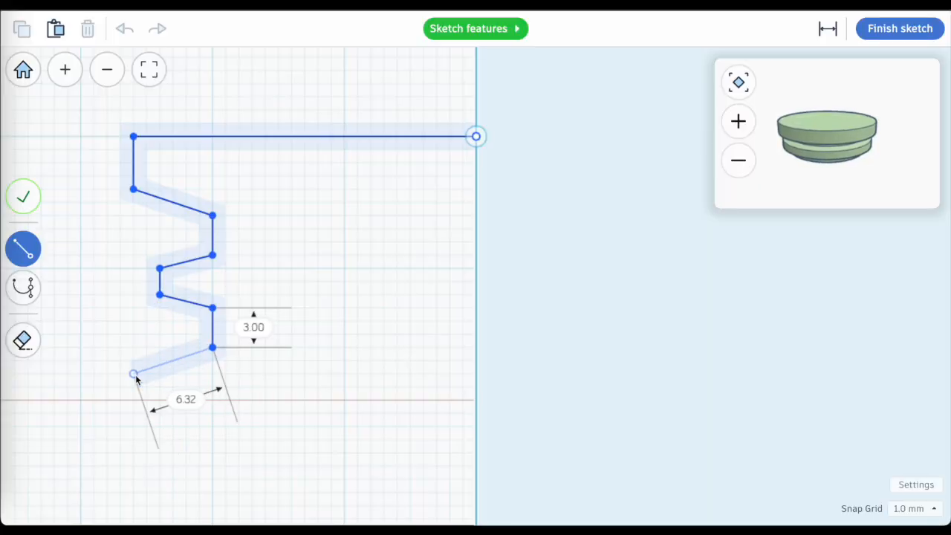
pyautogui.moveTo(133, 375); pyautogui.dragTo(133, 425)
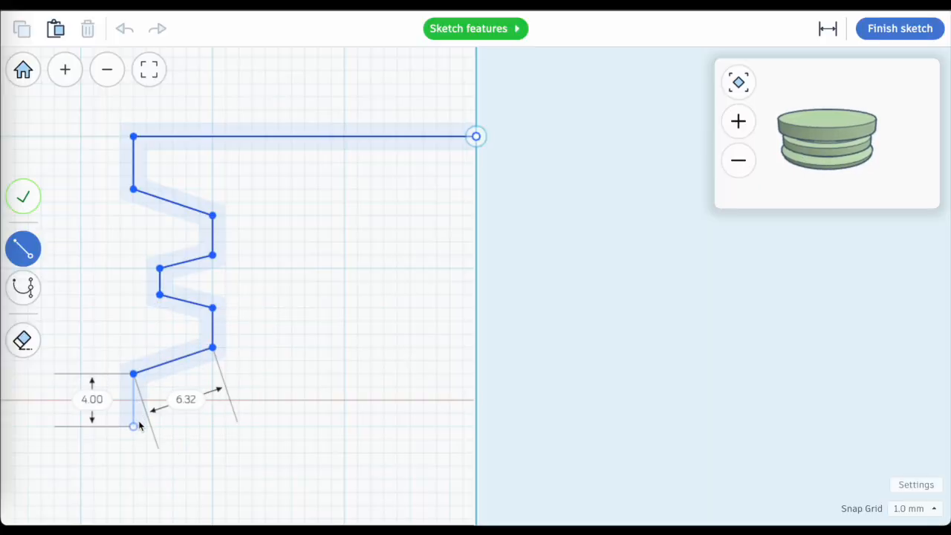
pyautogui.moveTo(134, 425); pyautogui.dragTo(475, 425)
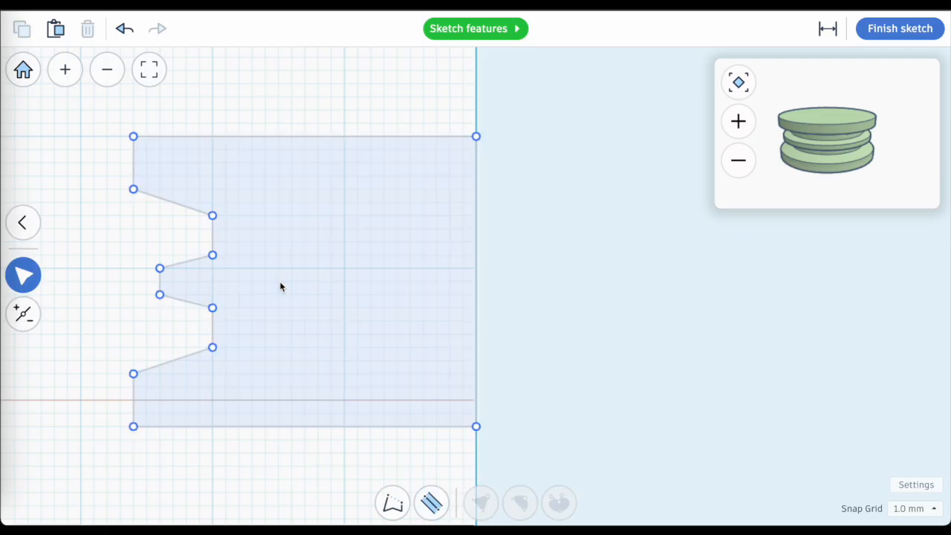
# Convert the corners of both notches into smooth curve points.
pyautogui.click(214, 215)
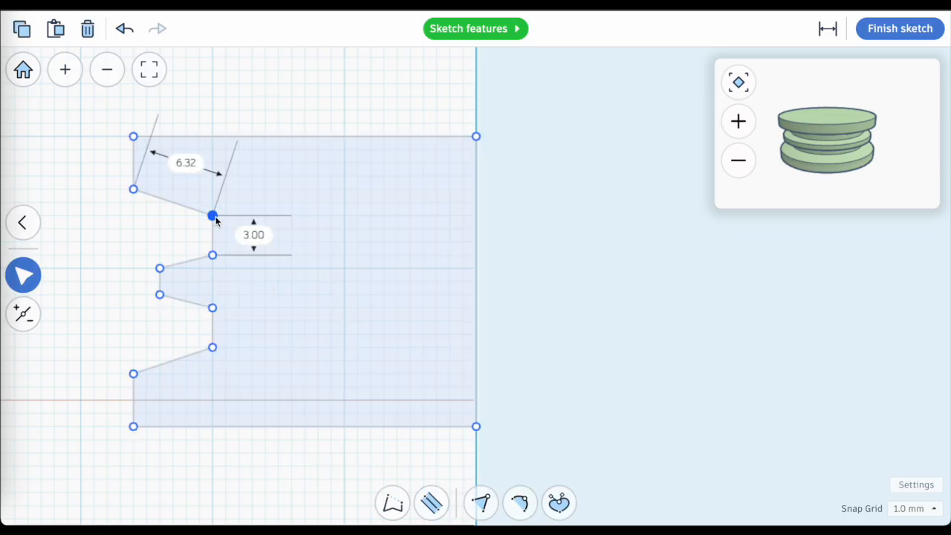
pyautogui.click(520, 502)
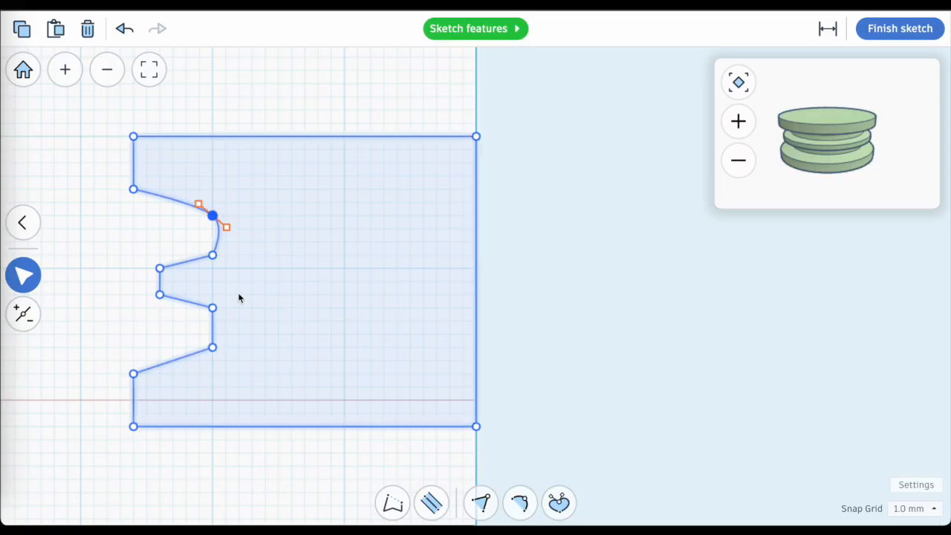
pyautogui.click(521, 502)
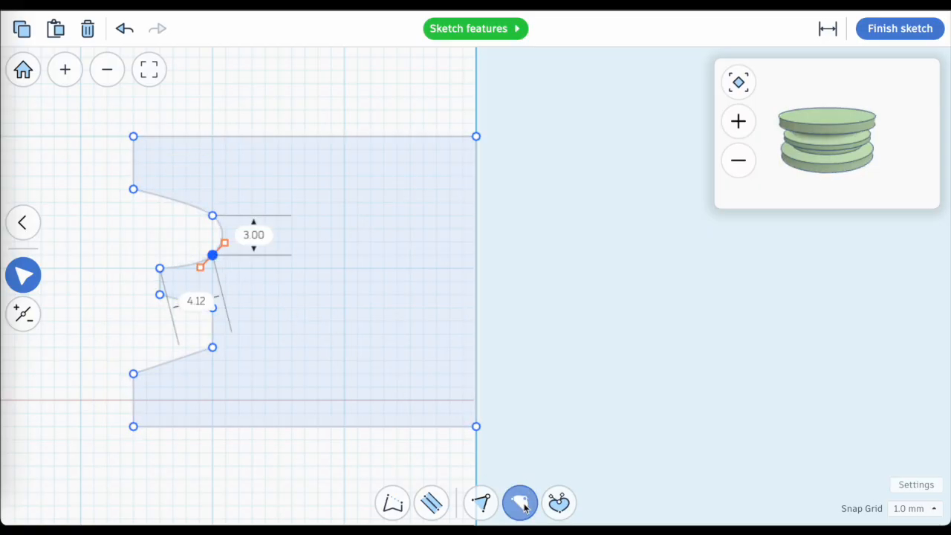
pyautogui.click(520, 503)
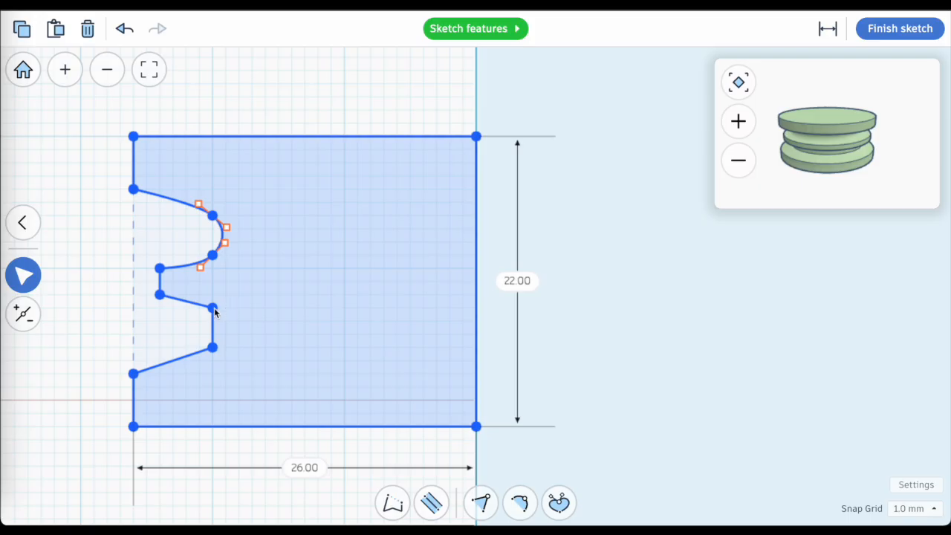
pyautogui.click(520, 503)
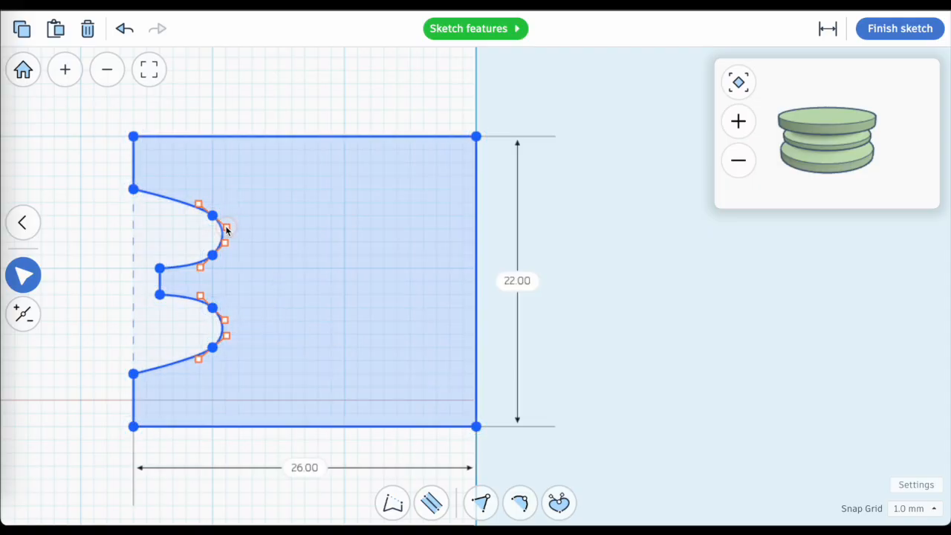
# Drag the Bezier handles to shape the rounded groove curves.
pyautogui.moveTo(226, 230); pyautogui.dragTo(265, 255)
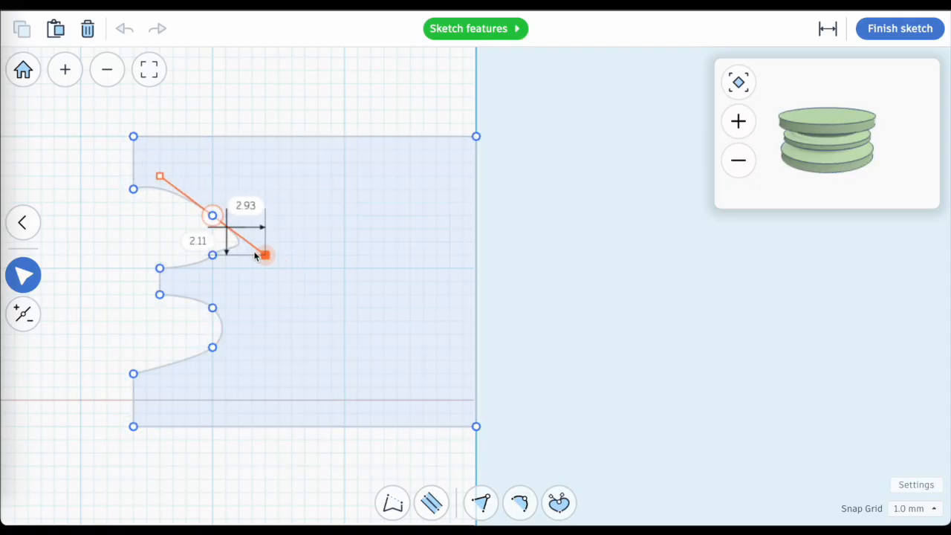
pyautogui.moveTo(265, 256); pyautogui.dragTo(239, 240)
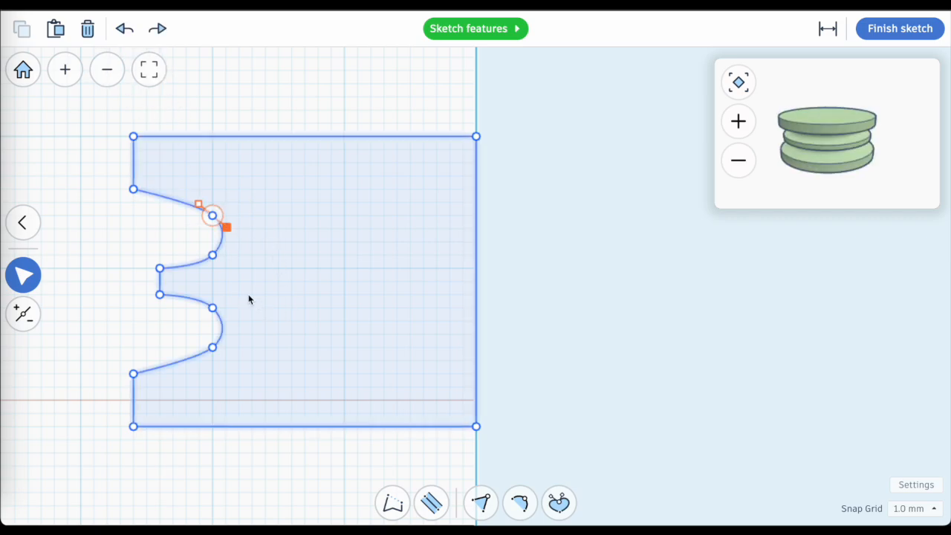
pyautogui.click(160, 268)
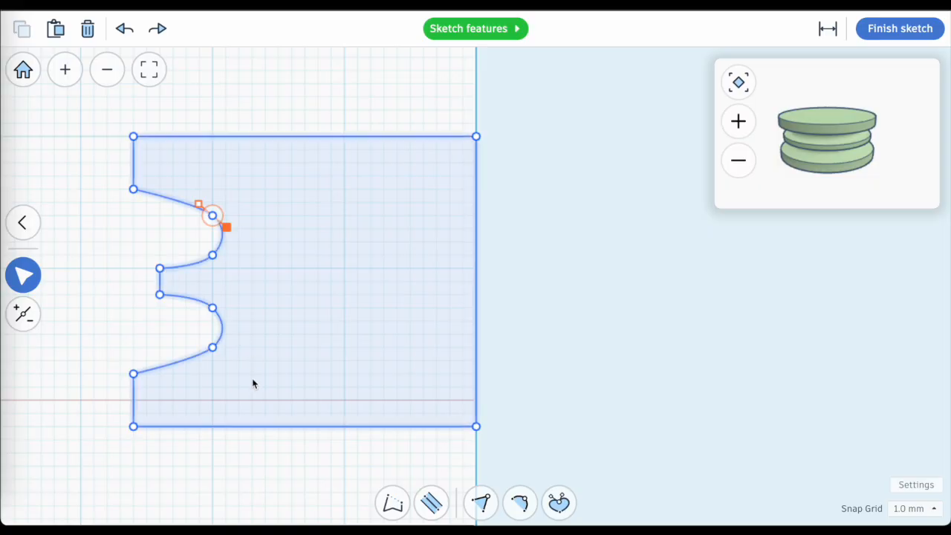
pyautogui.moveTo(264, 396)
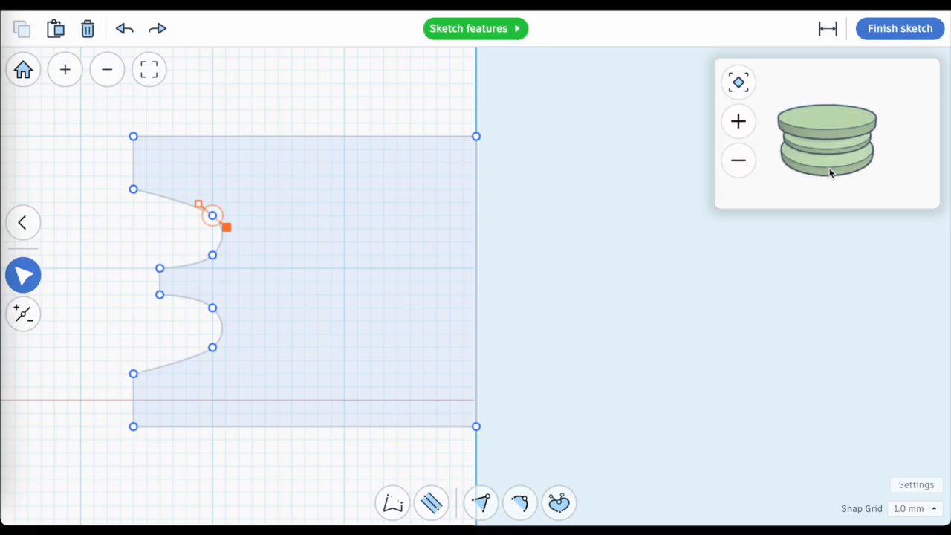
pyautogui.moveTo(901, 29)
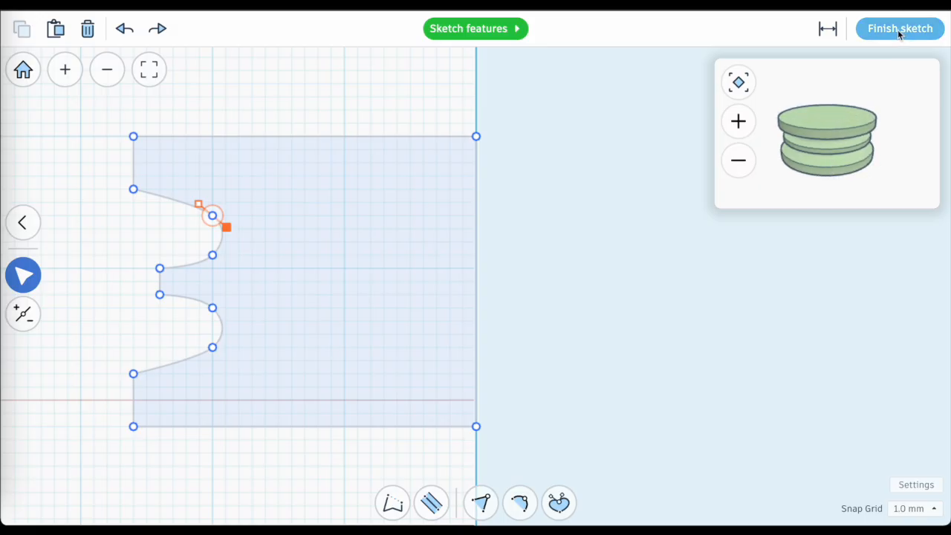
# Finish the sketch, select the revolved spool and reopen its profile for editing.
pyautogui.click(899, 28)
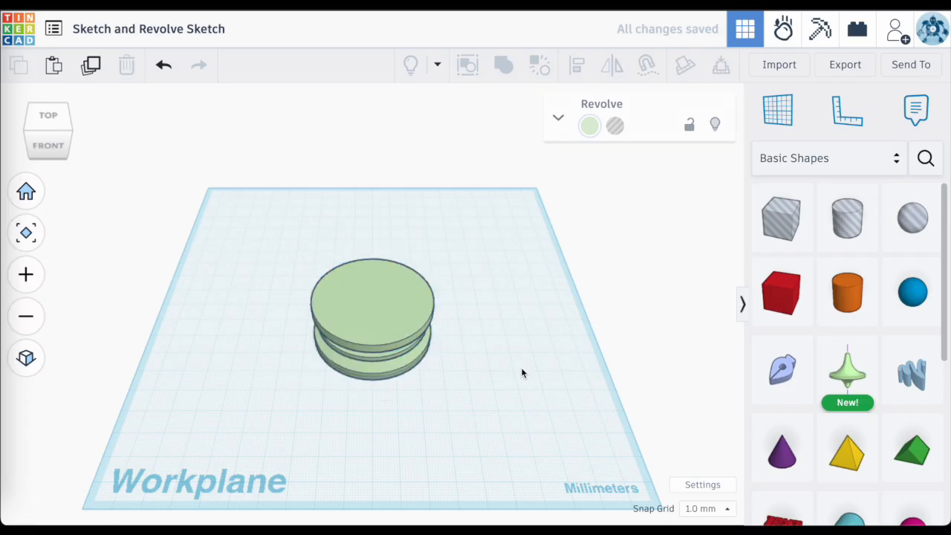
pyautogui.click(372, 320)
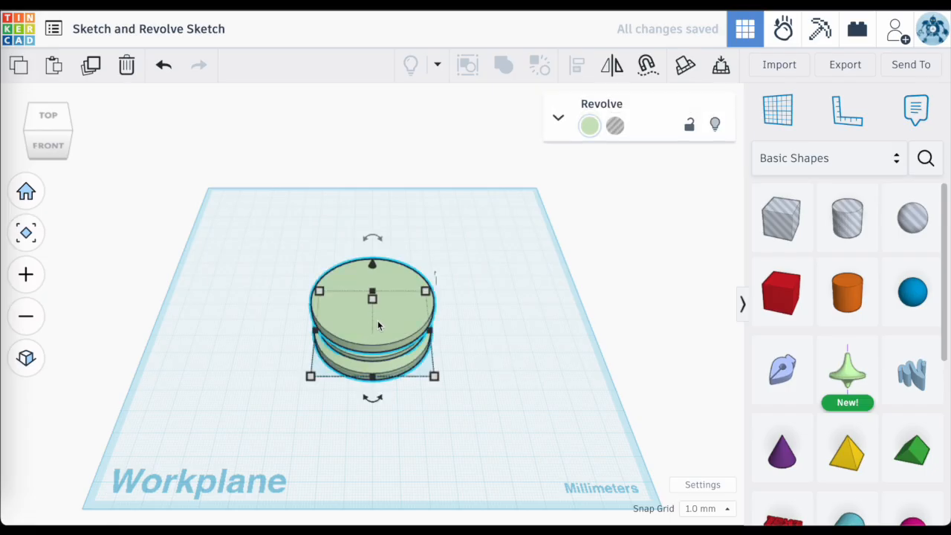
pyautogui.moveTo(371, 324); pyautogui.dragTo(371, 230)
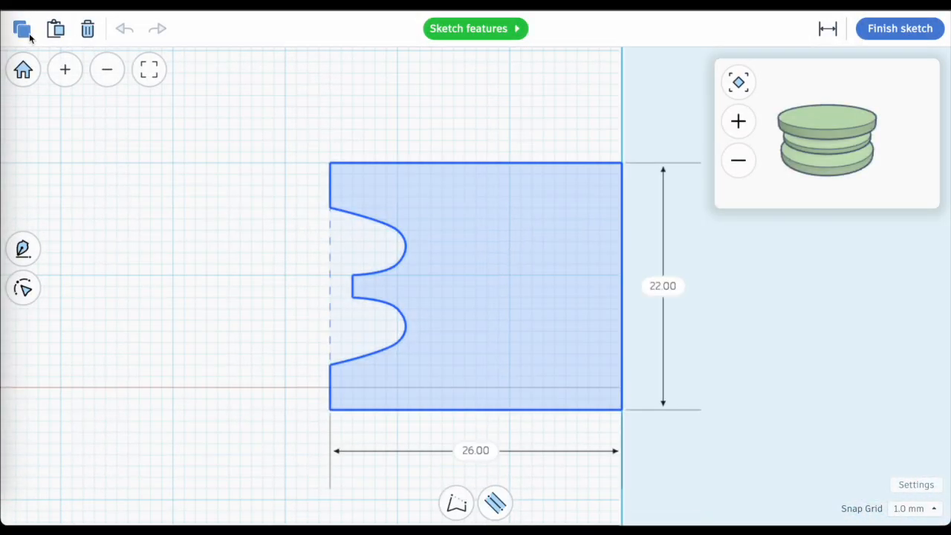
# Copy the grooved profile and finish the sketch to start a new Extrude sketch.
pyautogui.click(900, 28)
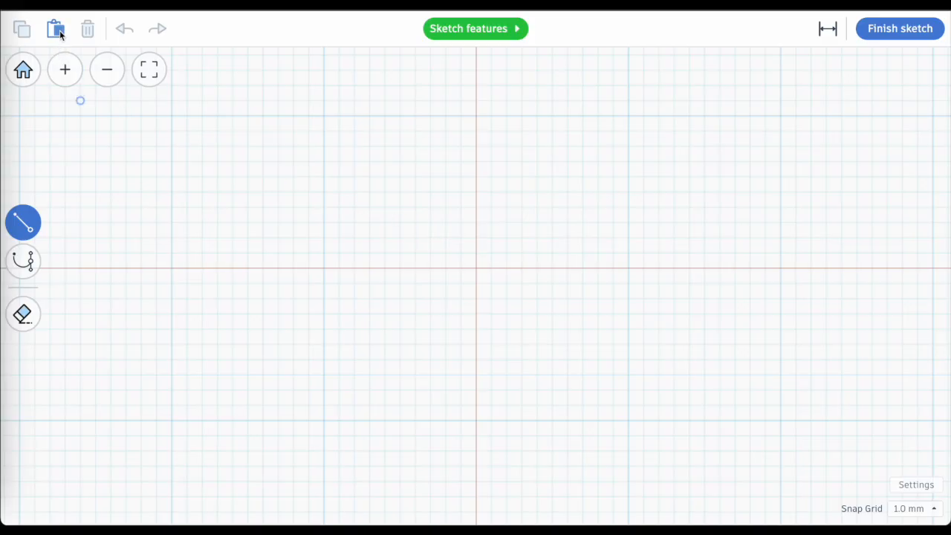
# Paste two profile copies, flip the second horizontally and move it right to 19.00 offset.
pyautogui.click(55, 28)
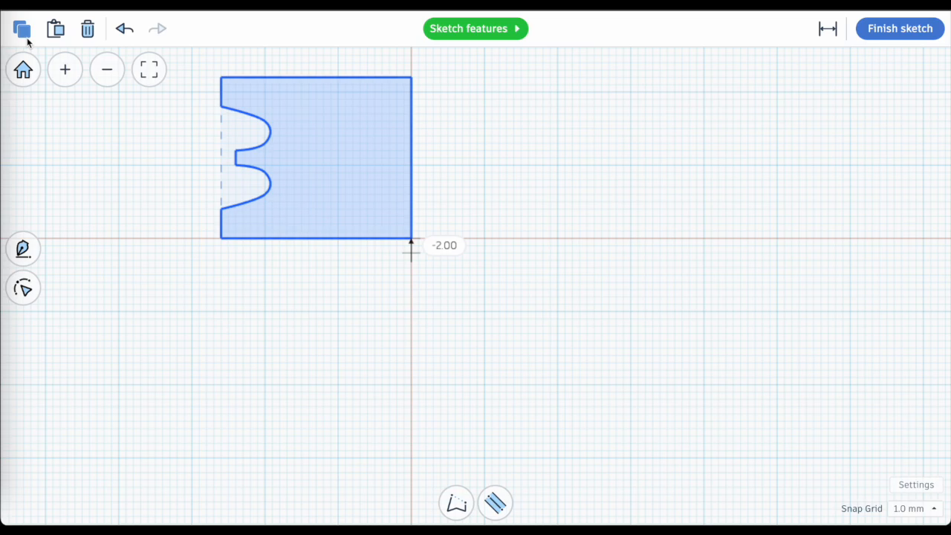
pyautogui.moveTo(56, 28)
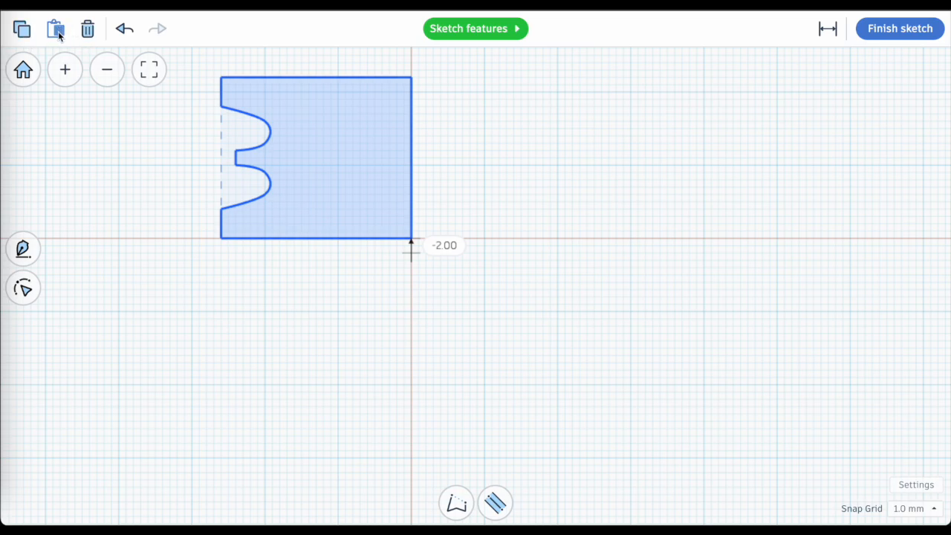
pyautogui.click(57, 28)
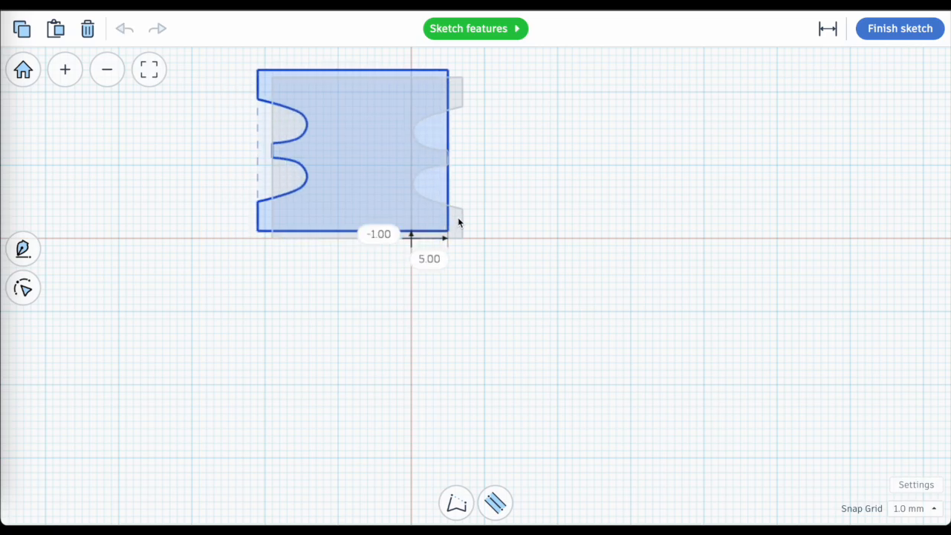
pyautogui.click(125, 29)
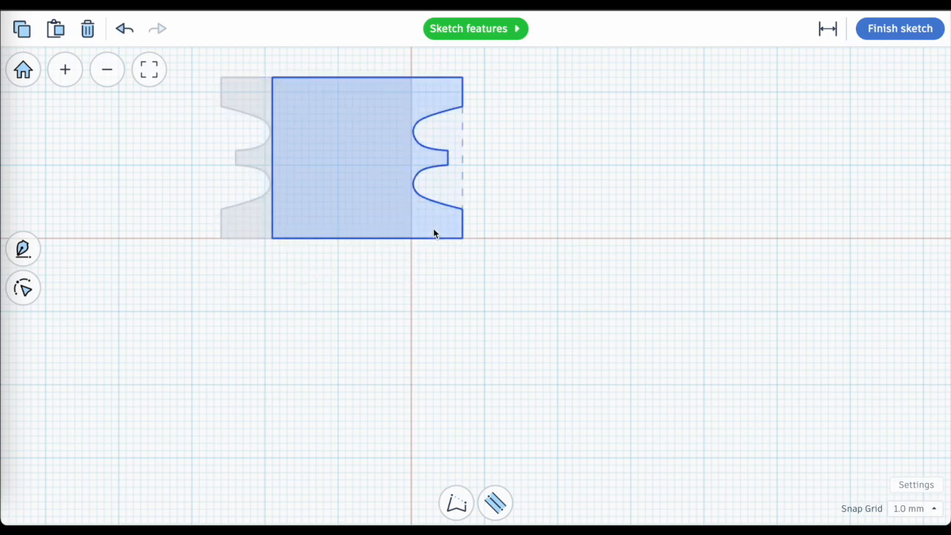
pyautogui.moveTo(434, 235); pyautogui.dragTo(572, 236)
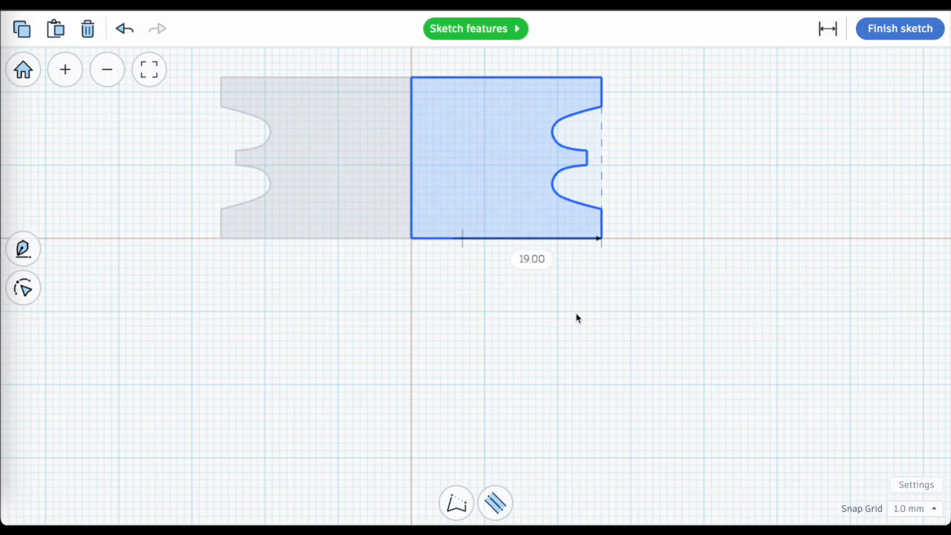
# Finish the sketch into an extruded block and orbit to view it from the left.
pyautogui.click(582, 337)
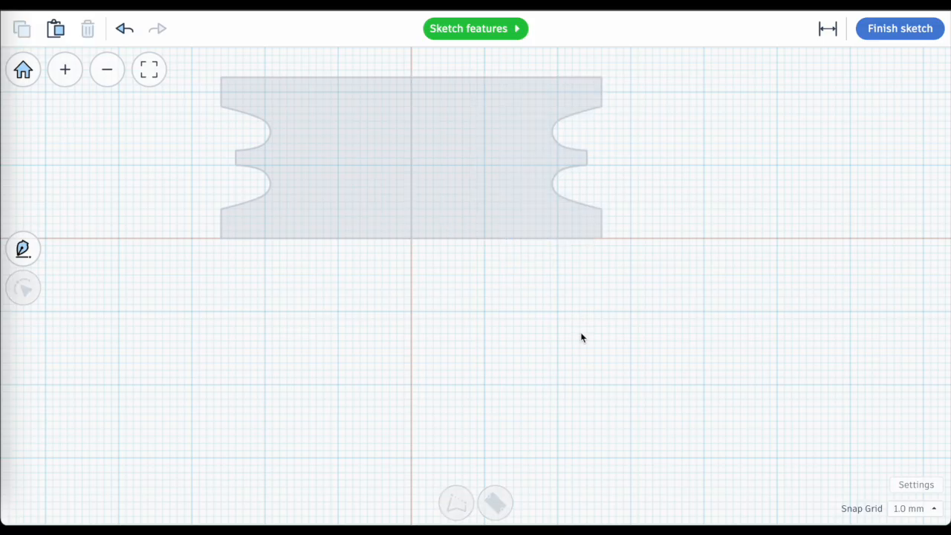
pyautogui.click(901, 28)
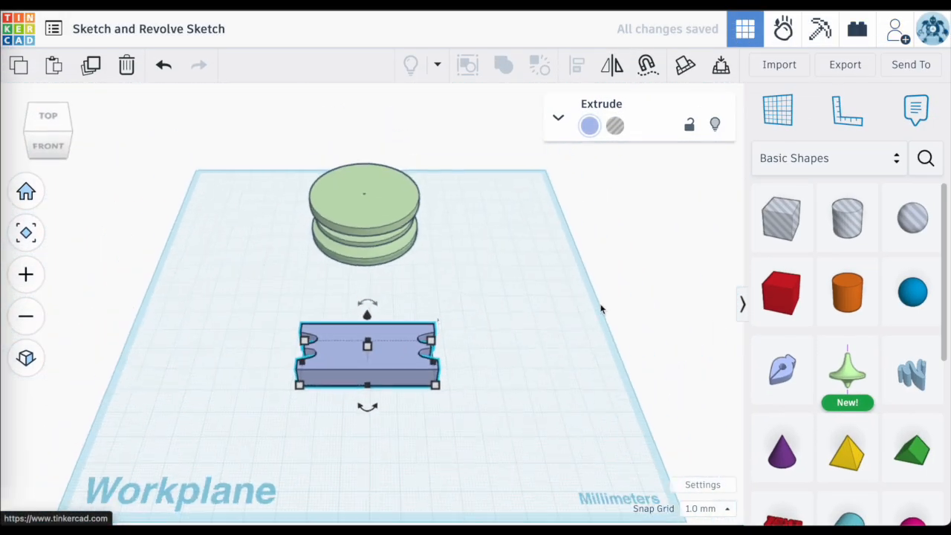
pyautogui.click(386, 407)
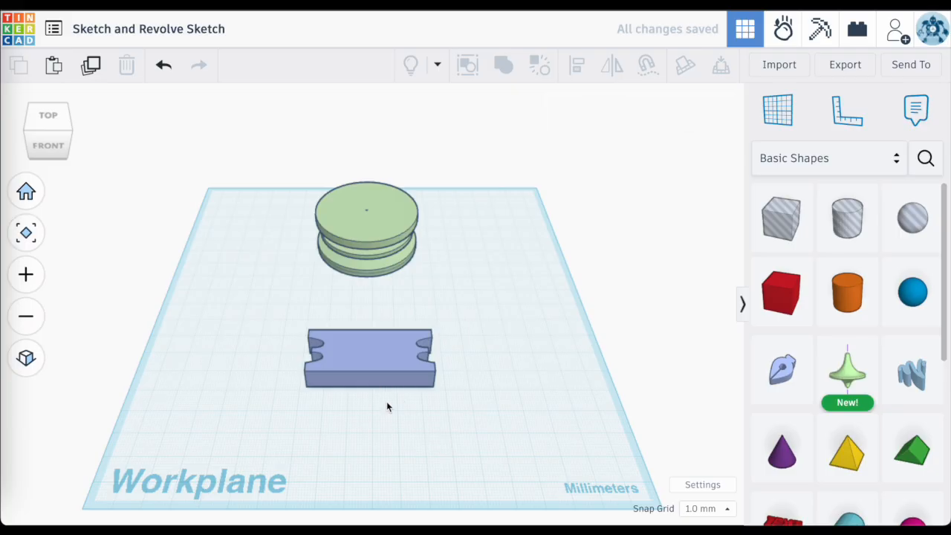
pyautogui.moveTo(351, 268)
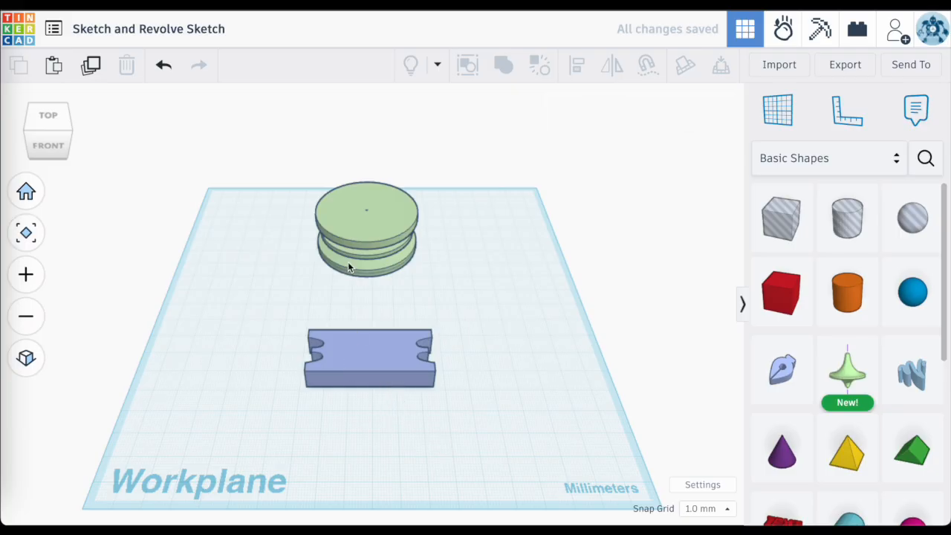
pyautogui.moveTo(399, 443)
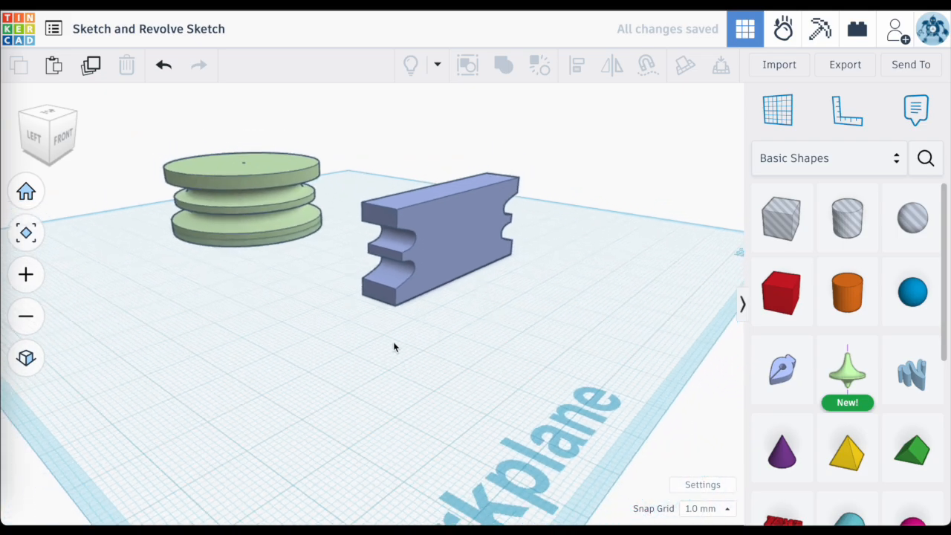
pyautogui.moveTo(394, 348); pyautogui.dragTo(523, 389)
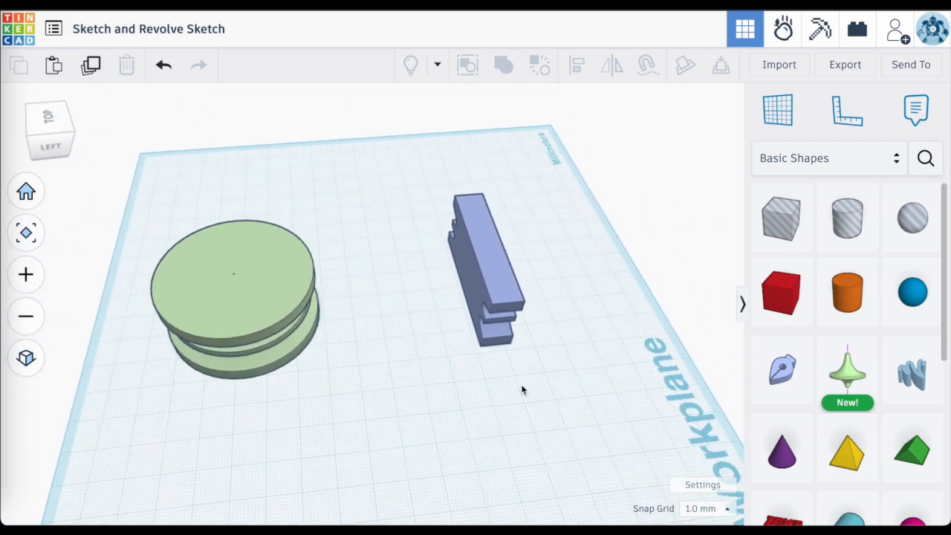
pyautogui.moveTo(523, 390); pyautogui.dragTo(659, 336)
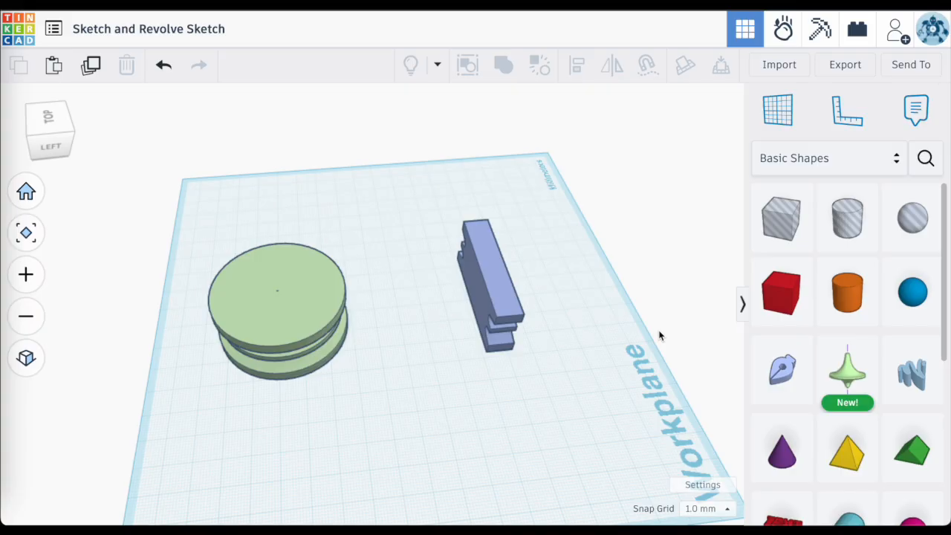
# Stretch the block to 91 mm so its end overlaps the spool's centre.
pyautogui.click(490, 297)
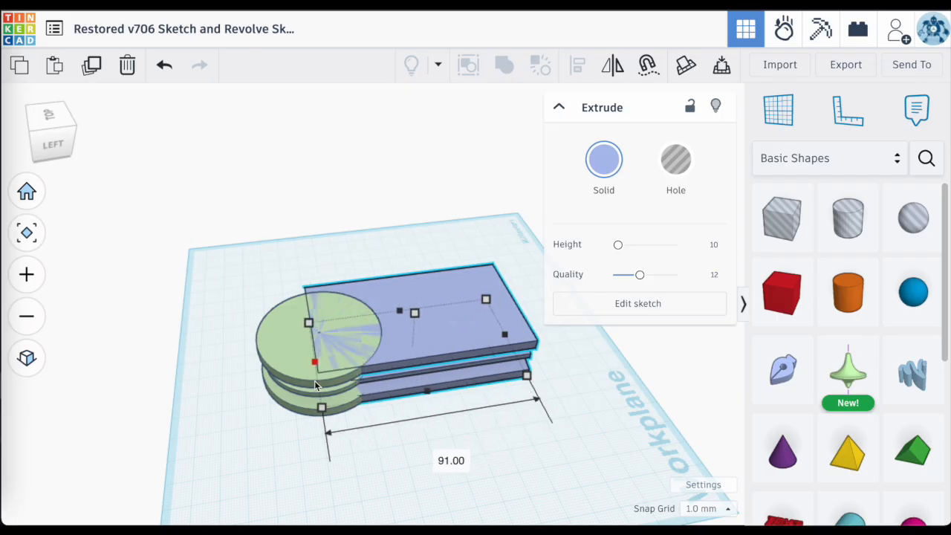
pyautogui.click(419, 452)
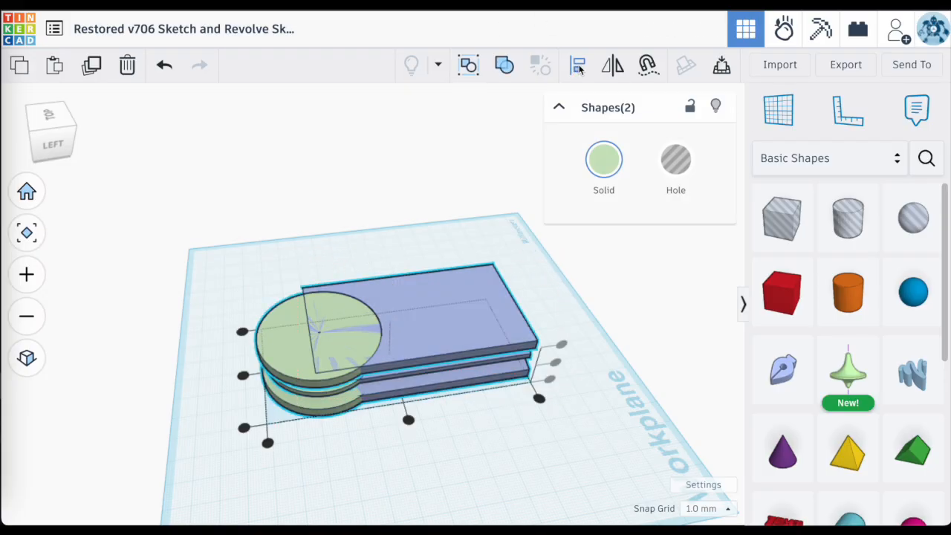
pyautogui.click(577, 65)
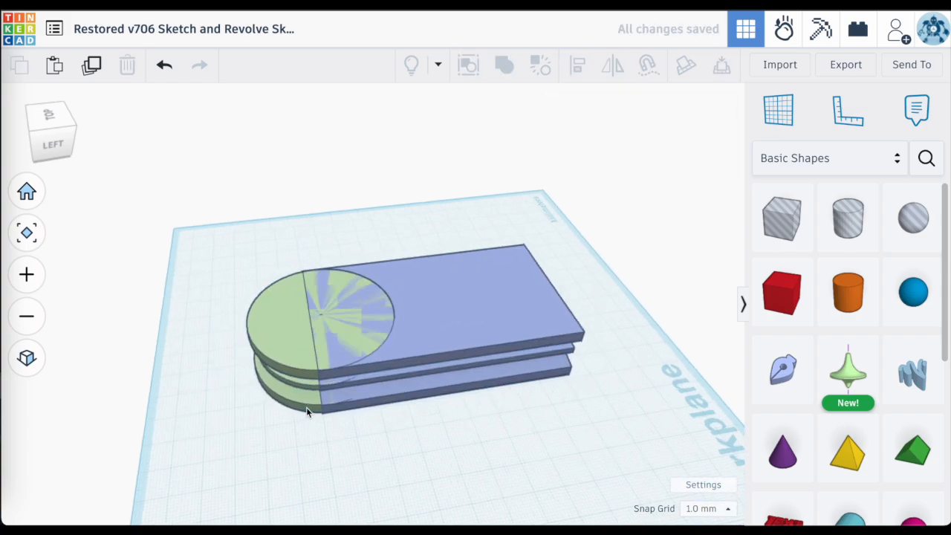
pyautogui.scroll(3)
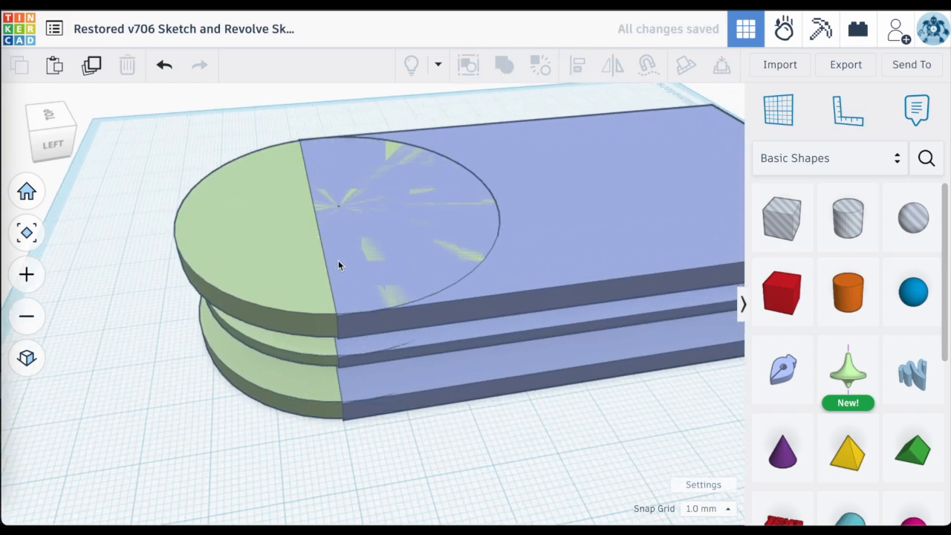
pyautogui.moveTo(342, 211)
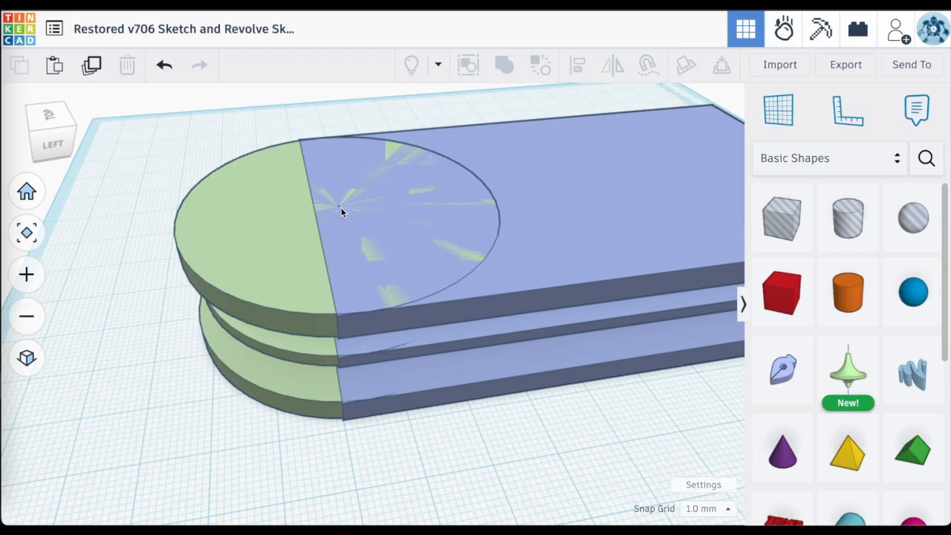
pyautogui.moveTo(345, 251)
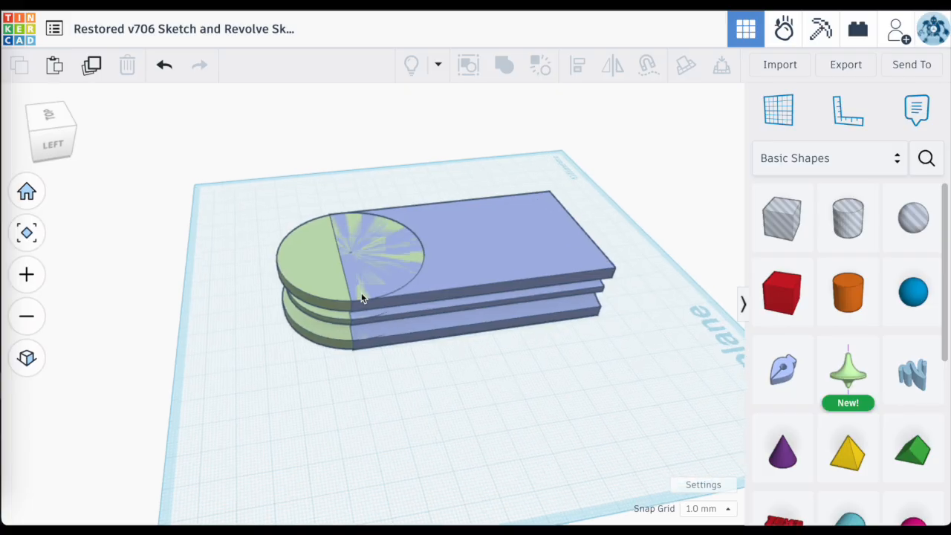
# Place the ruler at the spool's corner and edit the spool's width measurement.
pyautogui.click(847, 110)
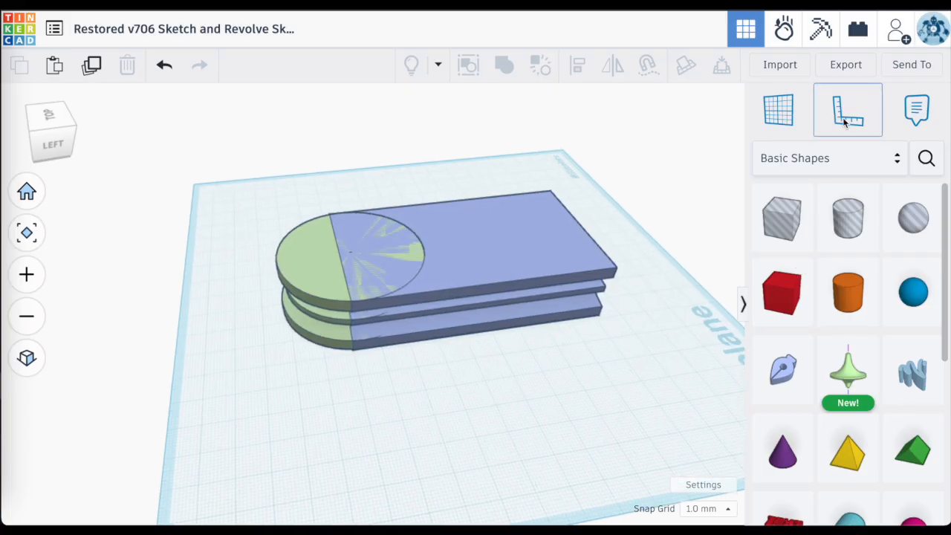
pyautogui.click(847, 110)
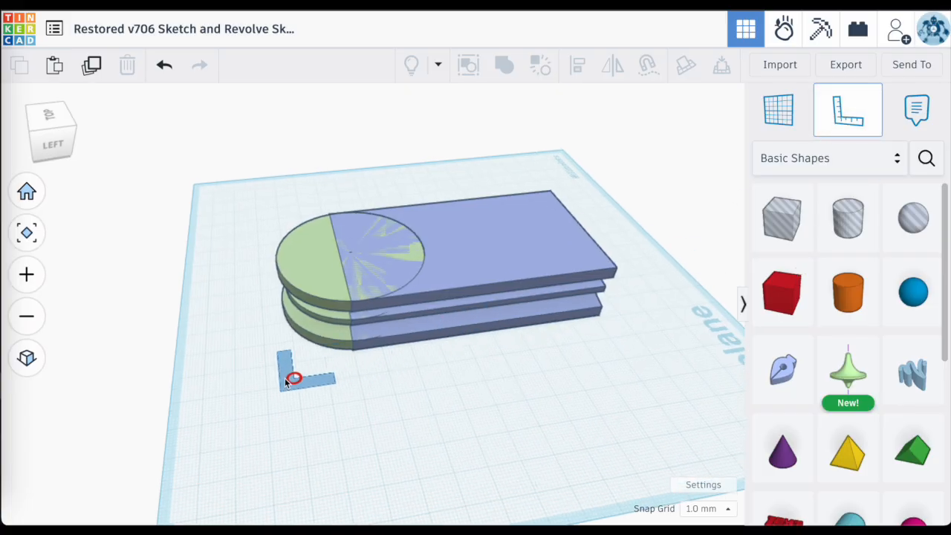
pyautogui.moveTo(305, 375); pyautogui.dragTo(271, 362)
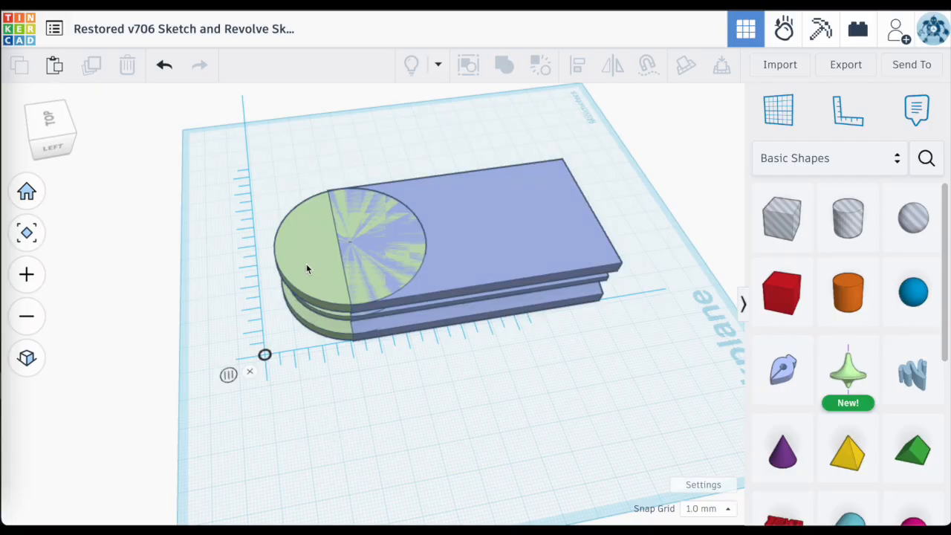
pyautogui.click(349, 240)
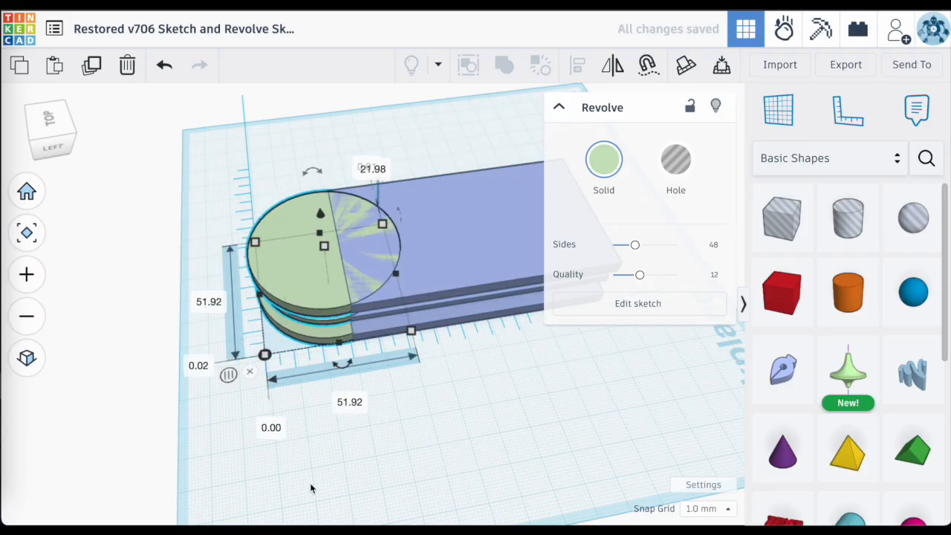
pyautogui.moveTo(362, 435)
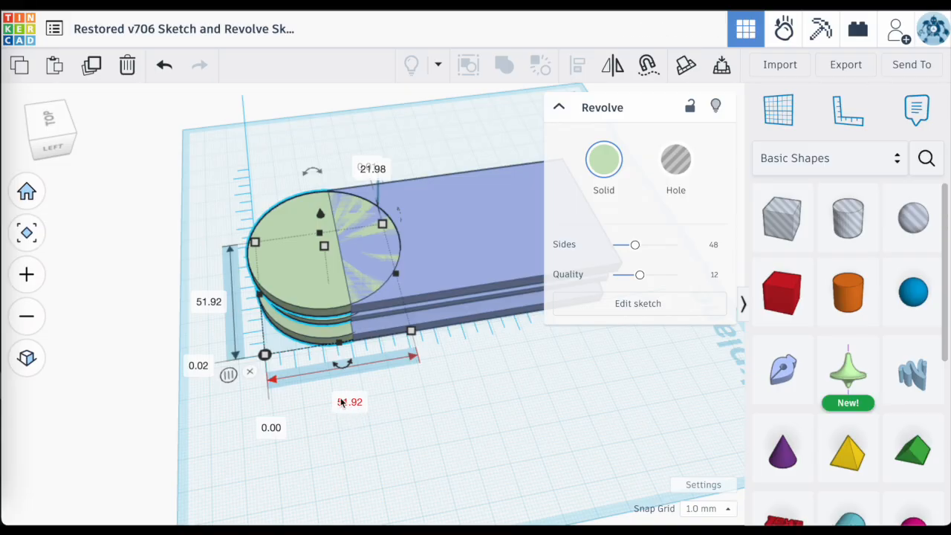
pyautogui.click(464, 452)
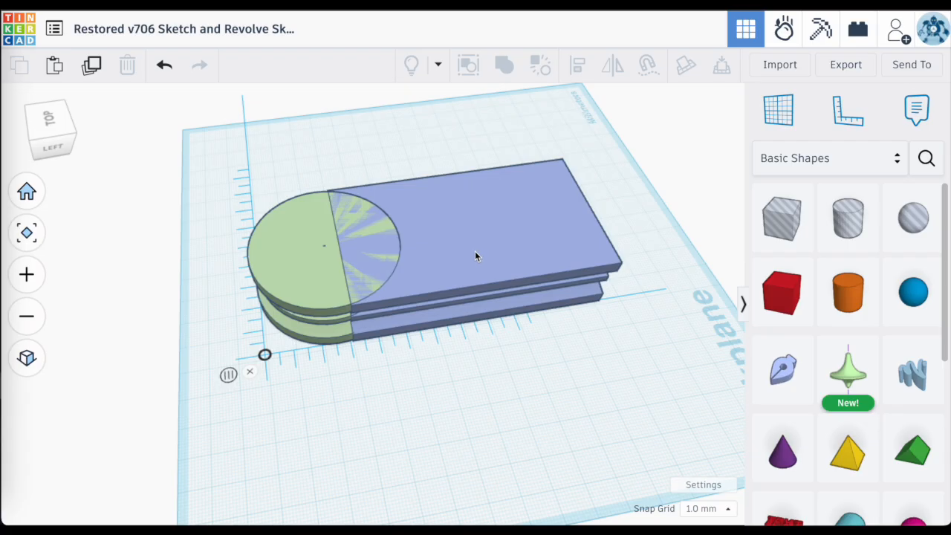
pyautogui.moveTo(532, 246)
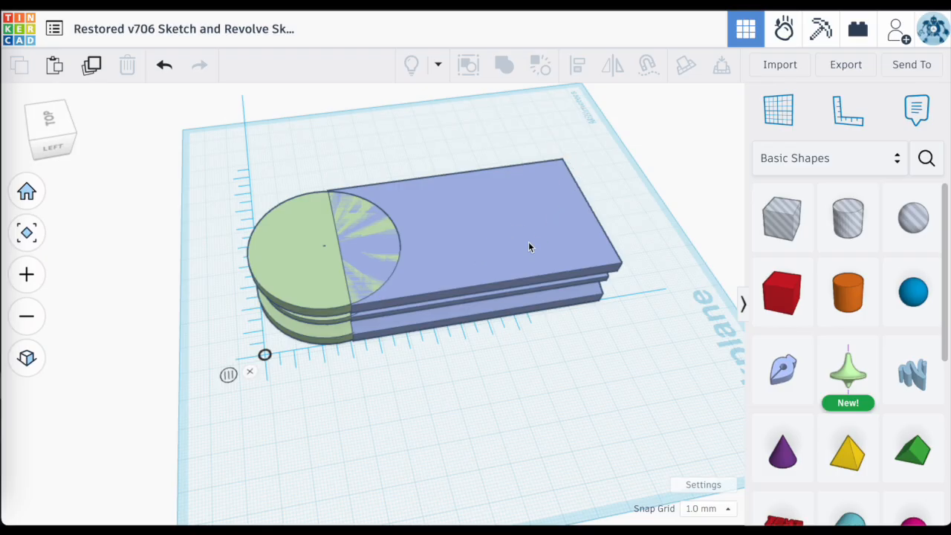
# Change the extruded slab's 31.00 offset dimension to 25 so it lines up with the disc.
pyautogui.click(446, 245)
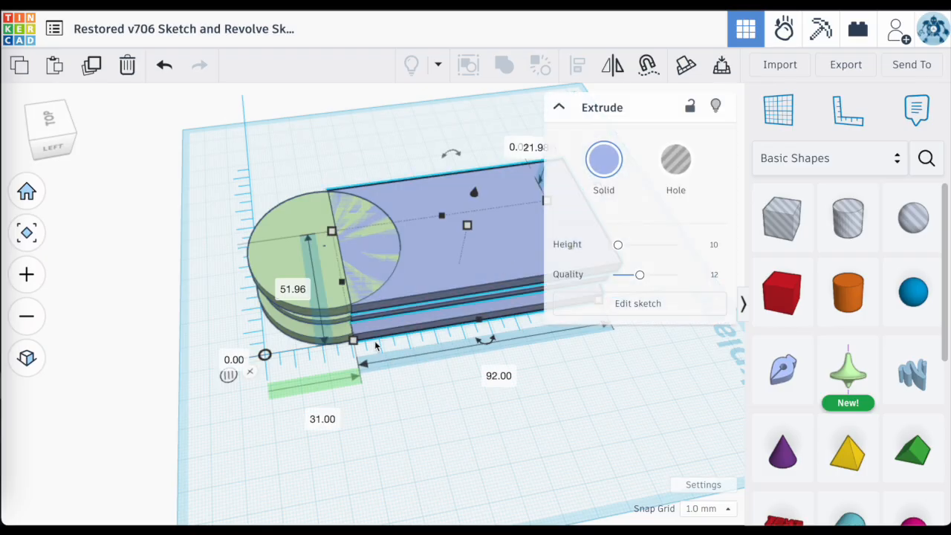
pyautogui.moveTo(430, 285)
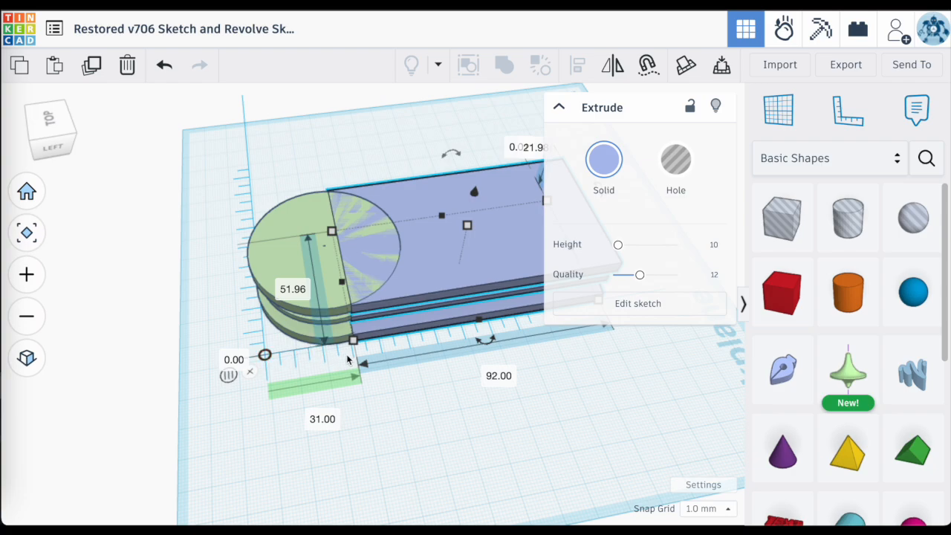
pyautogui.doubleClick(323, 419)
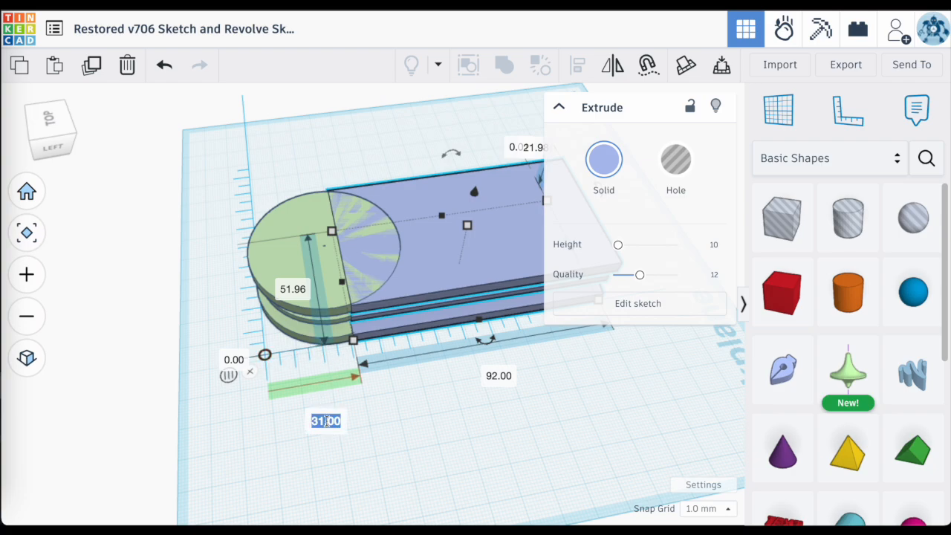
pyautogui.write('25.97')
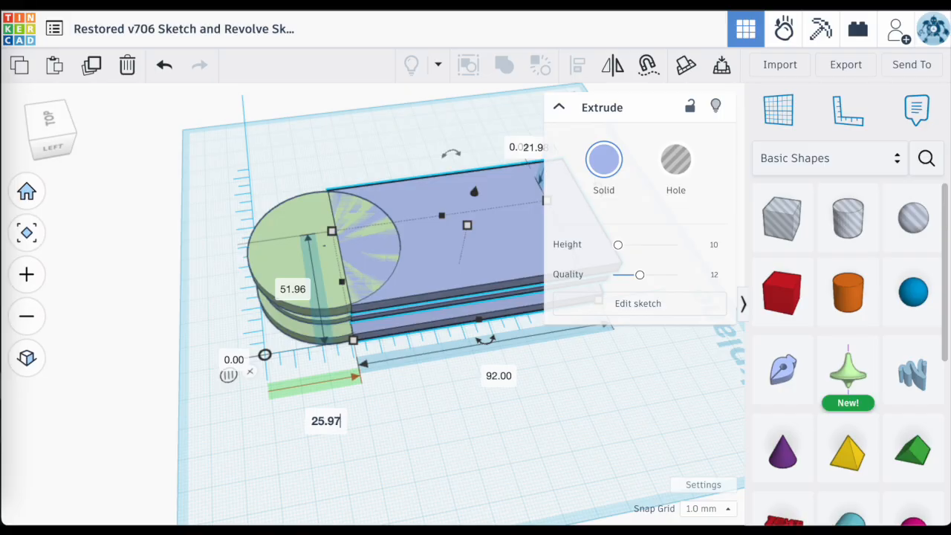
pyautogui.click(354, 443)
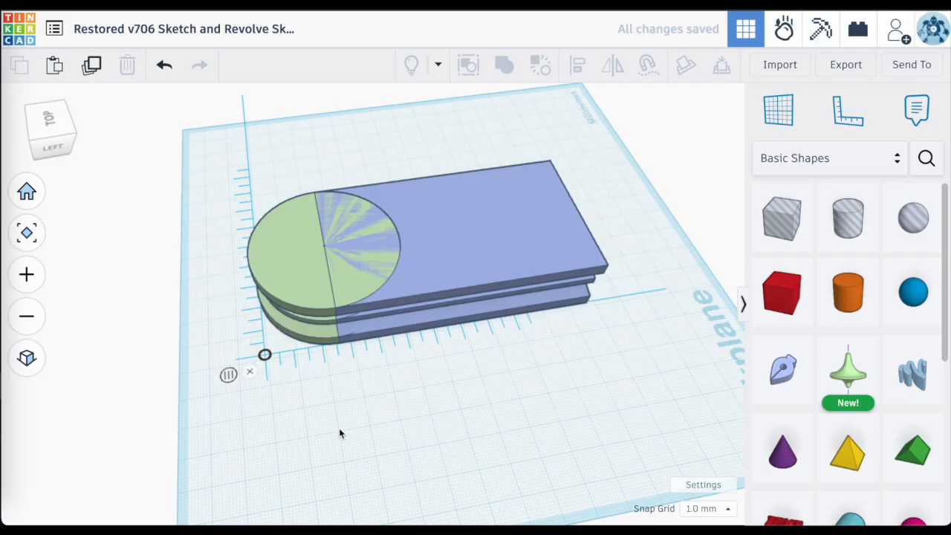
pyautogui.moveTo(250, 372)
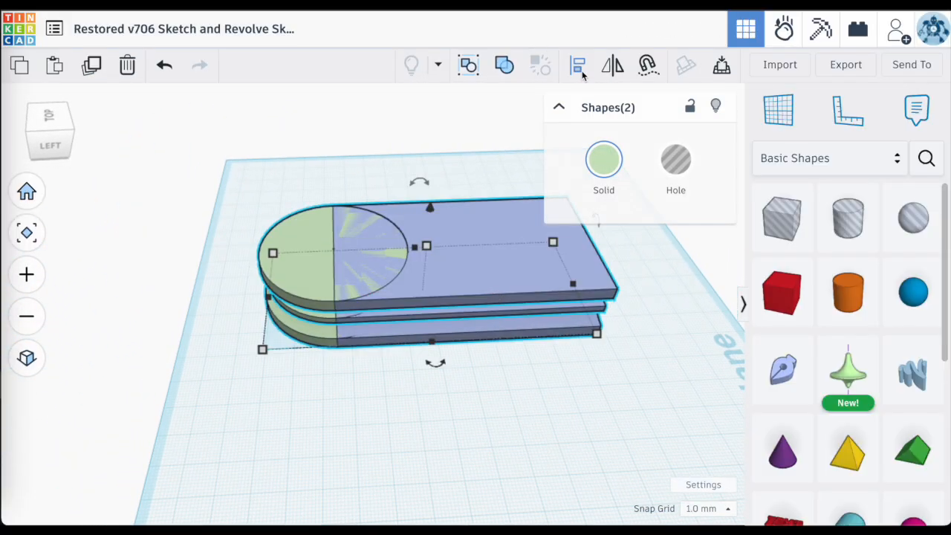
# Align the grooved disc and extruded block, then group them into one union solid.
pyautogui.click(577, 65)
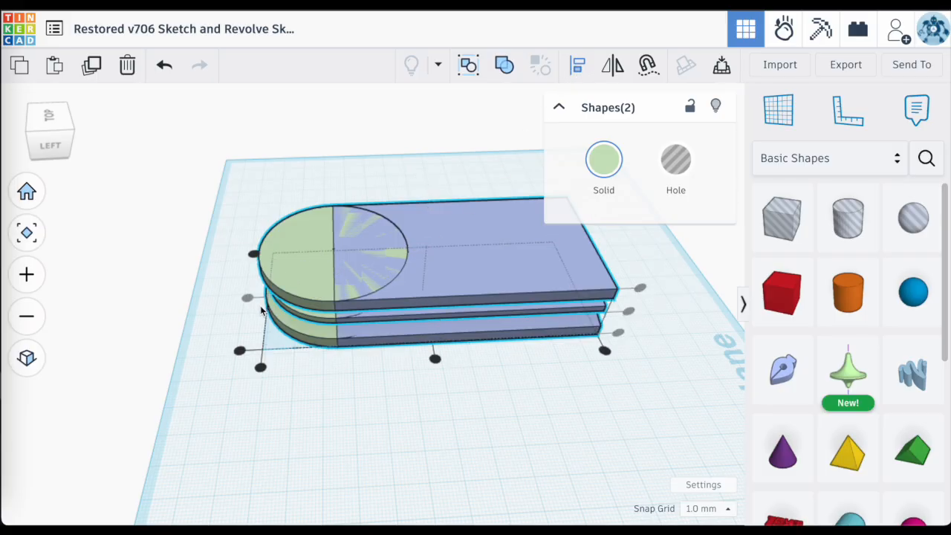
pyautogui.moveTo(481, 396)
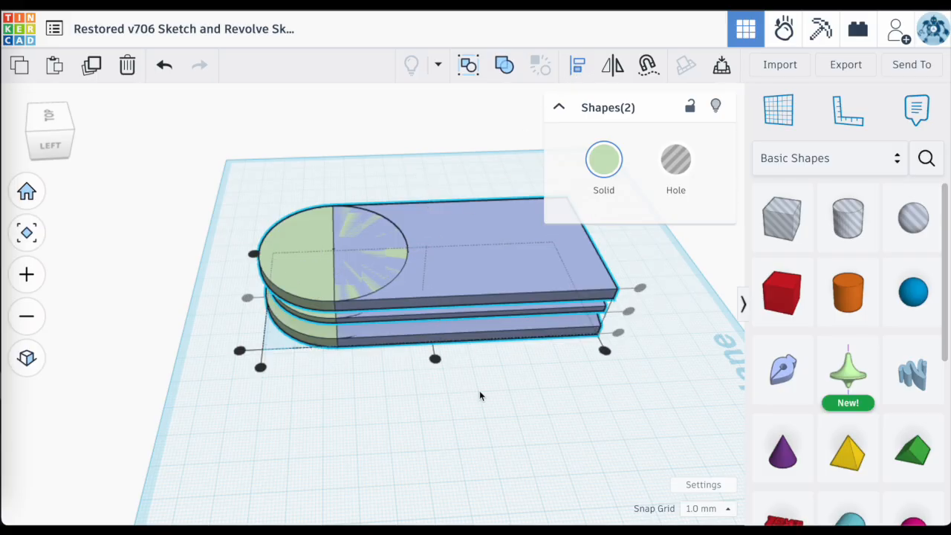
pyautogui.moveTo(468, 65)
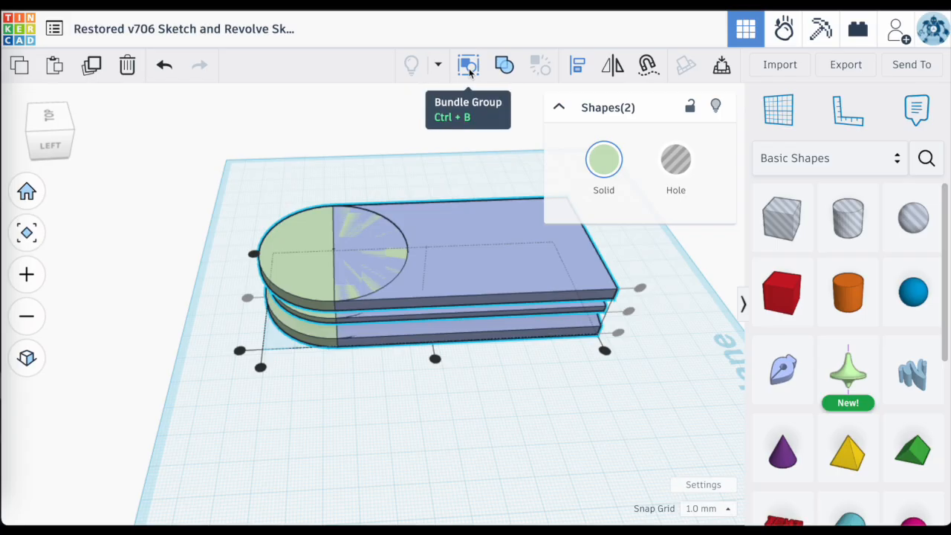
pyautogui.moveTo(434, 146)
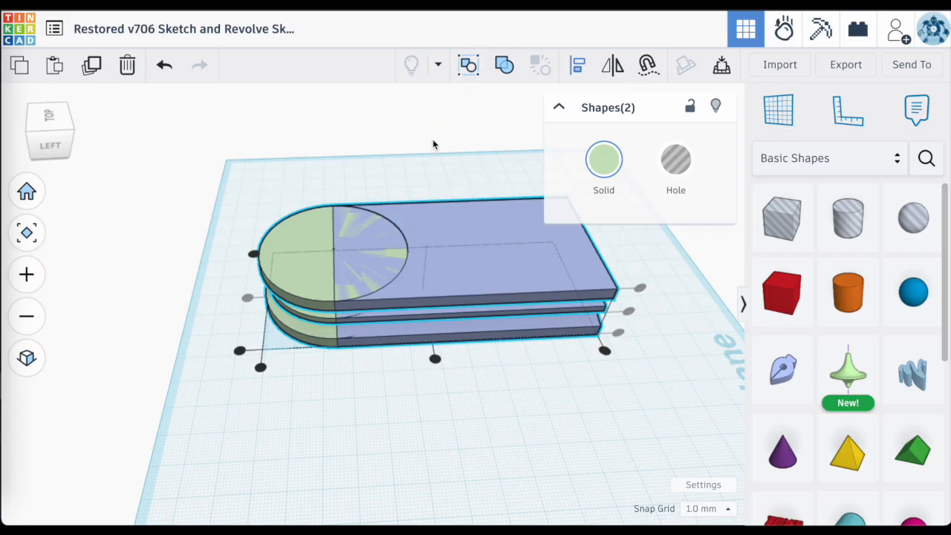
pyautogui.click(372, 363)
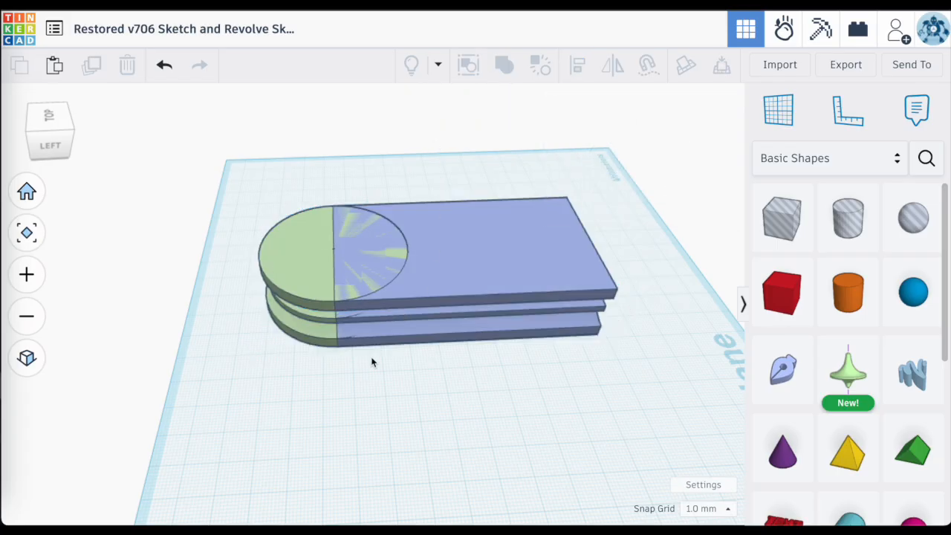
pyautogui.moveTo(285, 181); pyautogui.dragTo(401, 279)
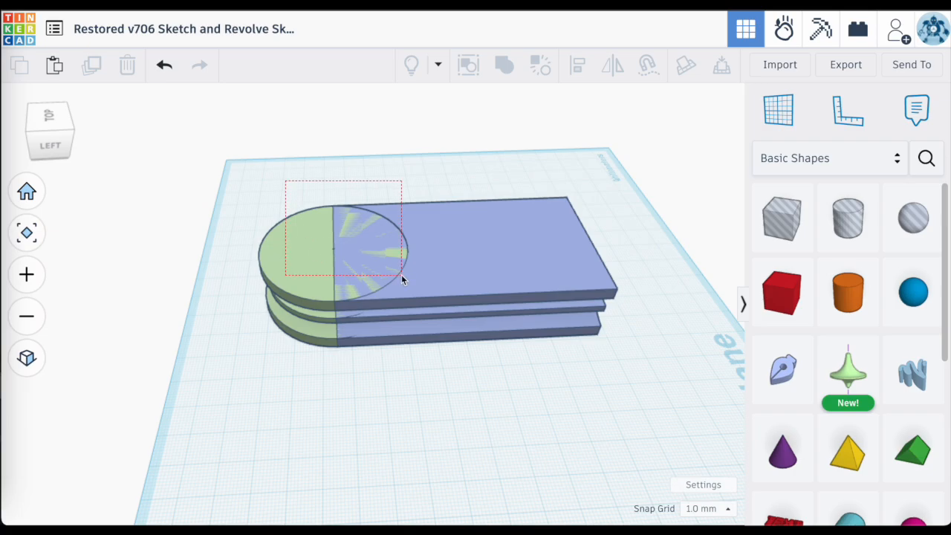
pyautogui.click(468, 66)
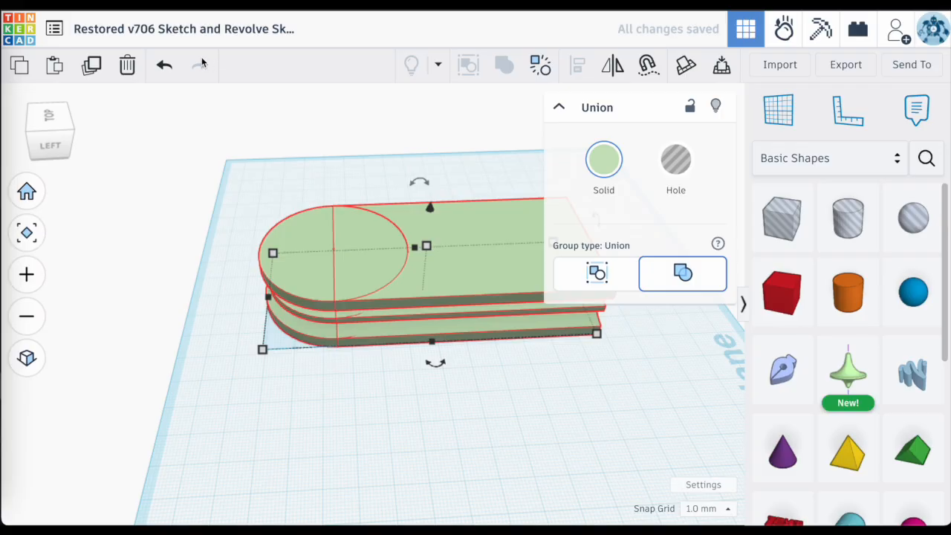
pyautogui.moveTo(163, 66)
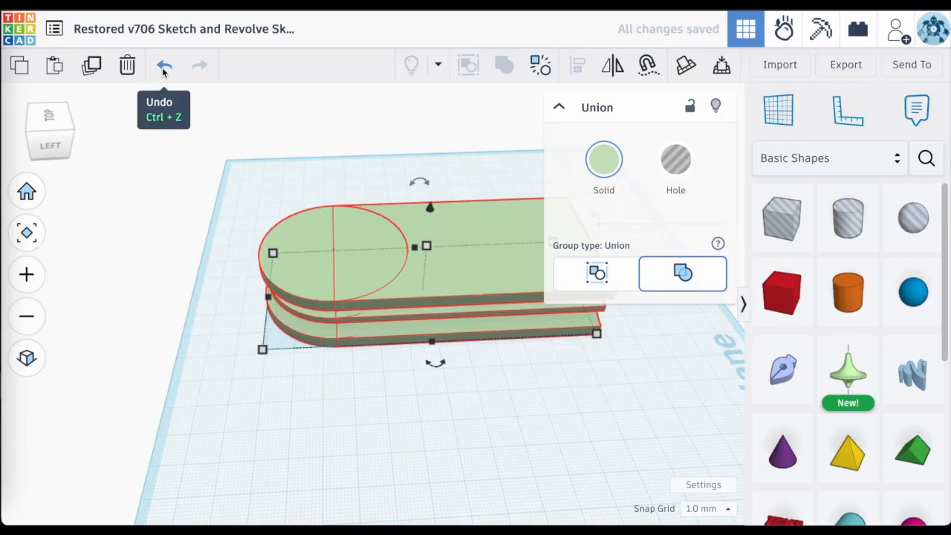
pyautogui.moveTo(356, 389)
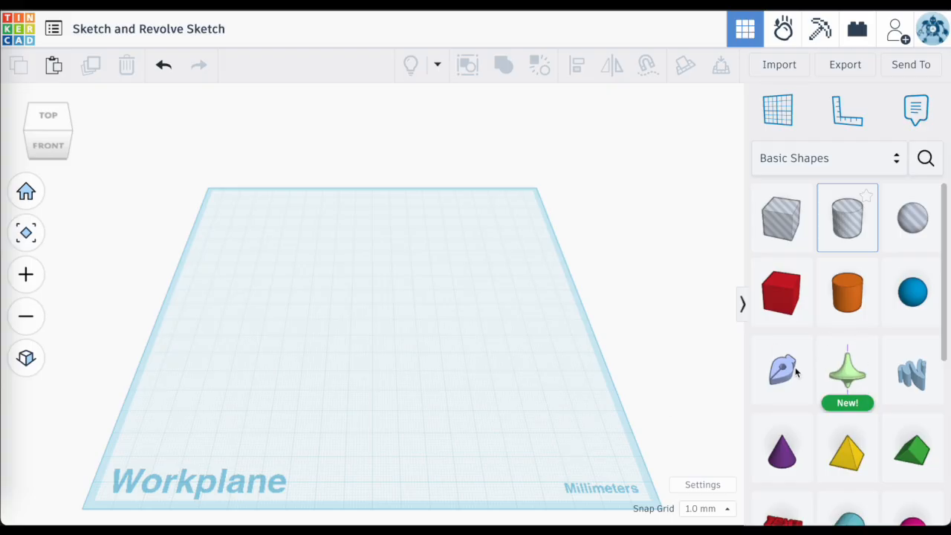
# Place a new Sketch shape and draw a vertical line, chamfer diagonal and horizontal line.
pyautogui.click(782, 369)
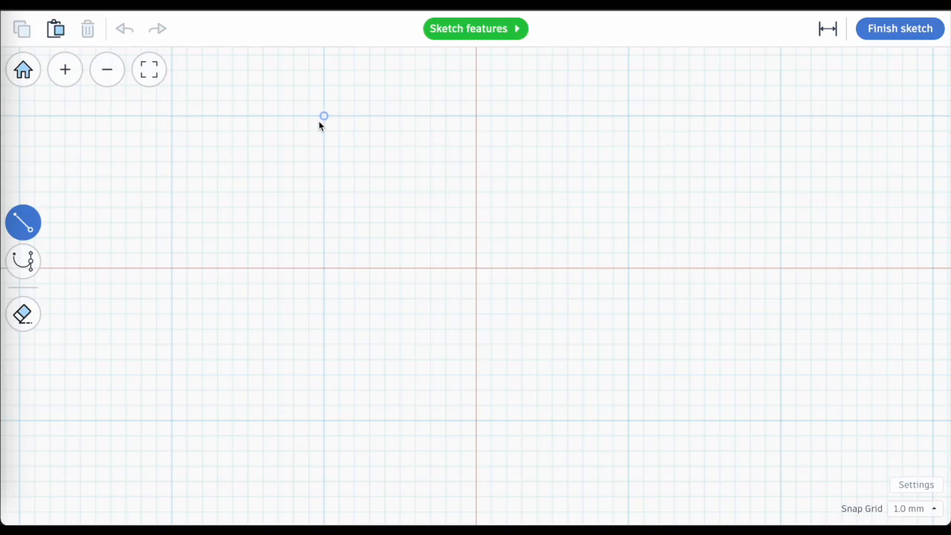
pyautogui.moveTo(250, 121)
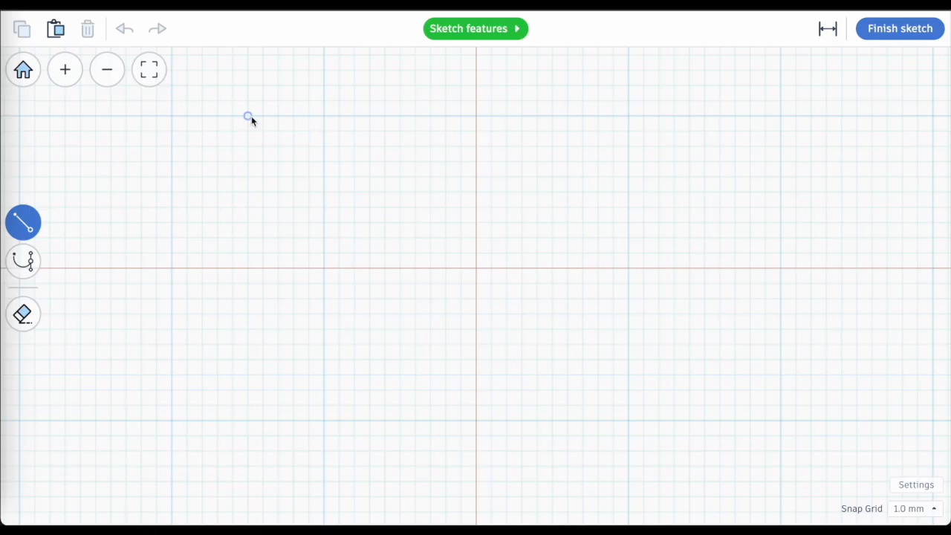
pyautogui.moveTo(249, 116); pyautogui.dragTo(173, 267)
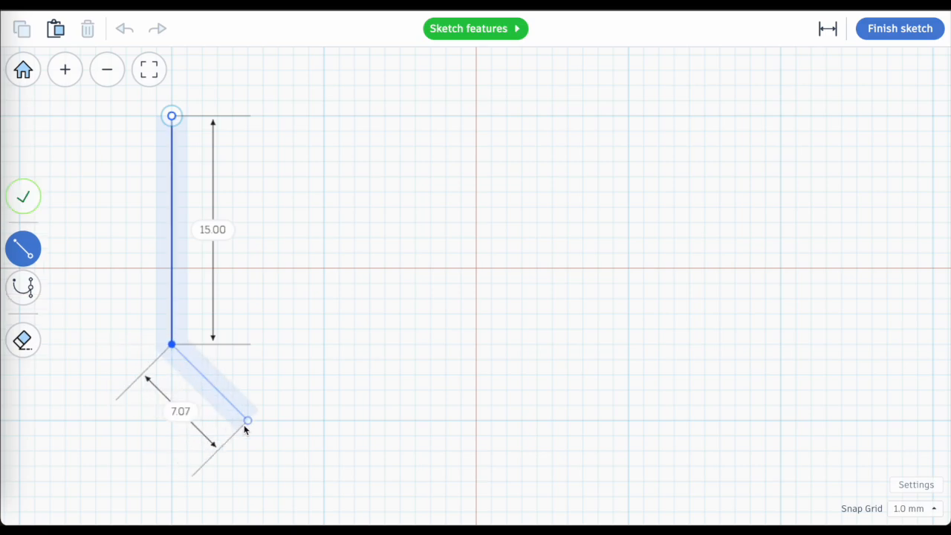
pyautogui.moveTo(247, 422); pyautogui.dragTo(476, 422)
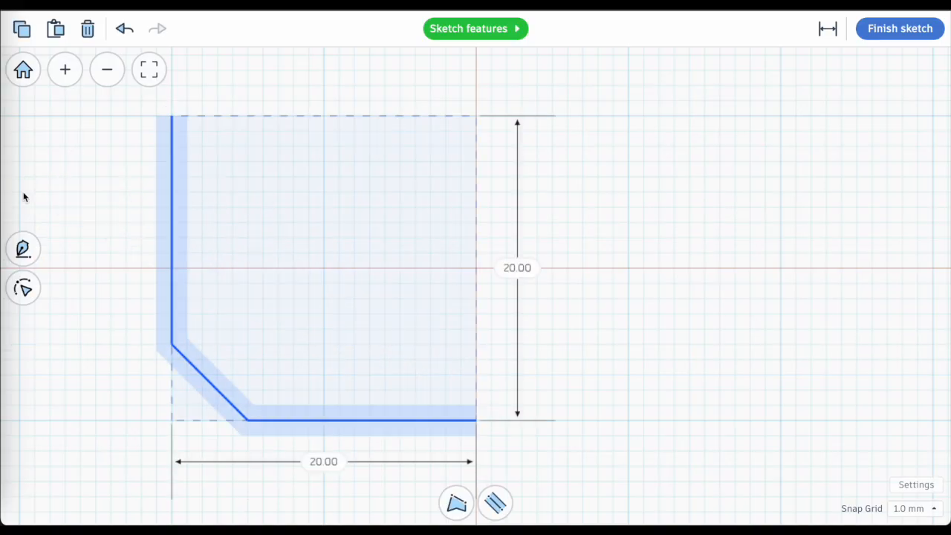
# Turn the path into a 4.0-wide stroke with Round end caps instead of Flat.
pyautogui.click(24, 249)
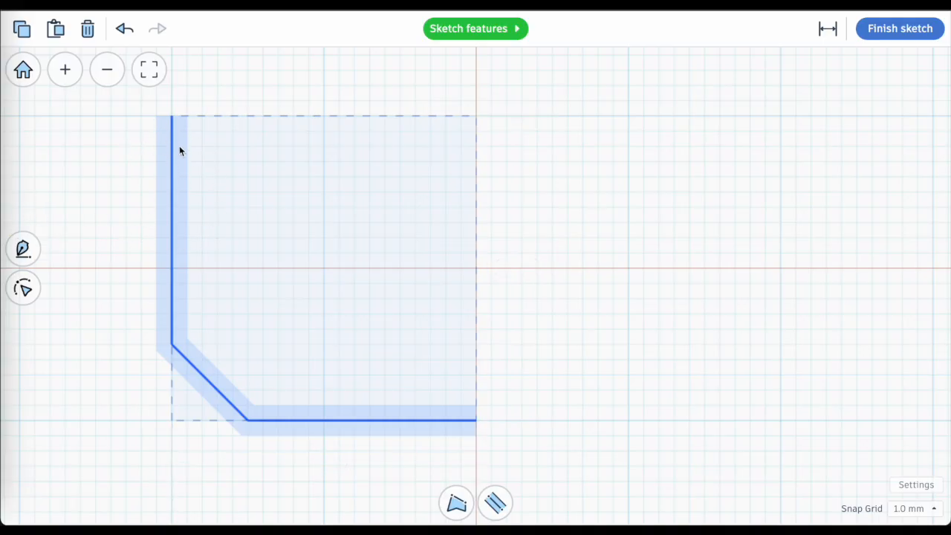
pyautogui.click(494, 502)
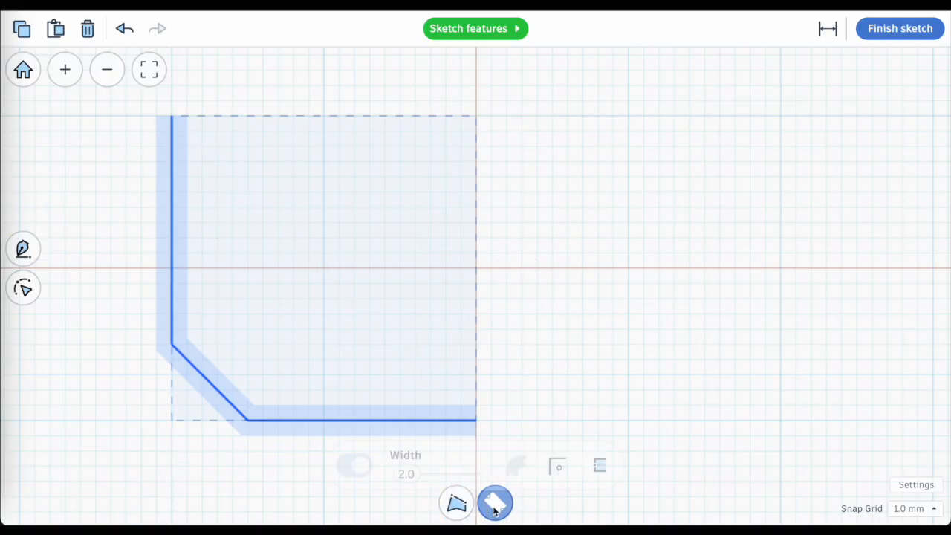
pyautogui.click(497, 503)
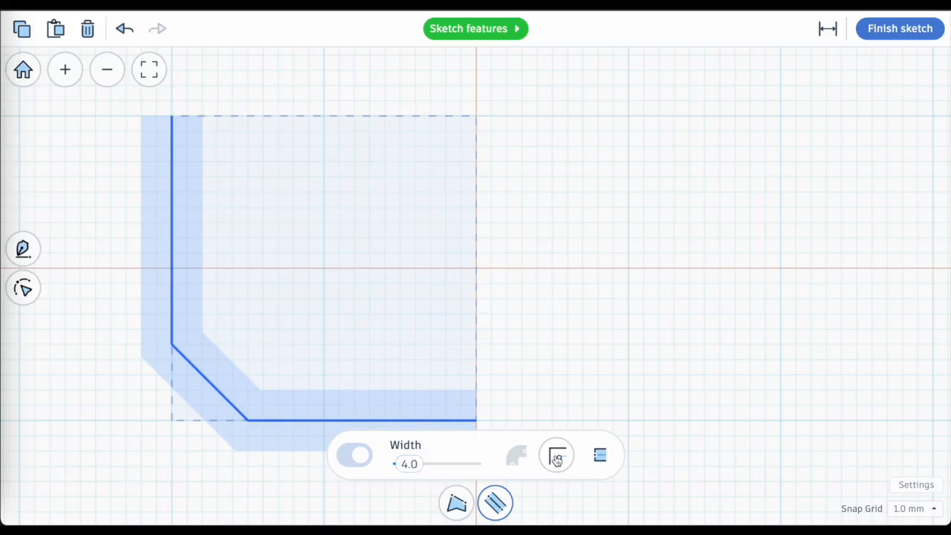
pyautogui.moveTo(568, 379)
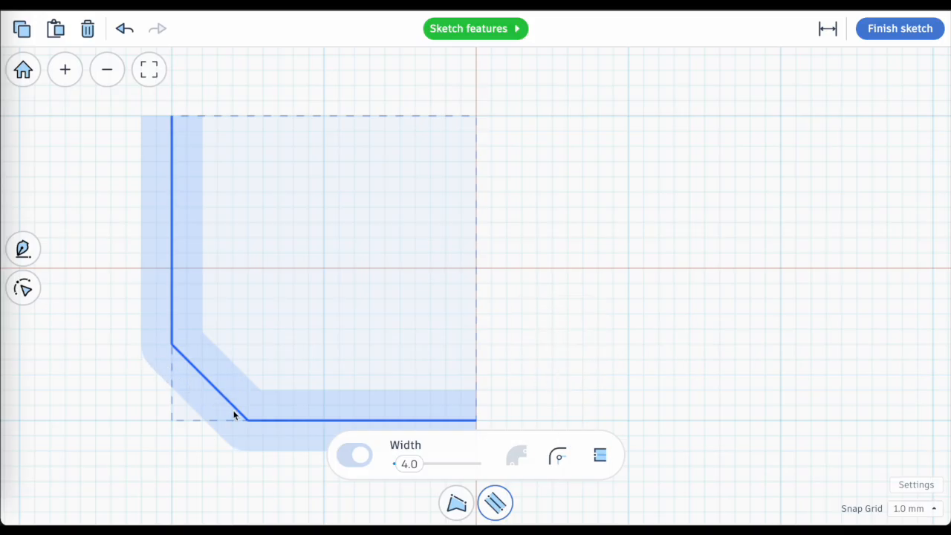
pyautogui.moveTo(211, 148)
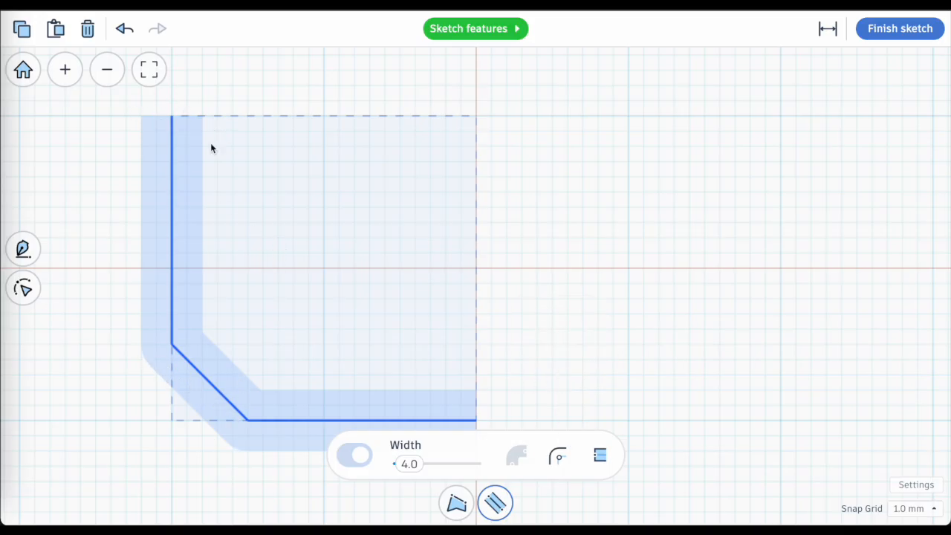
pyautogui.moveTo(599, 455)
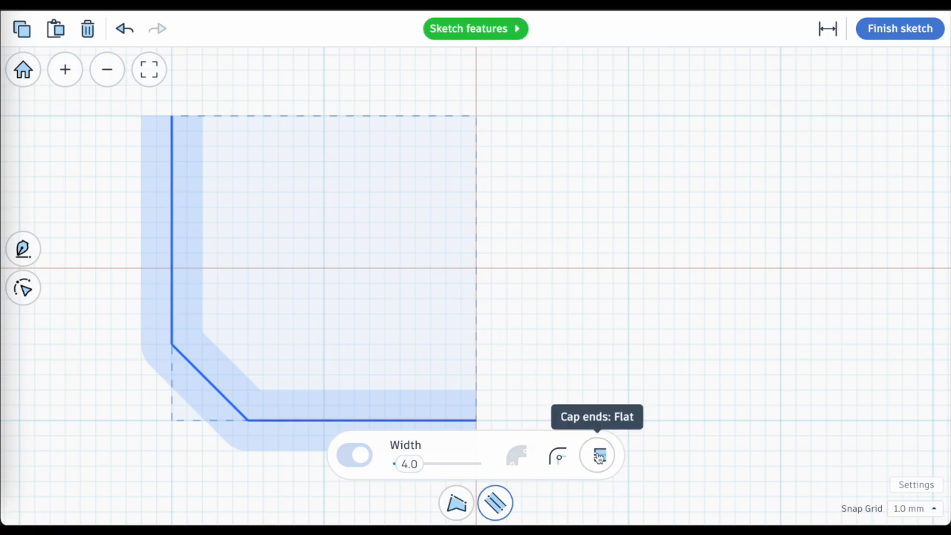
pyautogui.click(597, 455)
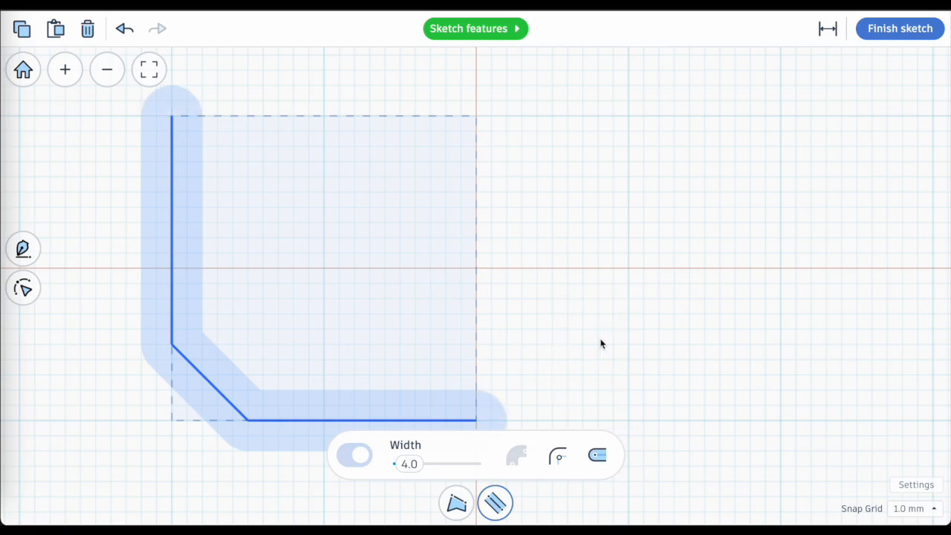
pyautogui.moveTo(446, 368)
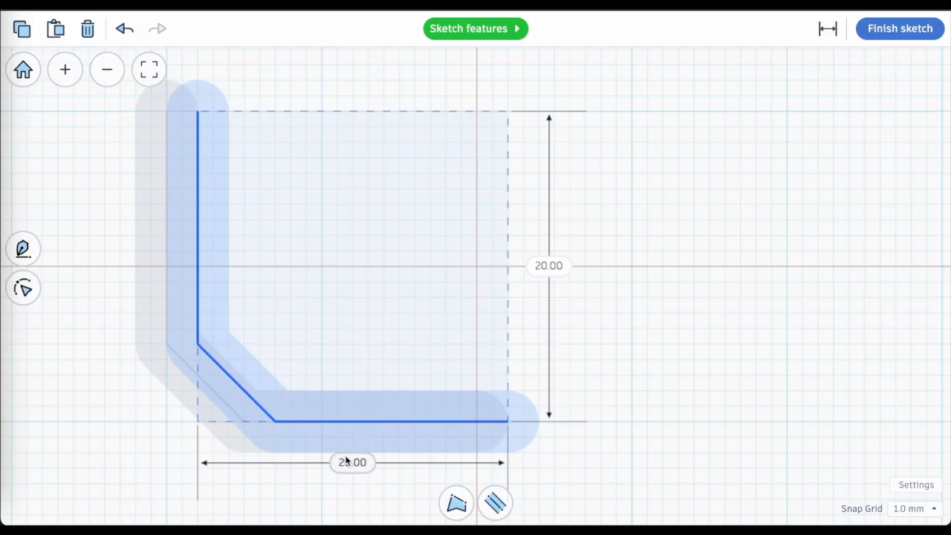
# Adjust the 20.00 horizontal dimension and finish the sketch into a U-shaped solid.
pyautogui.doubleClick(353, 462)
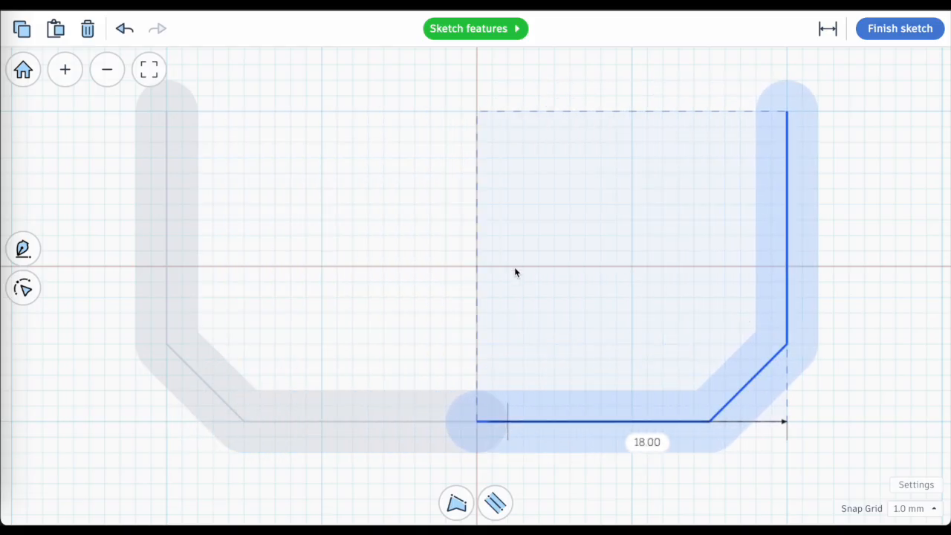
pyautogui.moveTo(320, 270)
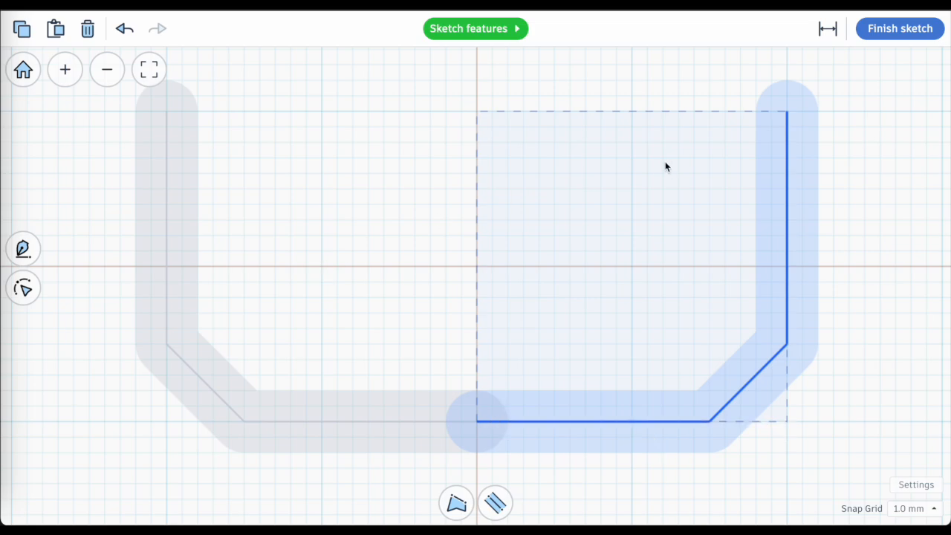
pyautogui.click(900, 29)
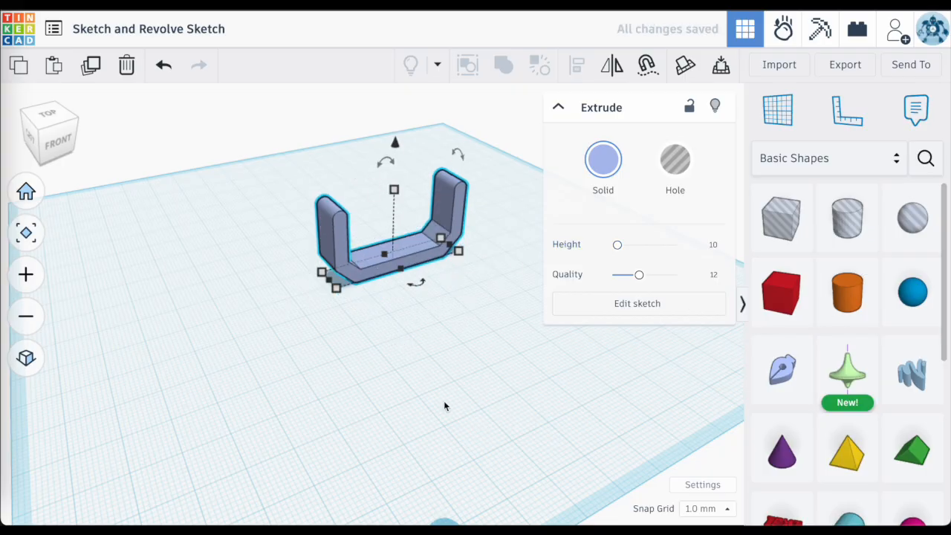
pyautogui.moveTo(482, 291)
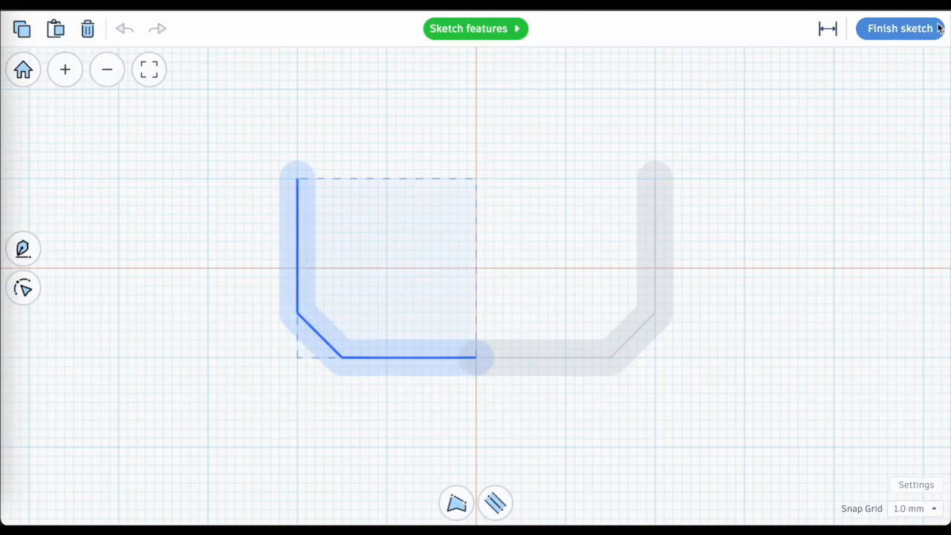
pyautogui.click(901, 28)
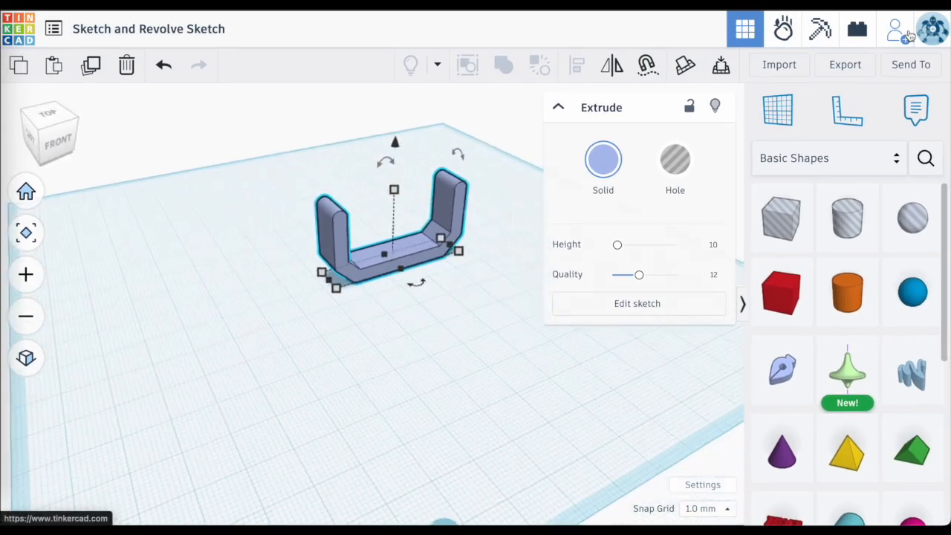
pyautogui.moveTo(847, 370)
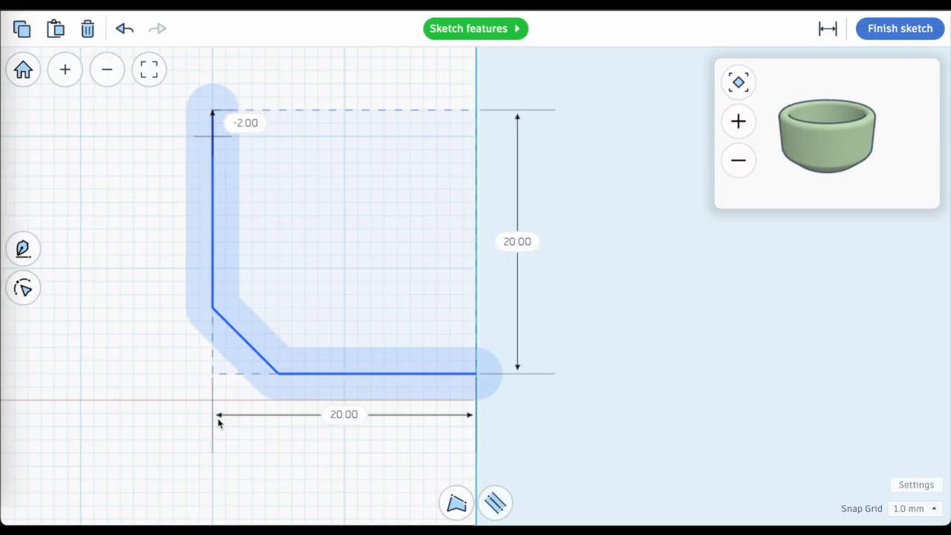
pyautogui.moveTo(208, 399)
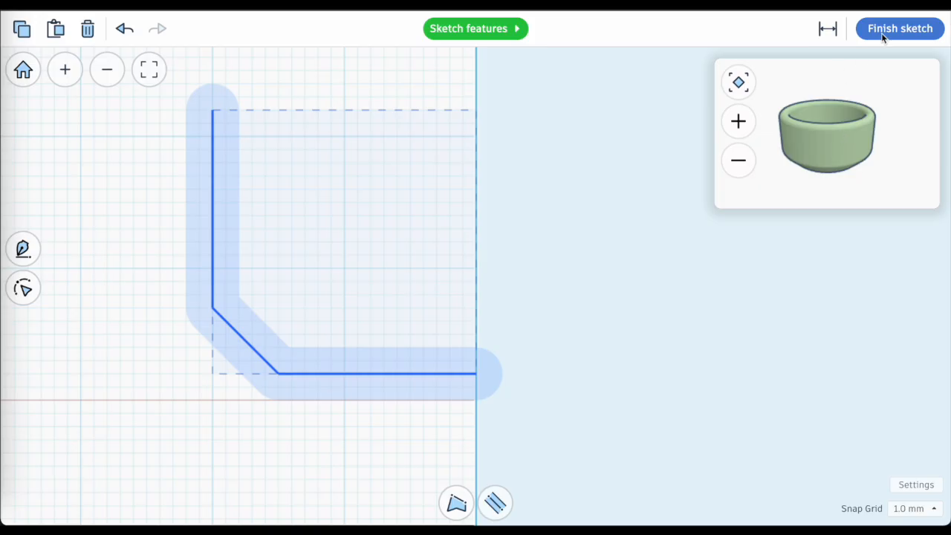
# Finish the L-profile revolve into a green ring and inspect it from several angles.
pyautogui.click(901, 28)
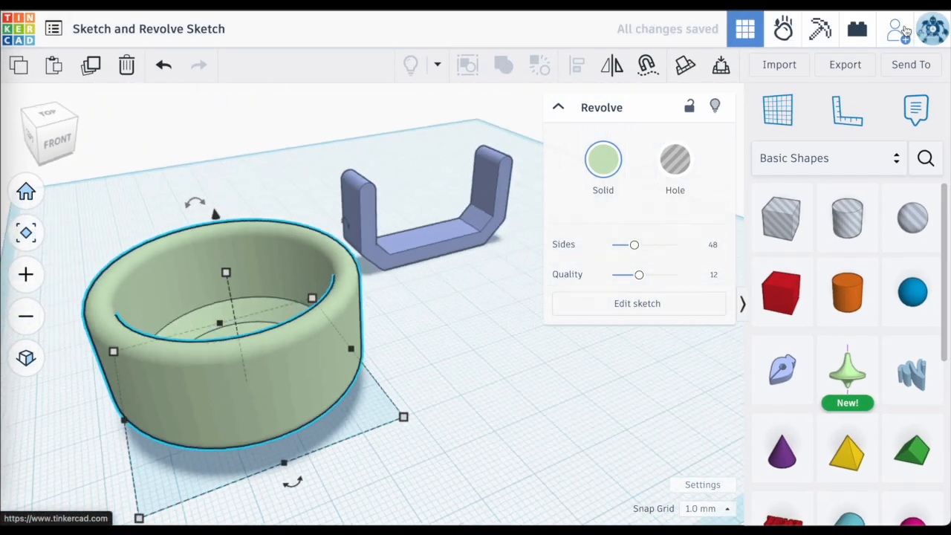
pyautogui.click(392, 369)
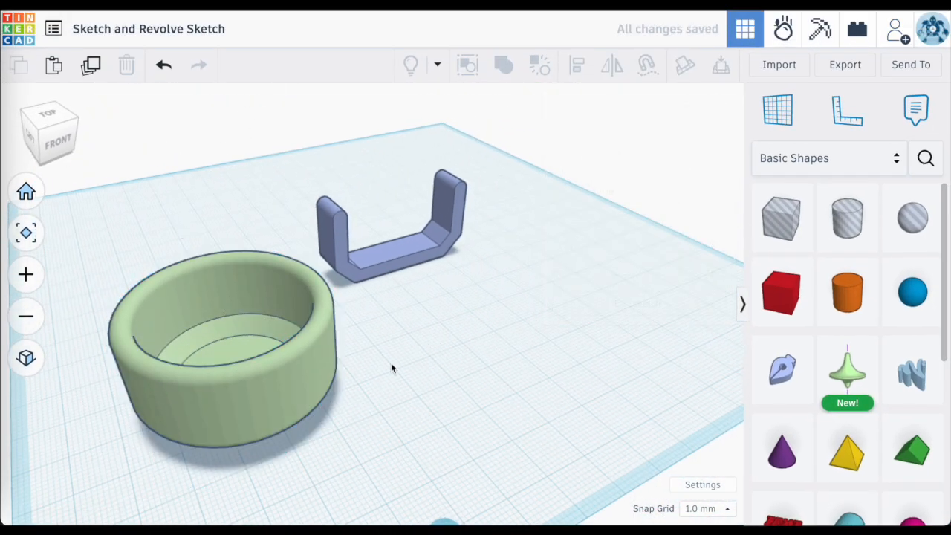
pyautogui.moveTo(393, 368); pyautogui.dragTo(446, 366)
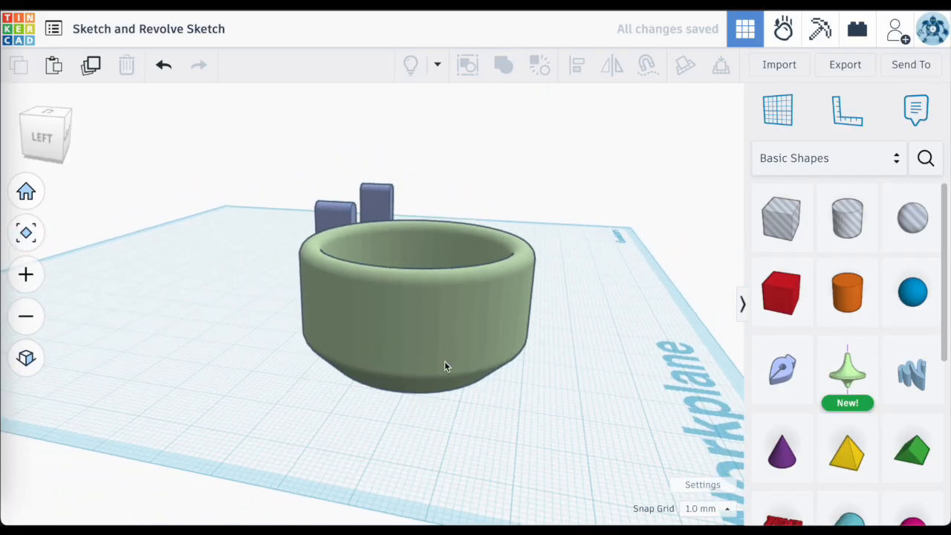
pyautogui.click(416, 312)
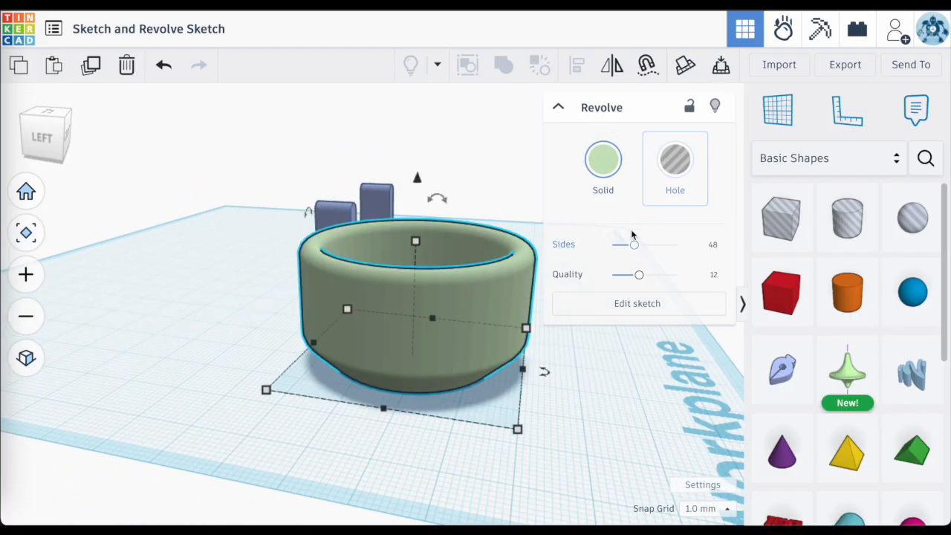
pyautogui.moveTo(634, 243); pyautogui.dragTo(676, 243)
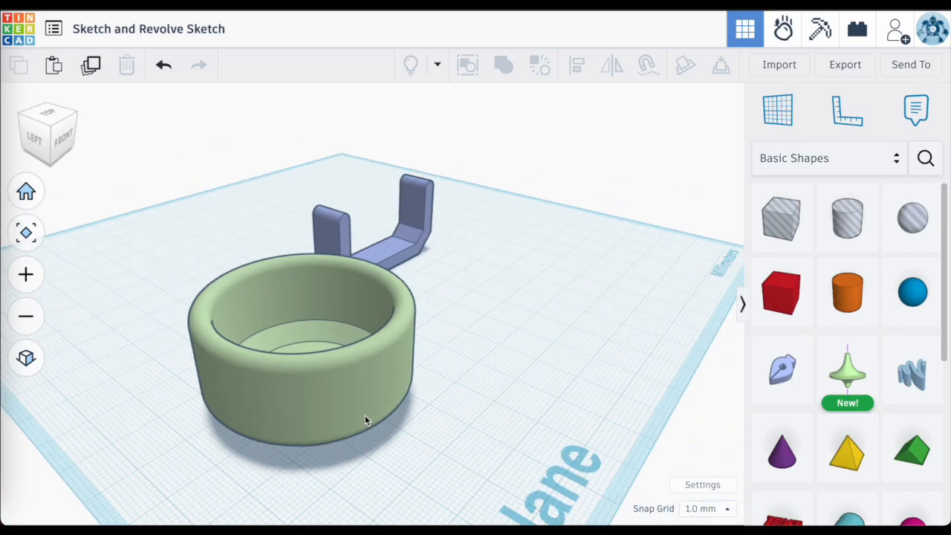
# Set the ring to 128 sides, briefly revisiting its profile sketch.
pyautogui.click(297, 372)
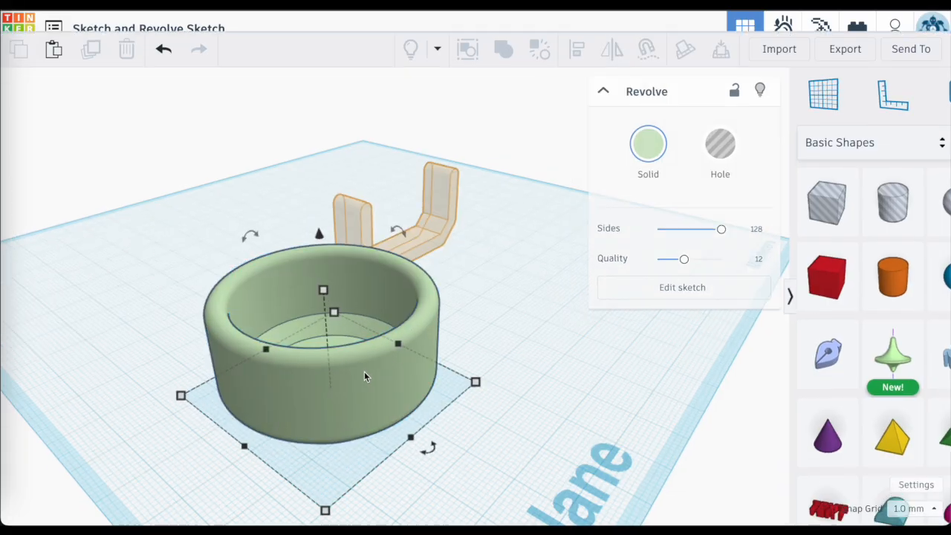
pyautogui.click(681, 287)
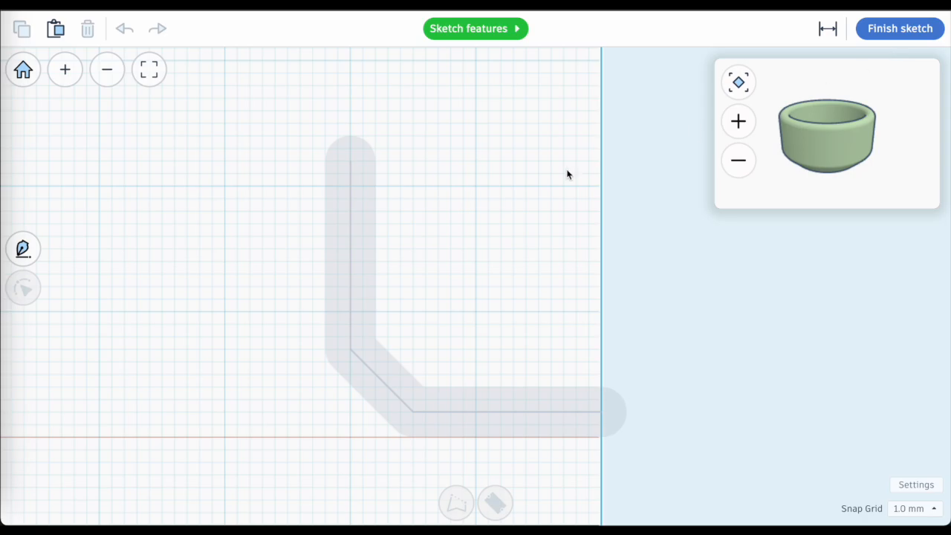
pyautogui.click(900, 29)
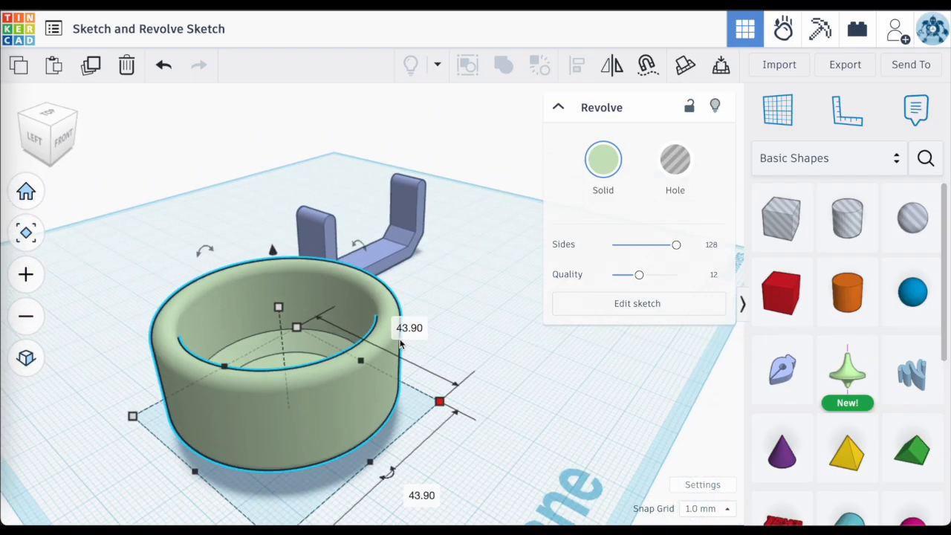
pyautogui.moveTo(423, 358)
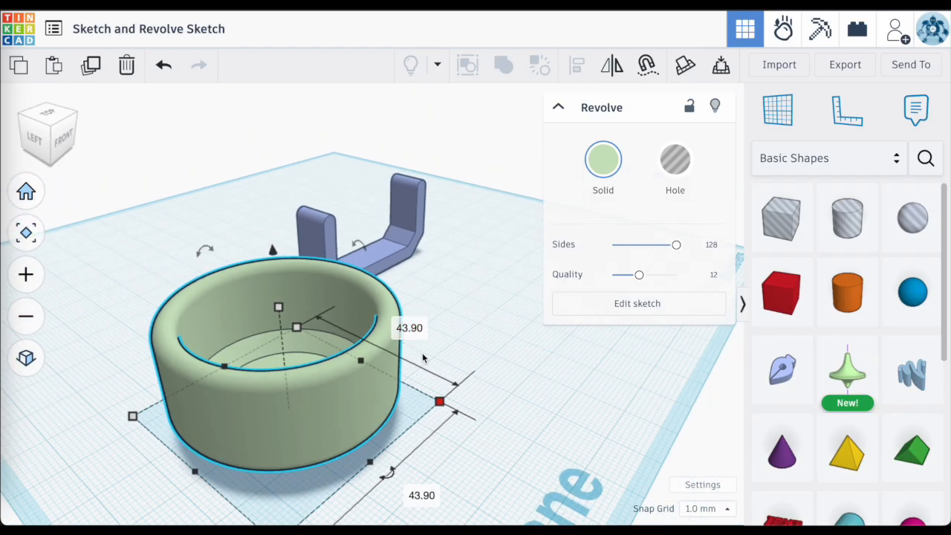
pyautogui.click(434, 354)
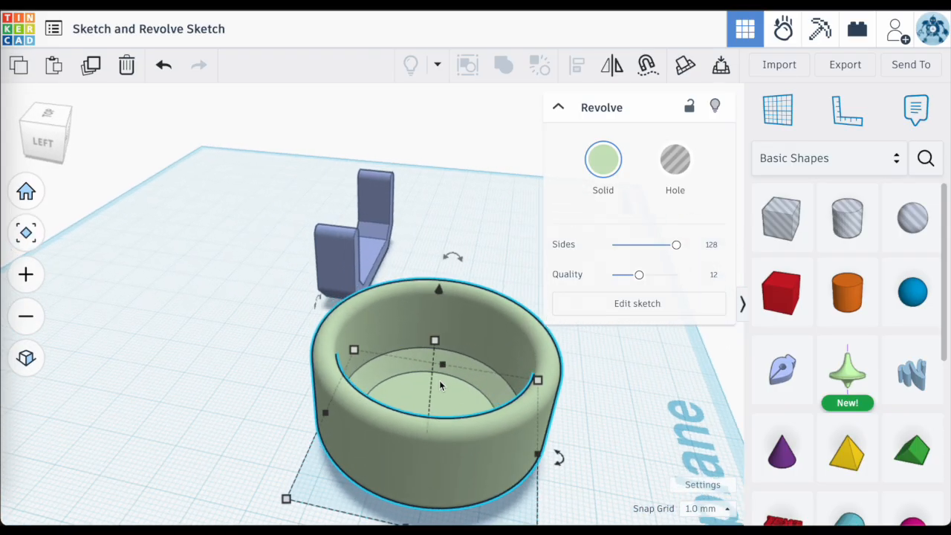
pyautogui.moveTo(705, 355)
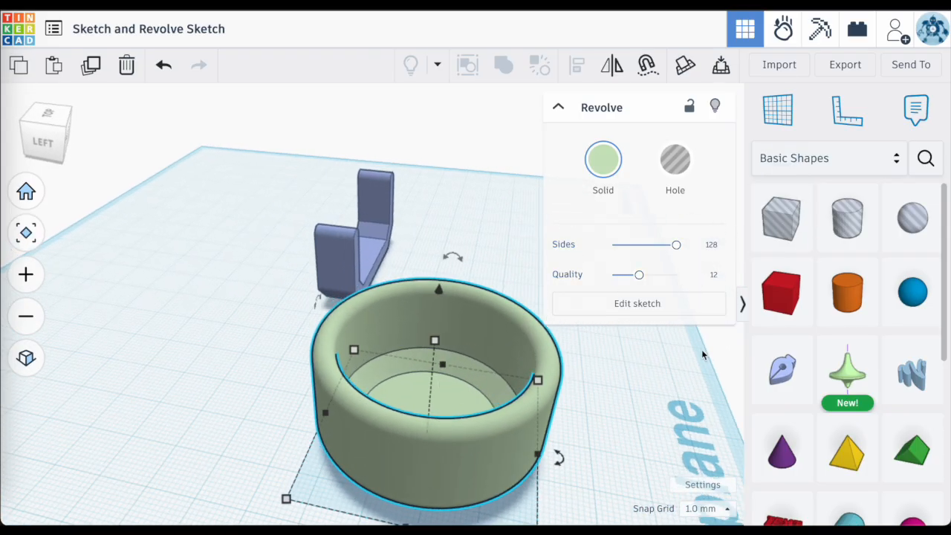
# Add a hole Box beside the ring and select it with the ring for aligning.
pyautogui.click(782, 217)
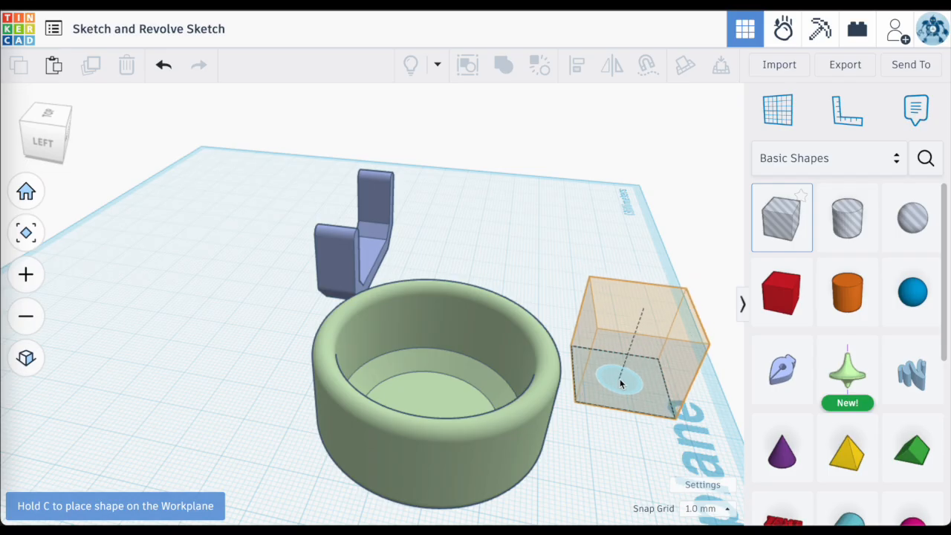
pyautogui.click(438, 401)
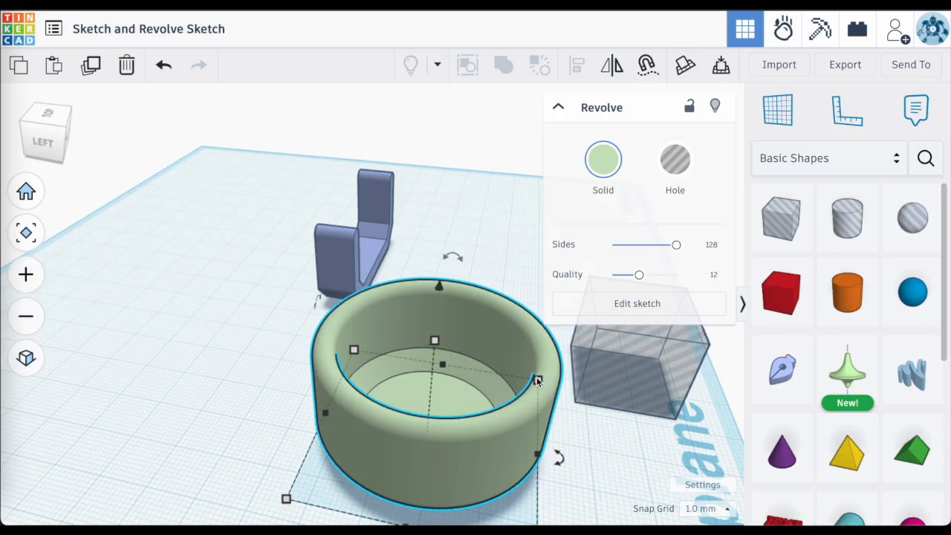
pyautogui.moveTo(543, 374)
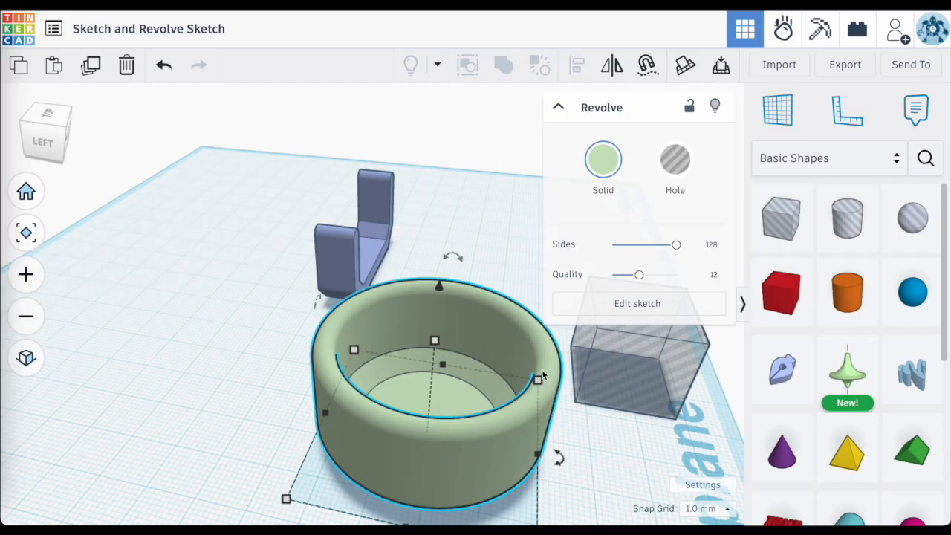
pyautogui.moveTo(622, 422)
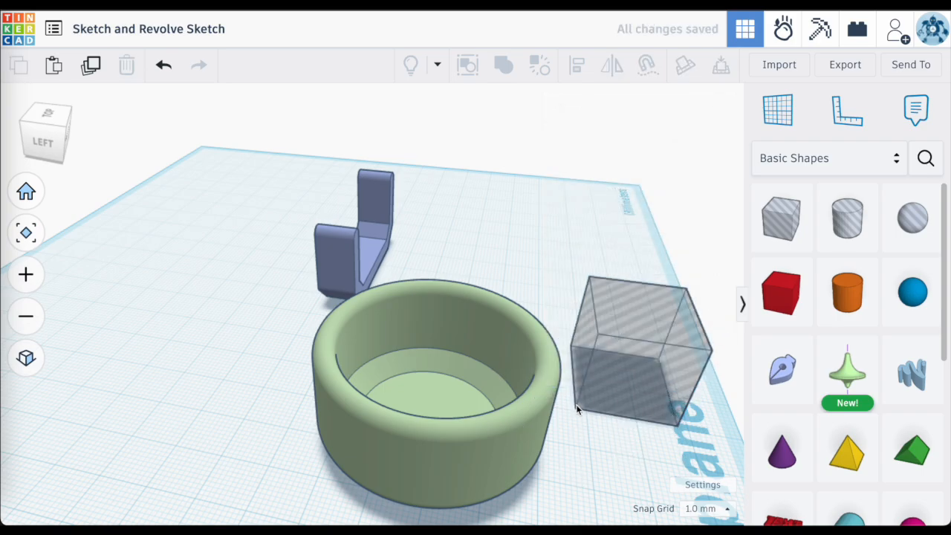
pyautogui.click(640, 350)
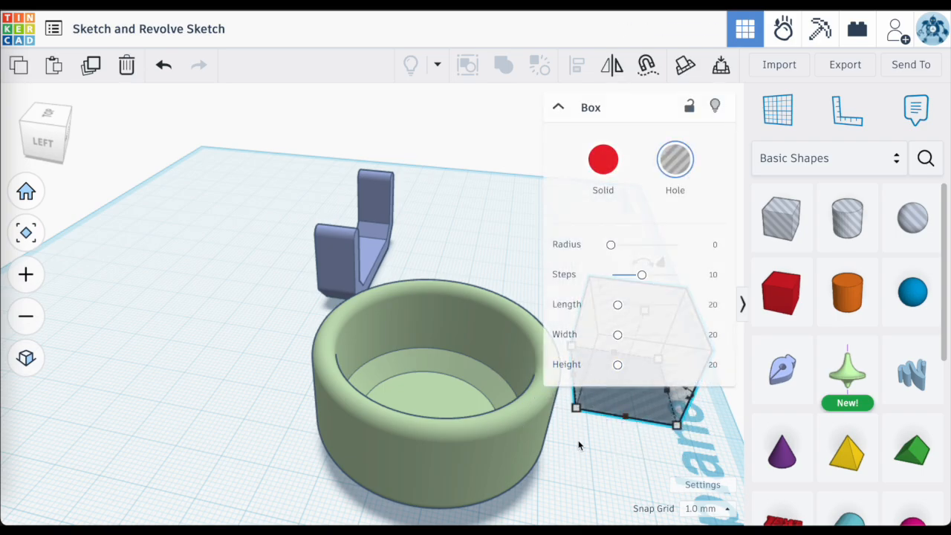
pyautogui.click(559, 107)
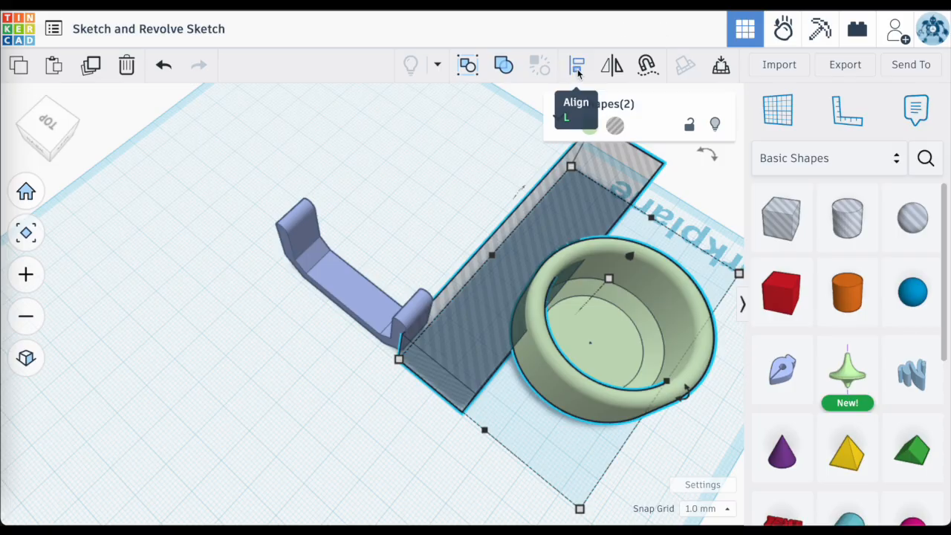
pyautogui.click(577, 65)
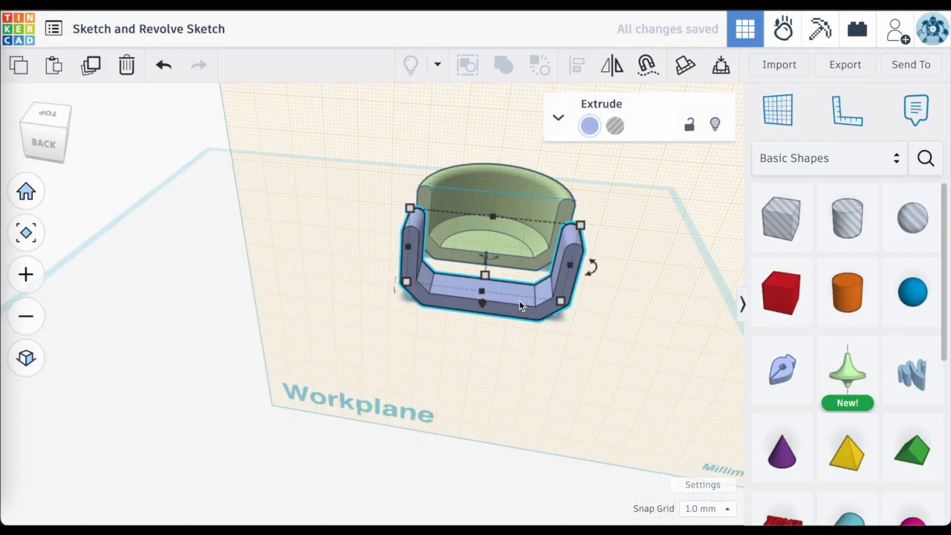
# Merge the bracket and cup into one union and orbit to inspect the spool's inside.
pyautogui.moveTo(492, 303); pyautogui.dragTo(490, 252)
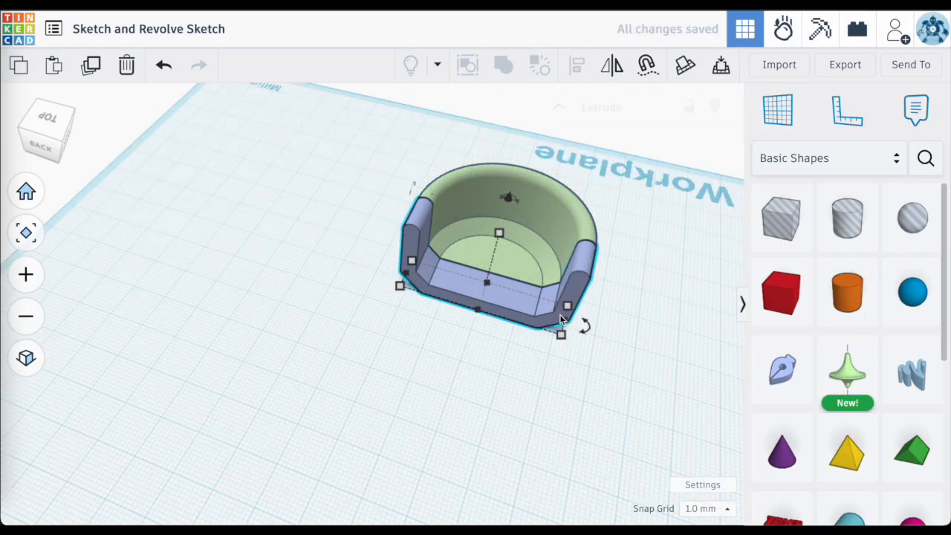
pyautogui.click(541, 446)
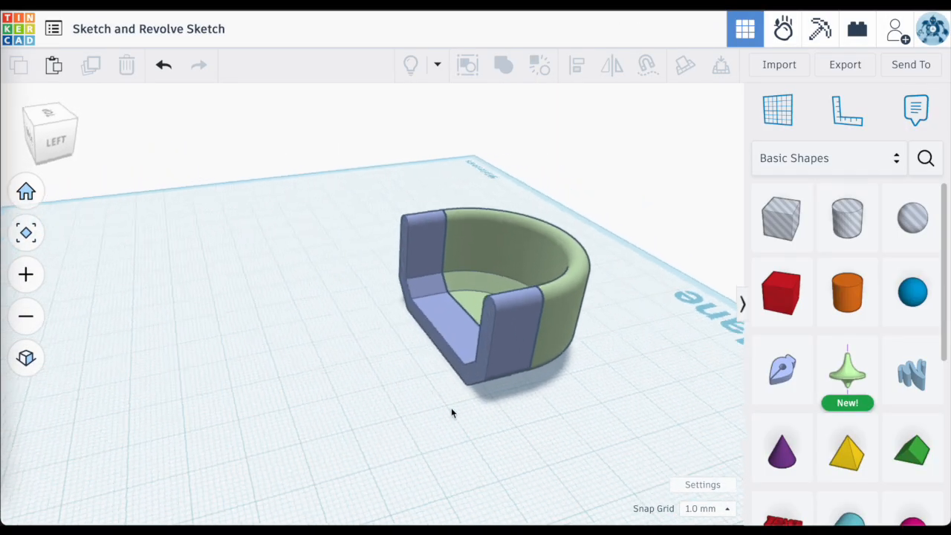
pyautogui.click(493, 290)
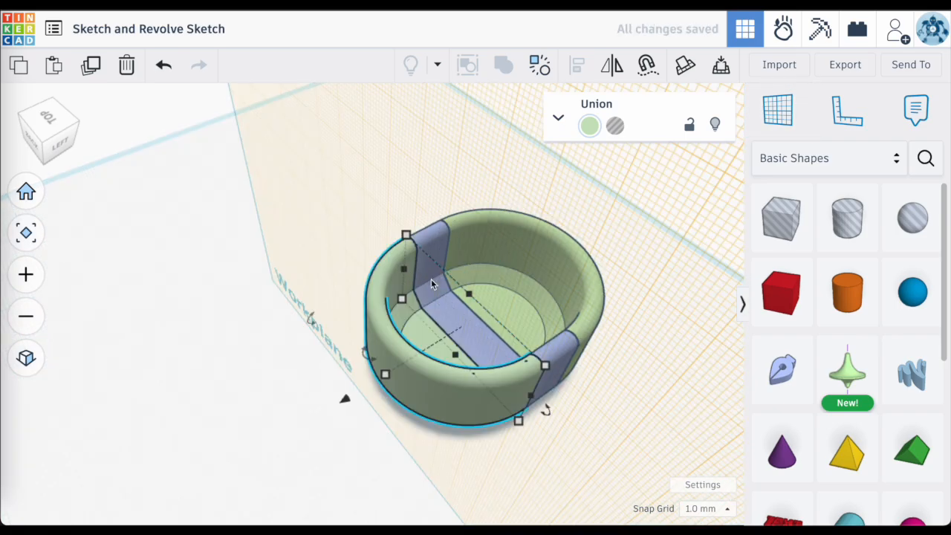
pyautogui.click(779, 110)
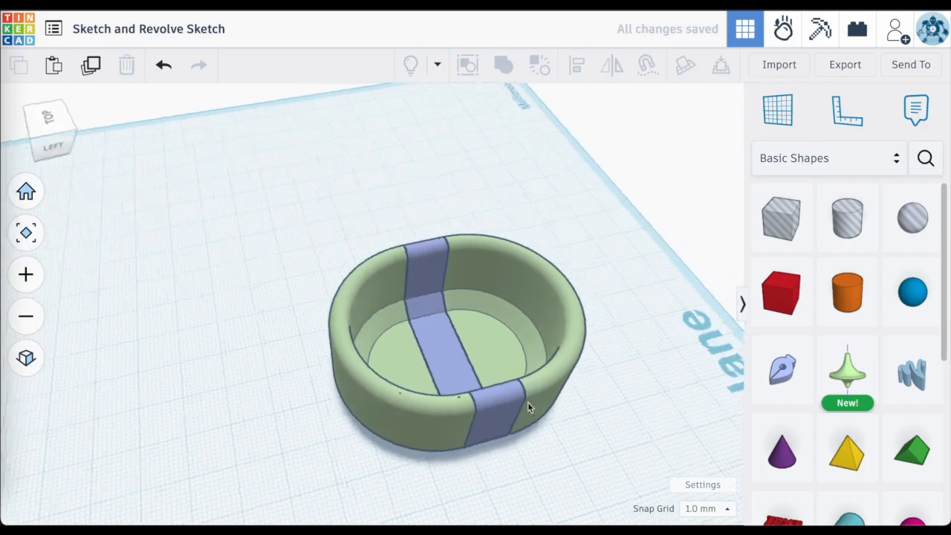
pyautogui.moveTo(532, 408); pyautogui.dragTo(407, 393)
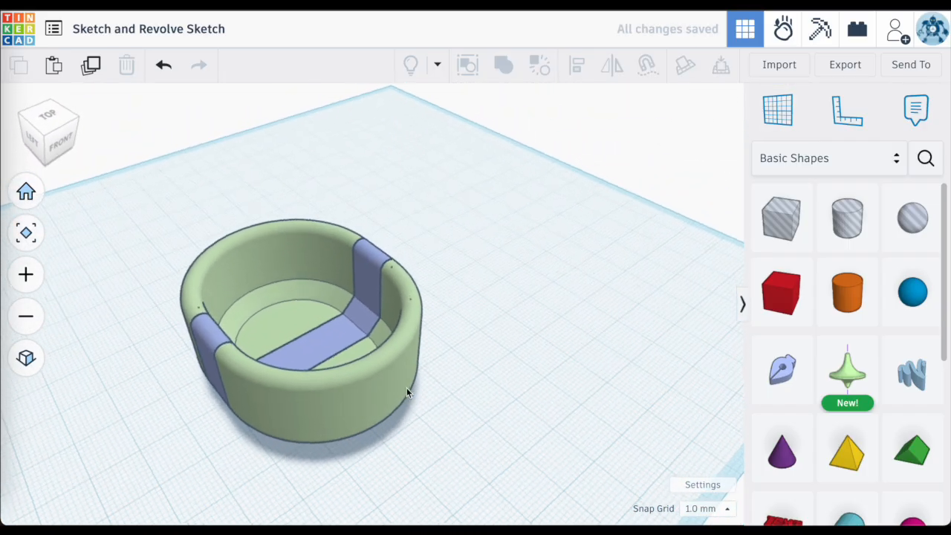
pyautogui.moveTo(407, 392); pyautogui.dragTo(461, 338)
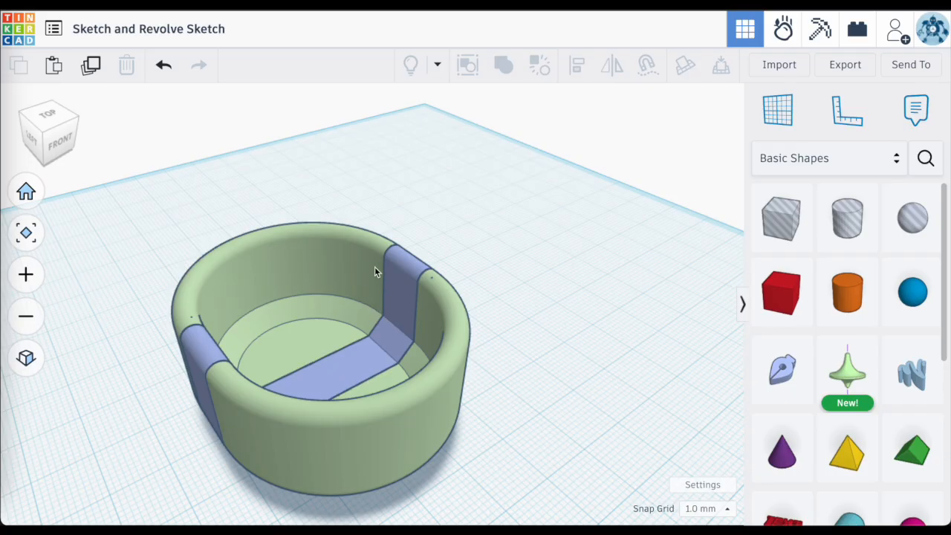
pyautogui.moveTo(394, 279)
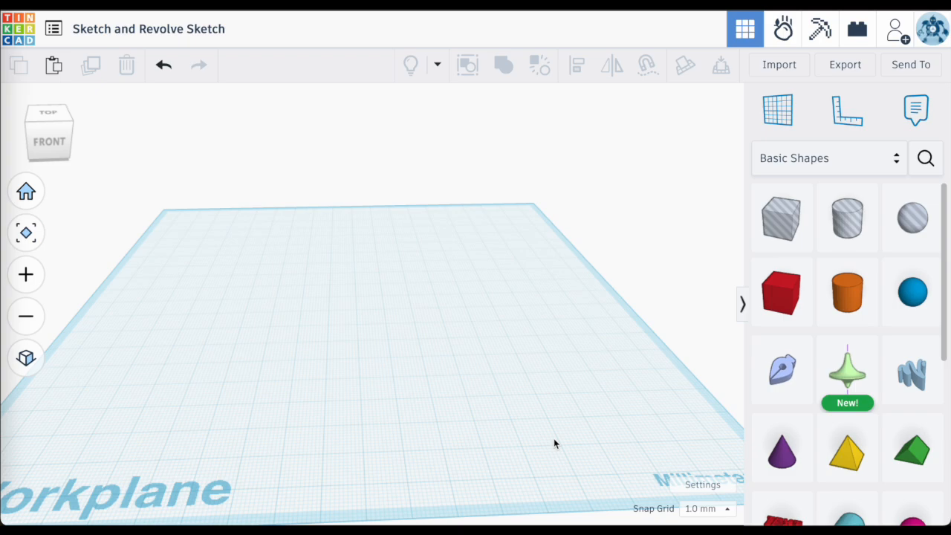
pyautogui.moveTo(449, 299)
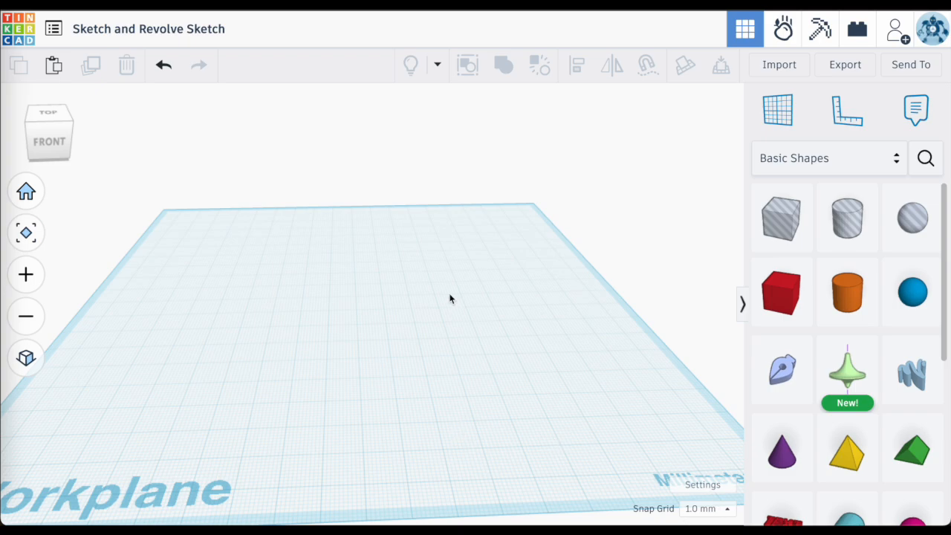
pyautogui.moveTo(815, 385)
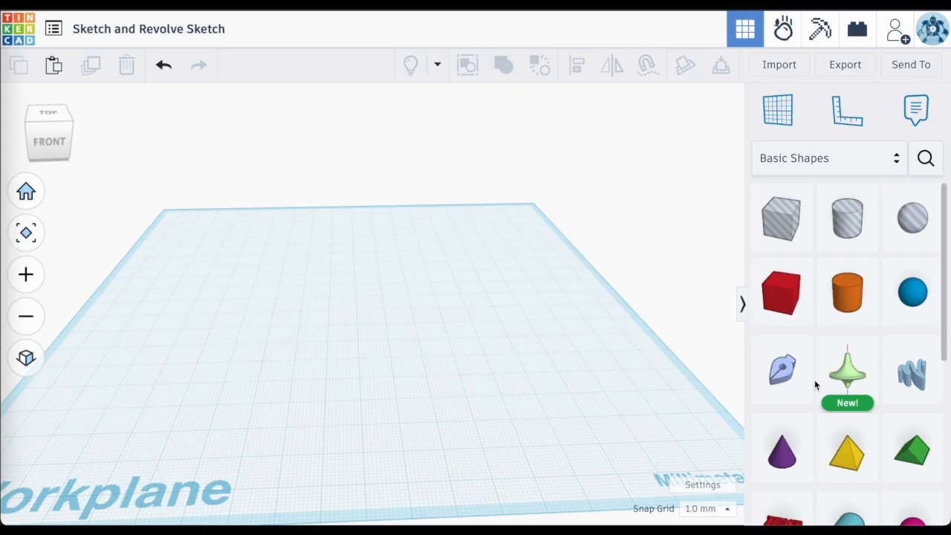
pyautogui.moveTo(847, 377)
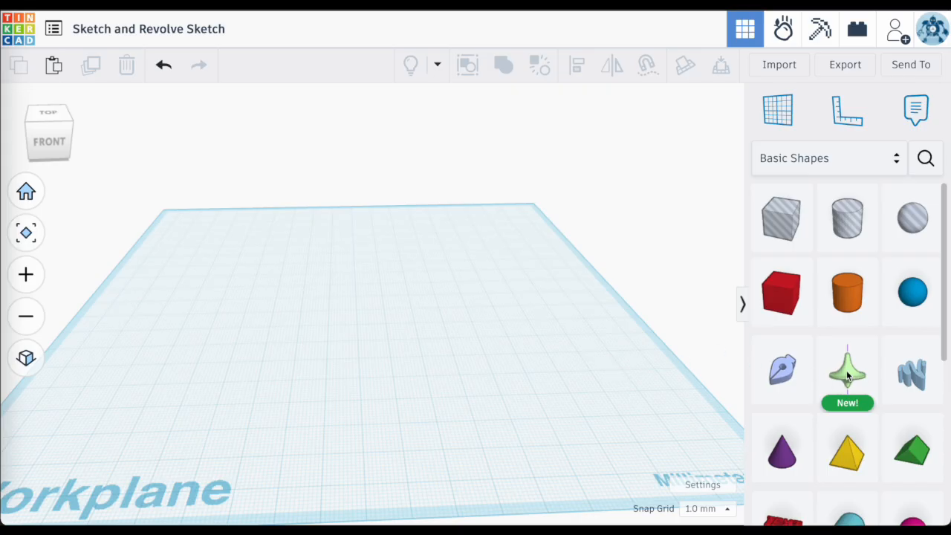
pyautogui.moveTo(688, 321)
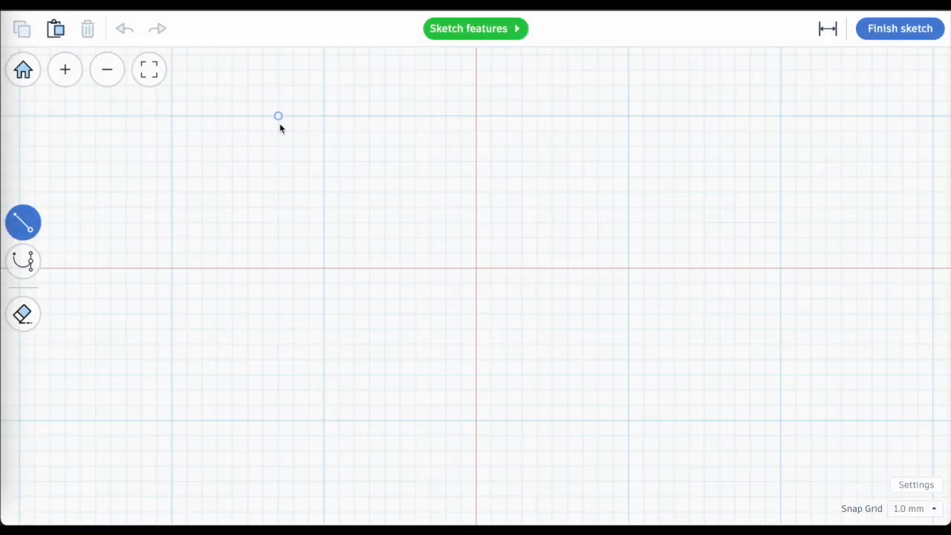
# Draw the closed U-channel outline 40 mm wide by 10 mm tall.
pyautogui.click(172, 267)
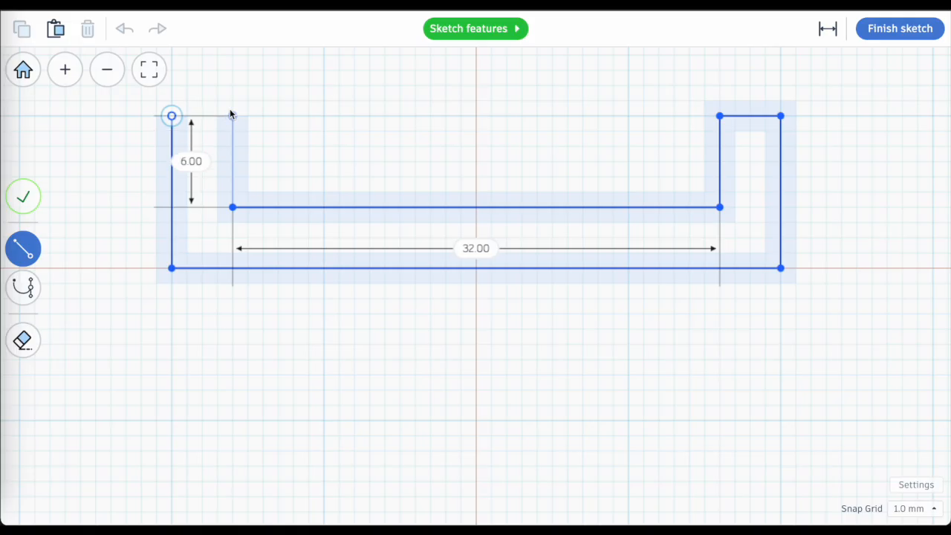
pyautogui.click(899, 28)
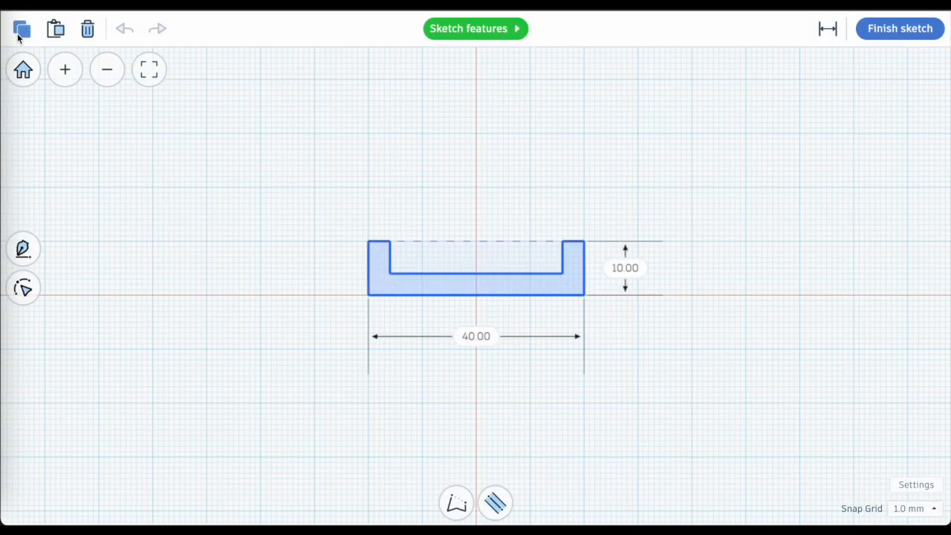
# Revolve a duplicate of the profile into a green ring and move the straight channel aside.
pyautogui.click(901, 28)
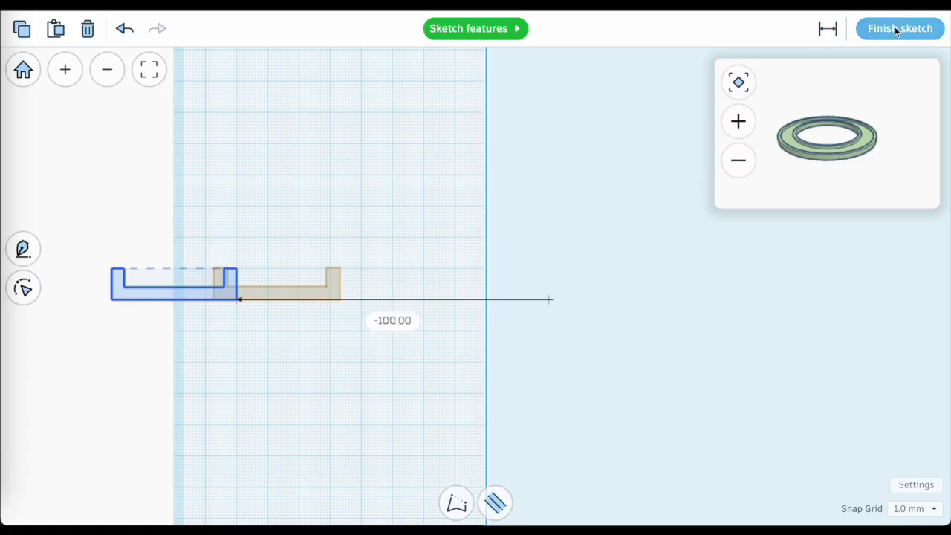
pyautogui.click(901, 28)
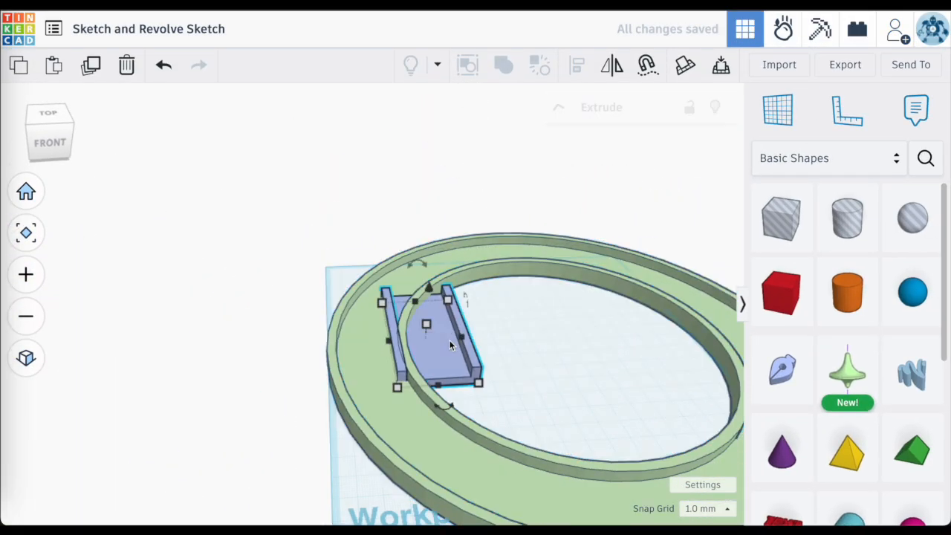
pyautogui.moveTo(428, 334); pyautogui.dragTo(262, 265)
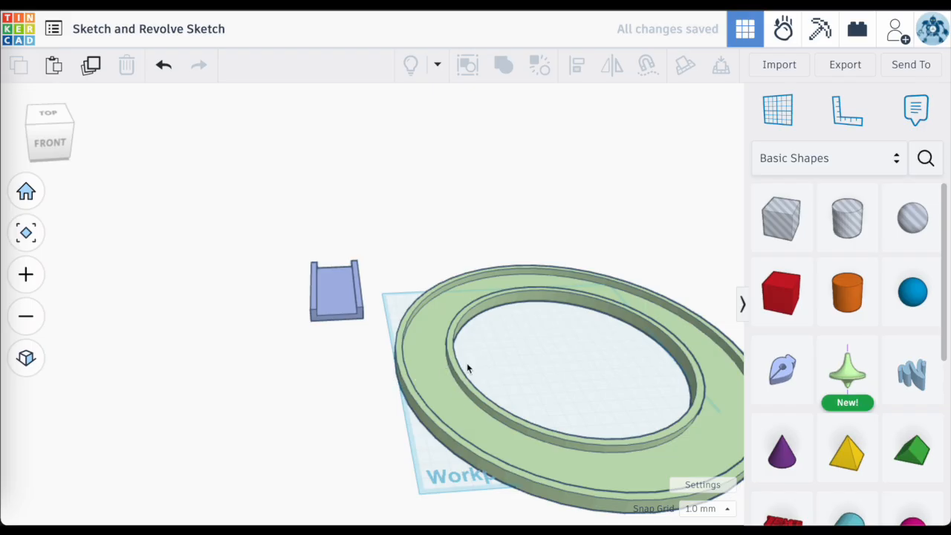
pyautogui.moveTo(499, 303)
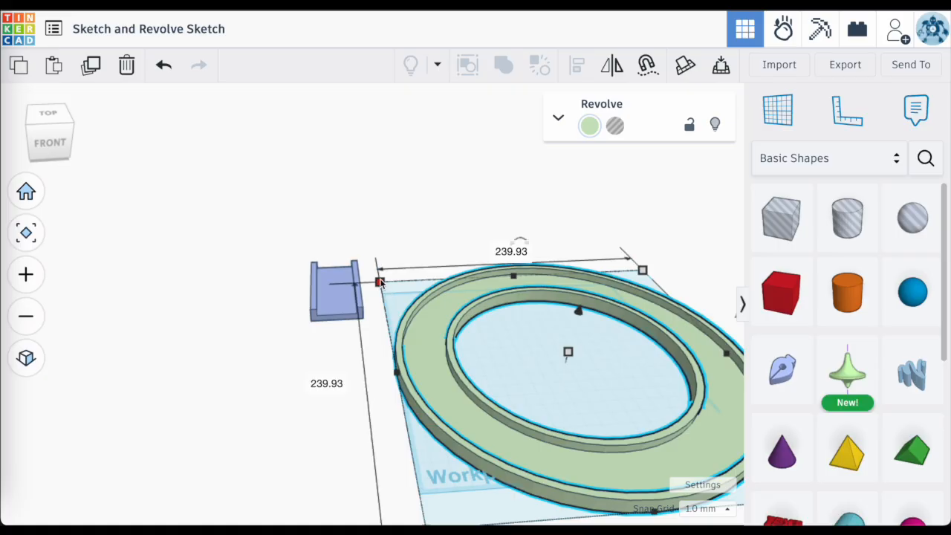
# Place a Box on the workplane beside the revolved ring and select the ring.
pyautogui.moveTo(782, 217); pyautogui.dragTo(437, 260)
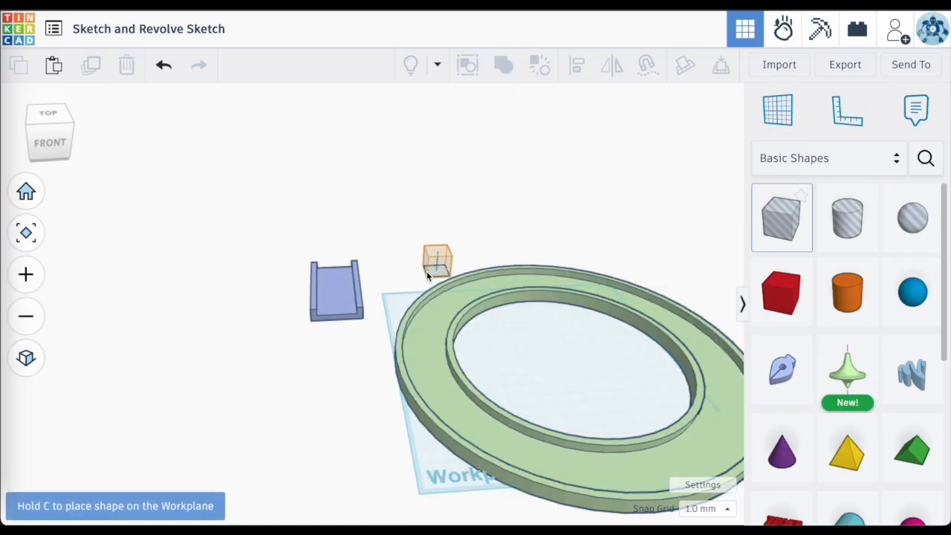
pyautogui.click(437, 262)
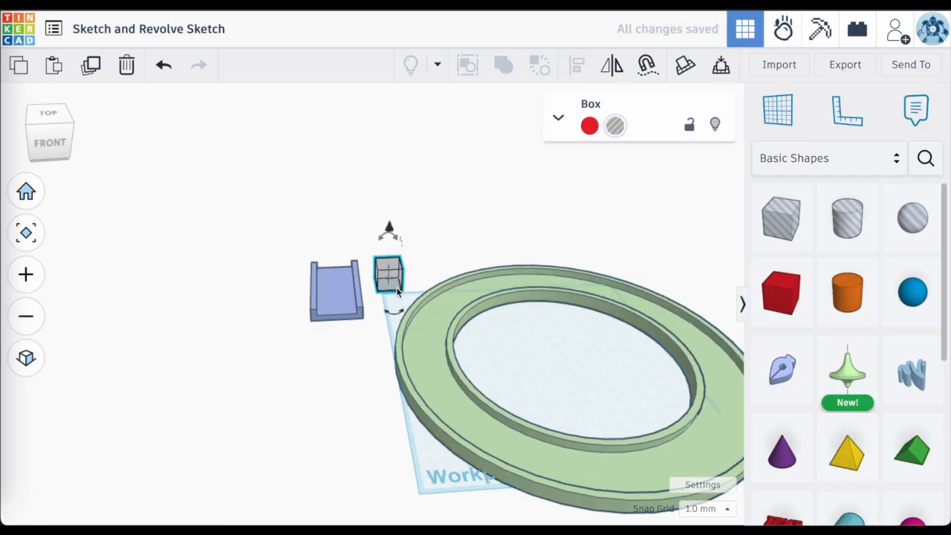
pyautogui.click(386, 279)
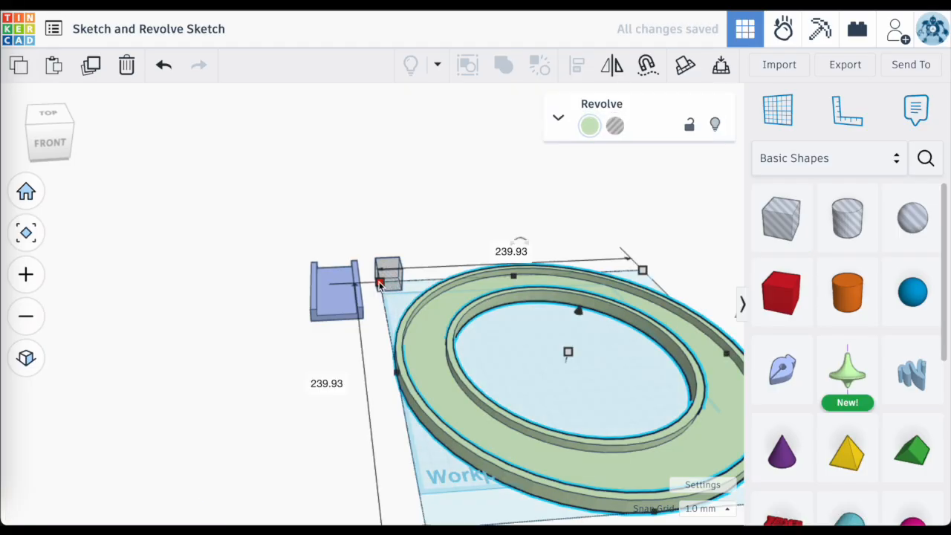
pyautogui.click(390, 273)
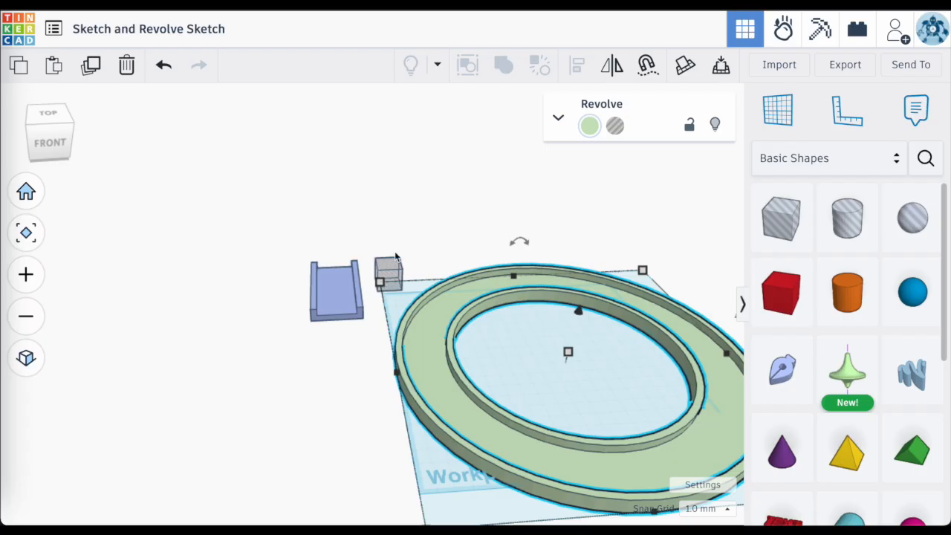
# Resize the box to span the ring, make it a Hole and group to leave a half-ring.
pyautogui.click(388, 280)
pyautogui.write('119.')
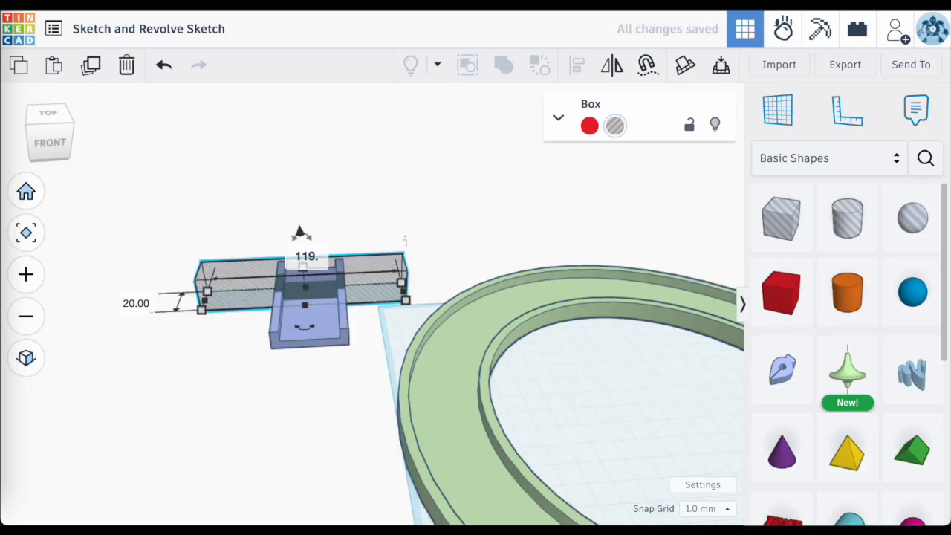
pyautogui.write('9')
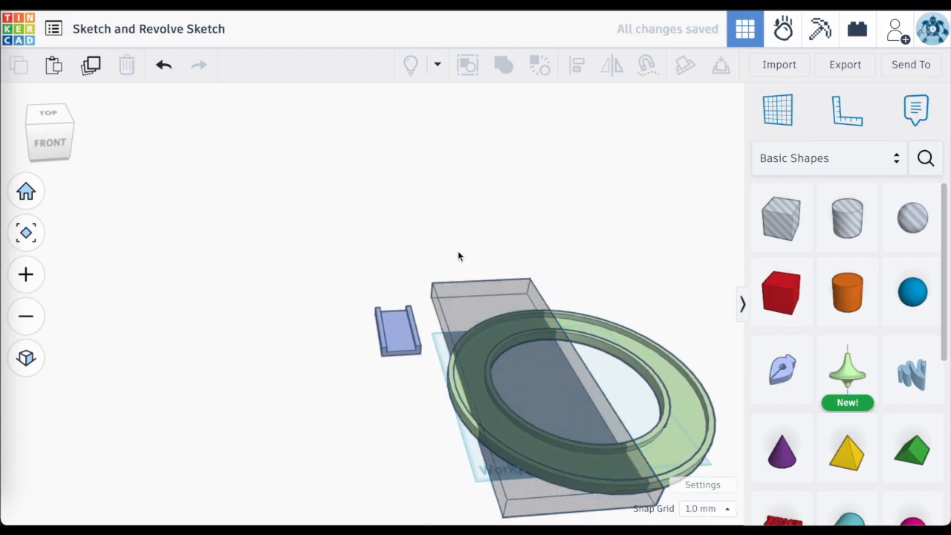
pyautogui.click(523, 358)
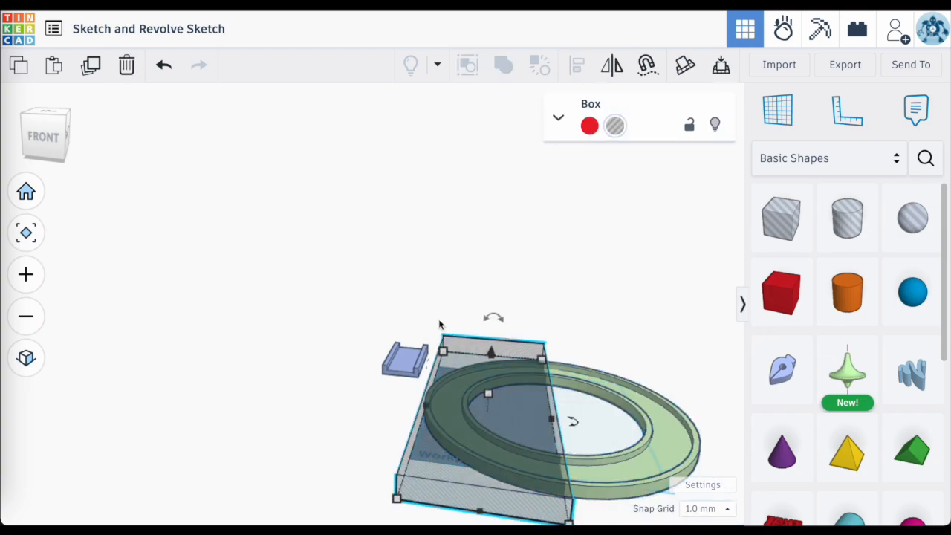
pyautogui.click(612, 461)
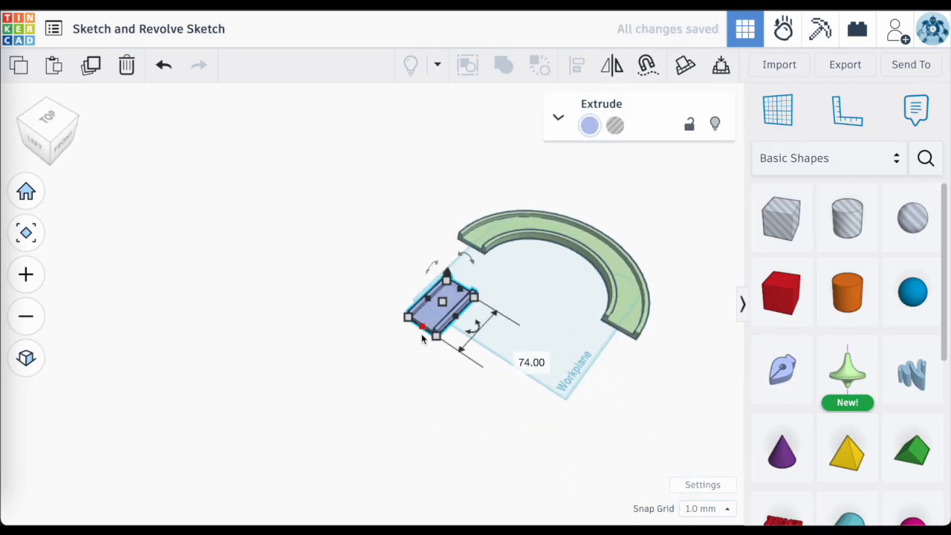
# Lengthen the straight channel and attach it to the half-ring's end, forming the S-shaped track.
pyautogui.click(576, 66)
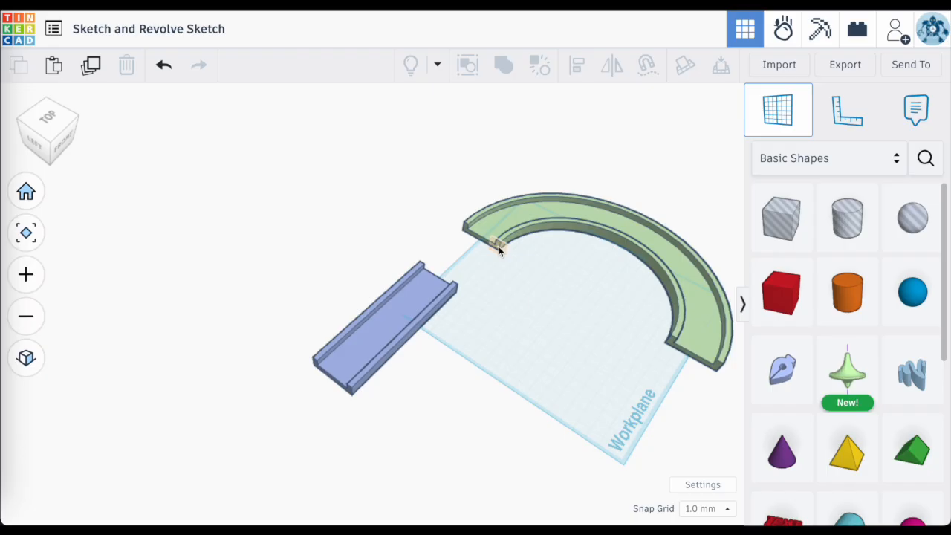
pyautogui.moveTo(498, 250); pyautogui.dragTo(523, 364)
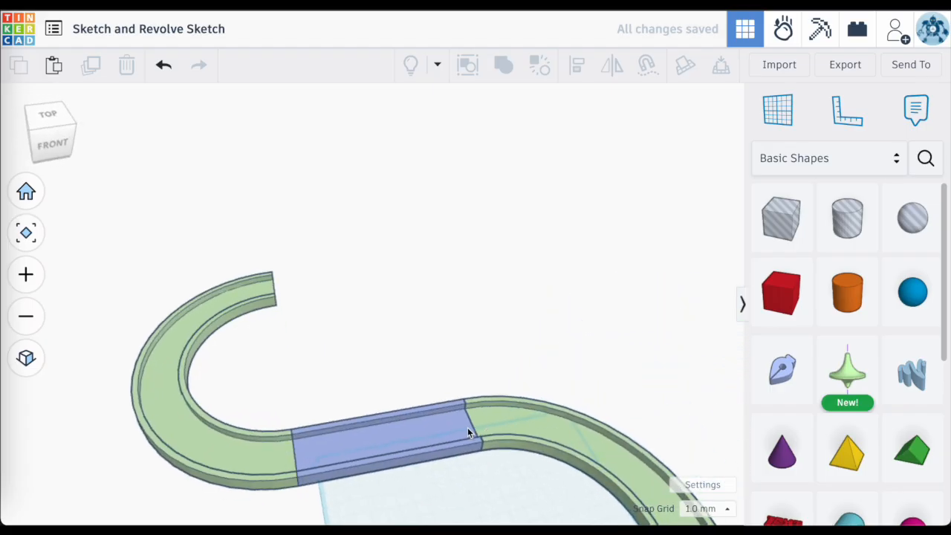
pyautogui.moveTo(468, 432); pyautogui.dragTo(553, 370)
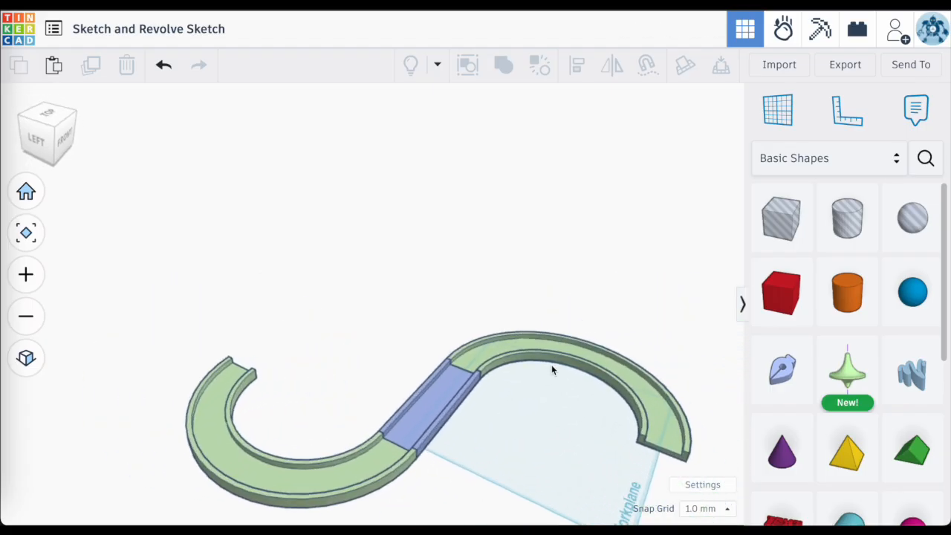